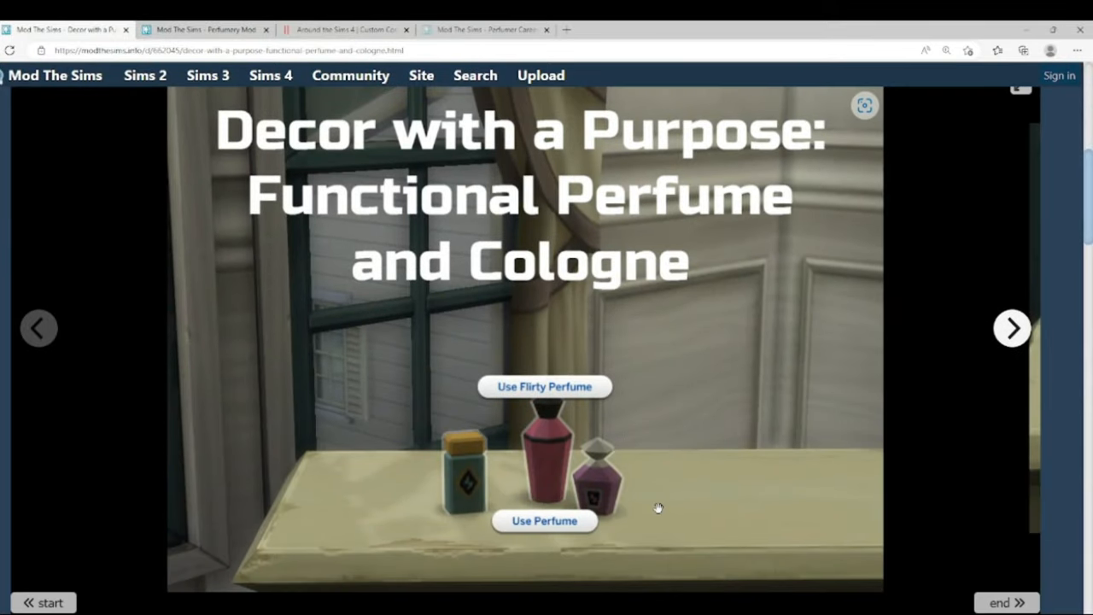
mouse_move(702, 447)
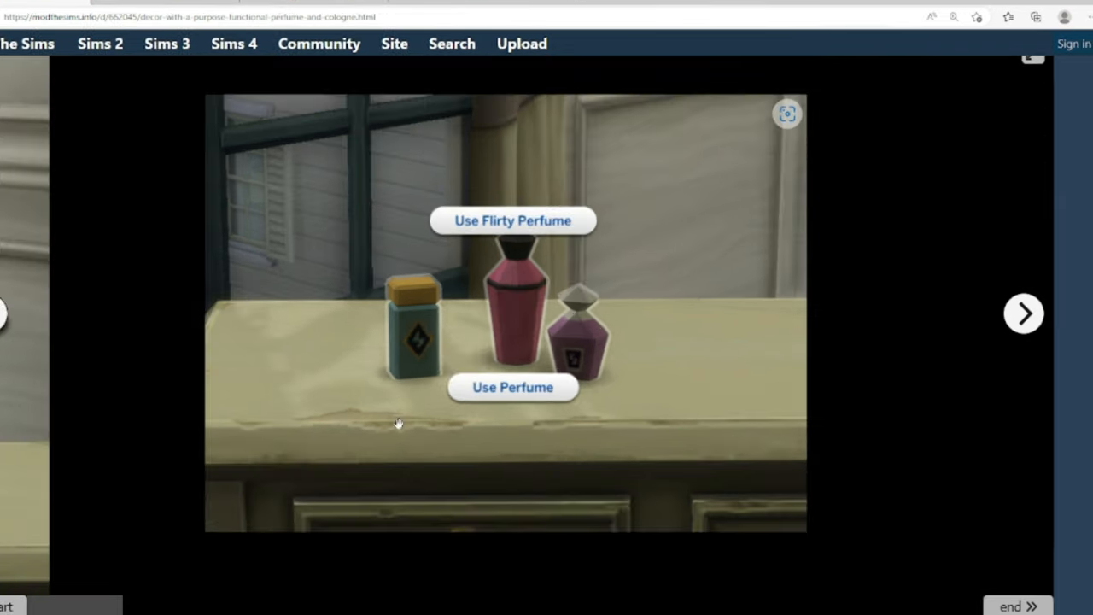
- Page through screenshots of cologne bottles, perfume trays, then Smelling Good, Alluring and Too Much! buffs
left_click(1023, 314)
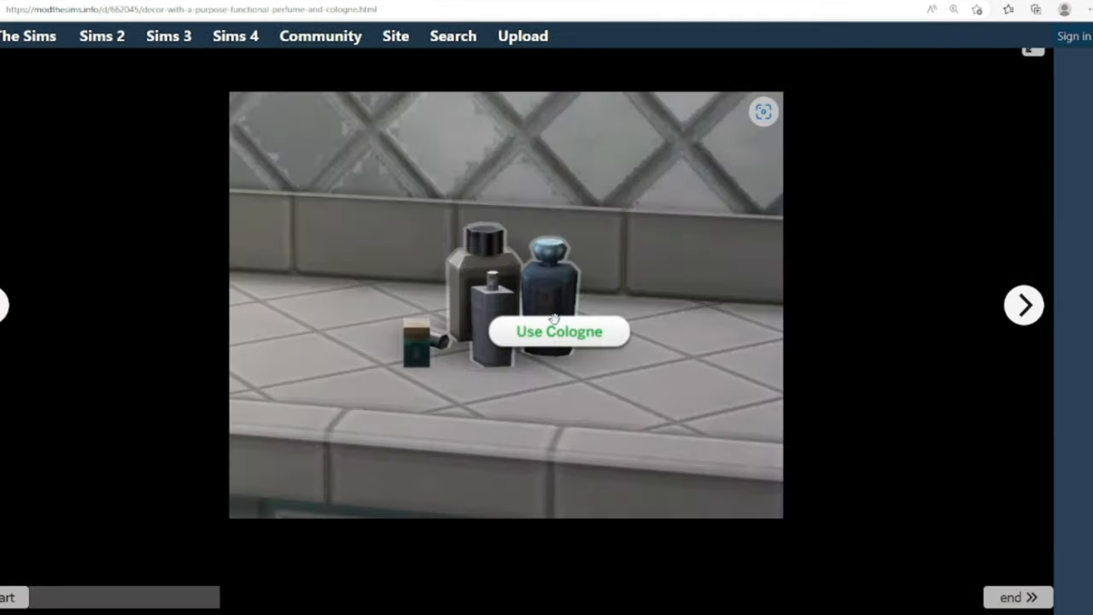
left_click(1023, 305)
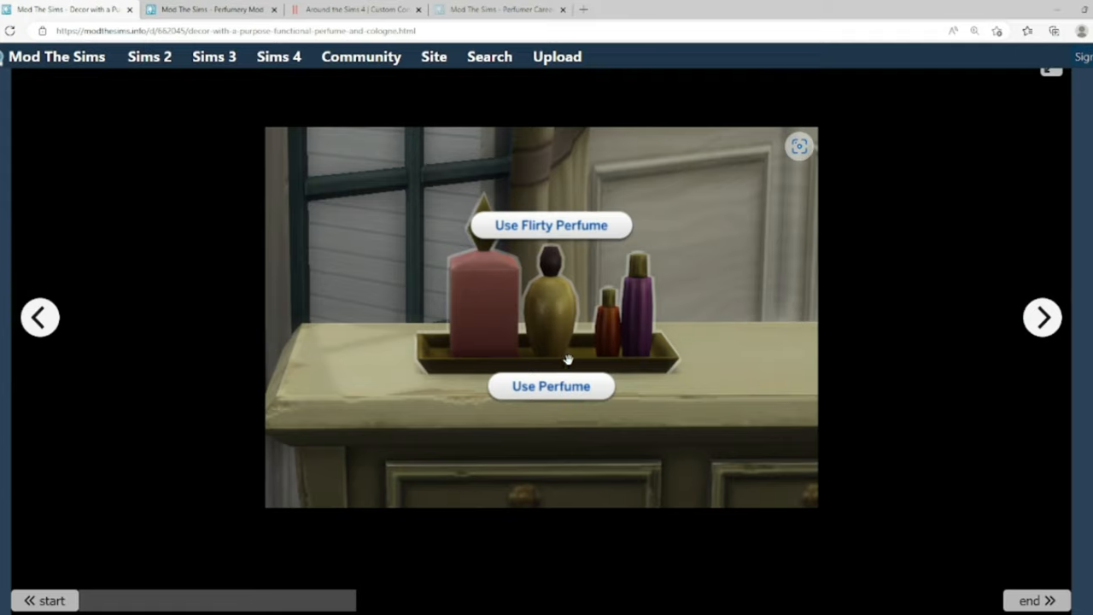
left_click(1042, 317)
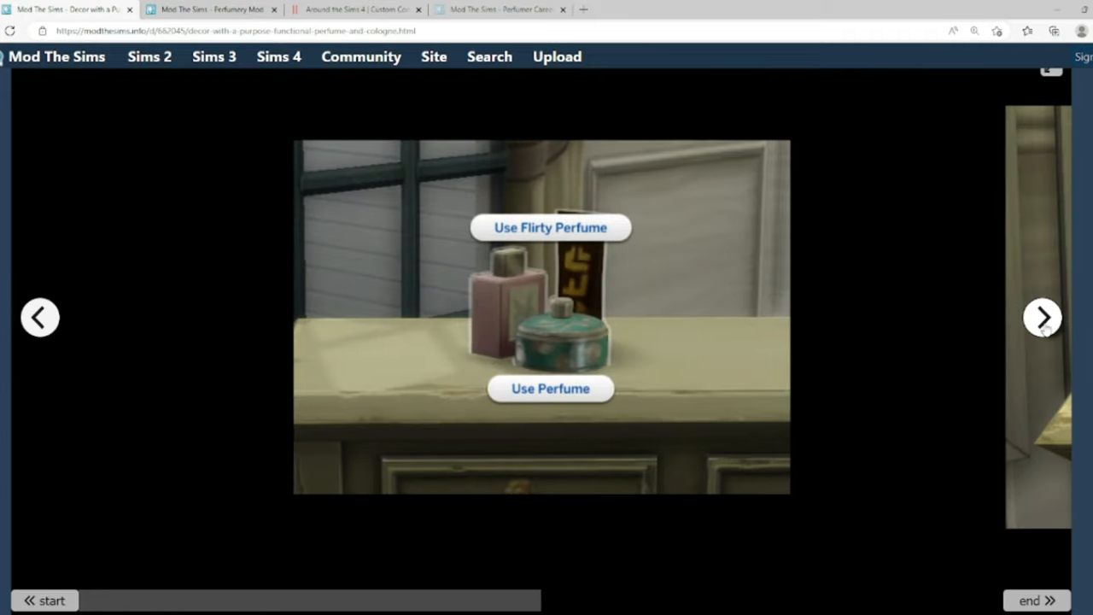
left_click(1044, 317)
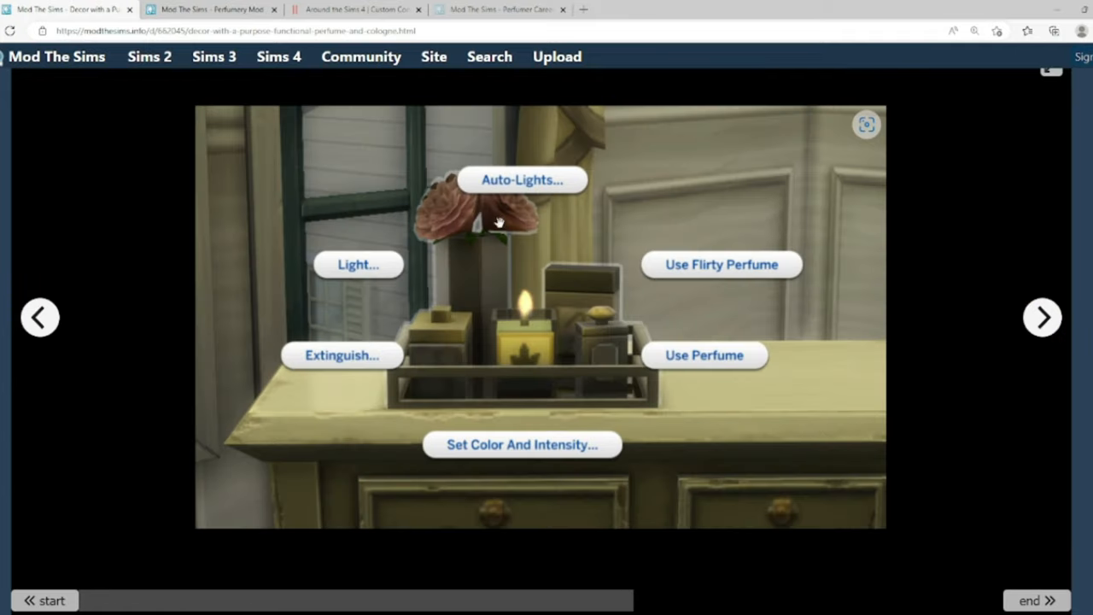
left_click(1043, 317)
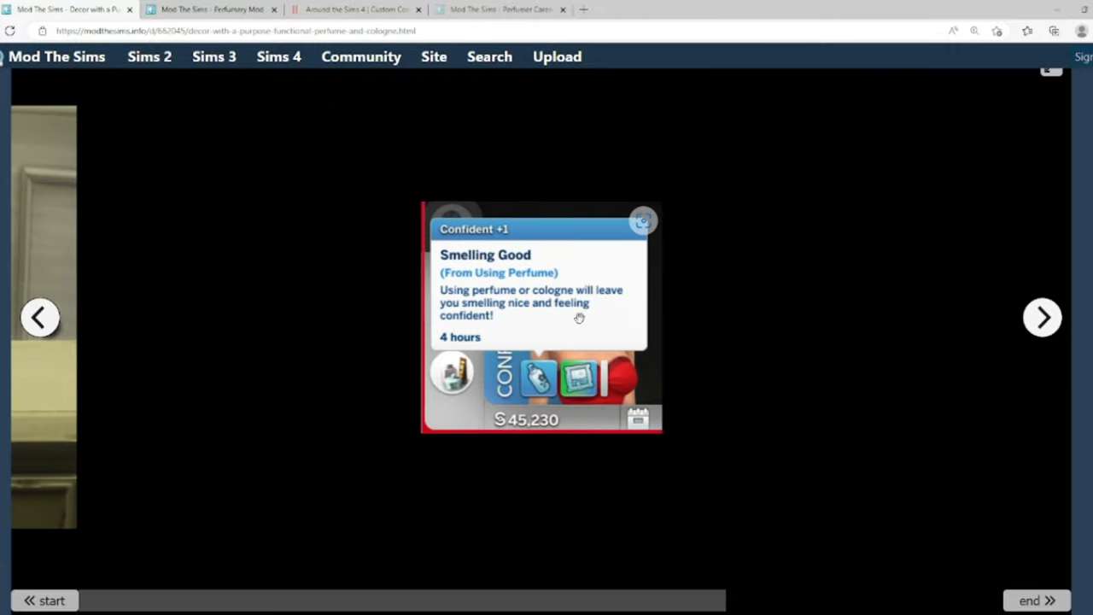
mouse_move(599, 305)
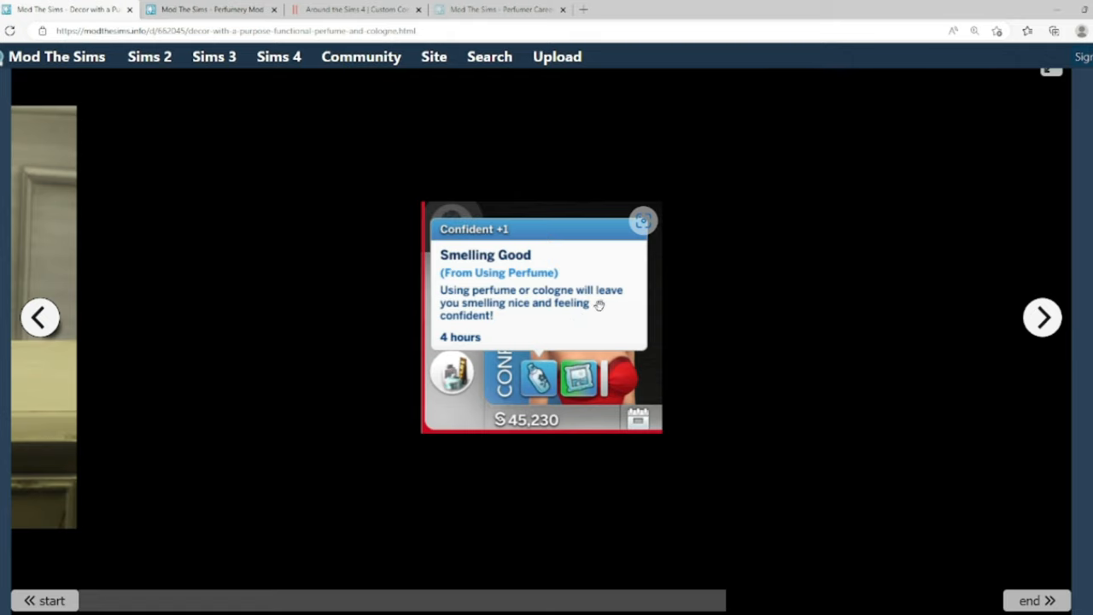
mouse_move(1017, 331)
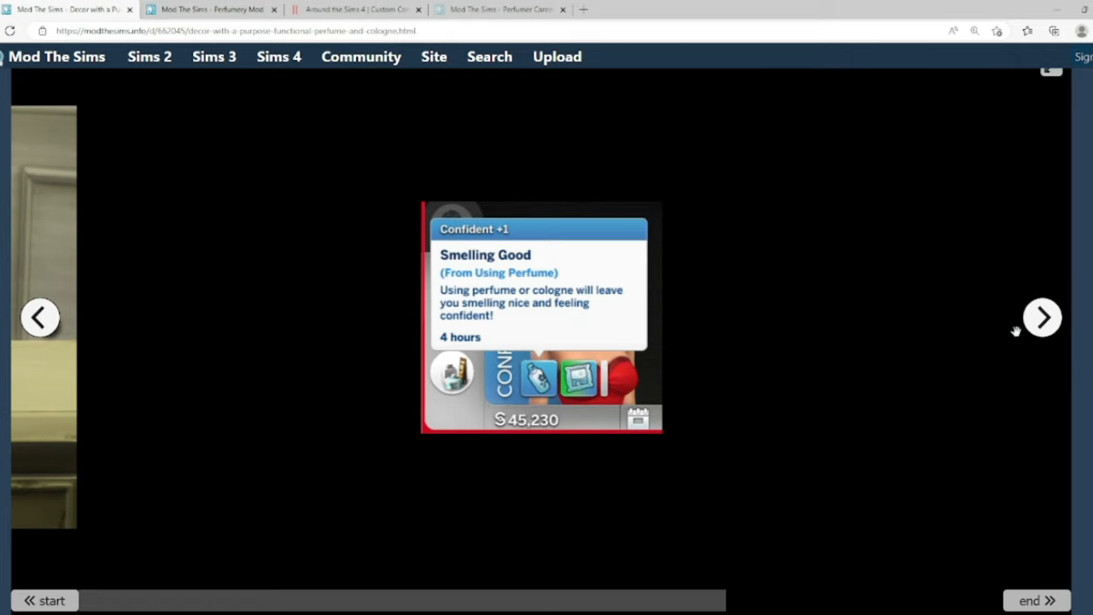
left_click(1044, 317)
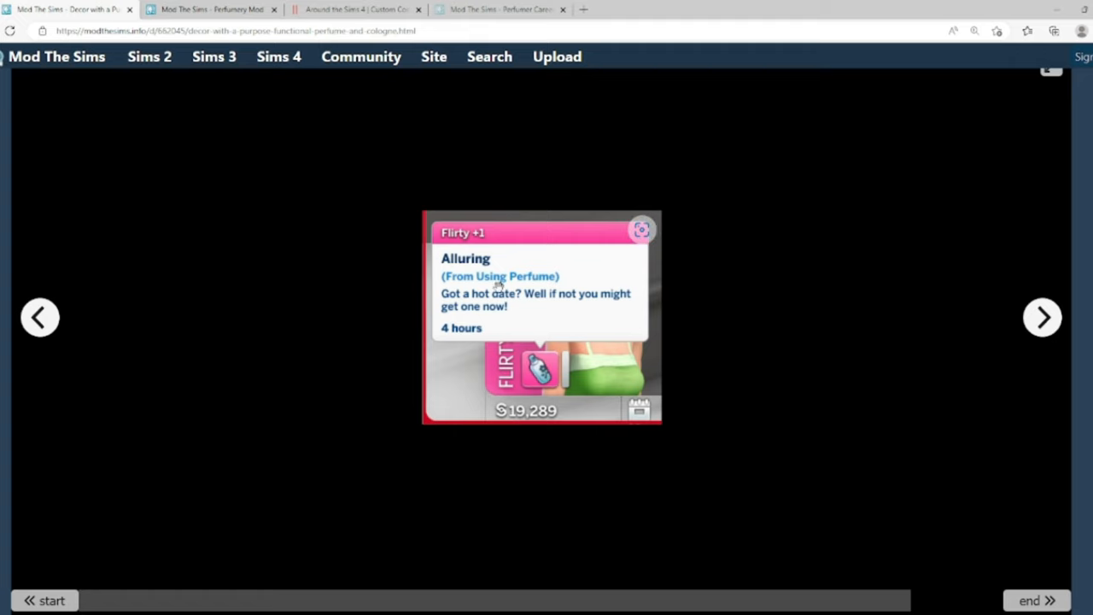
mouse_move(595, 265)
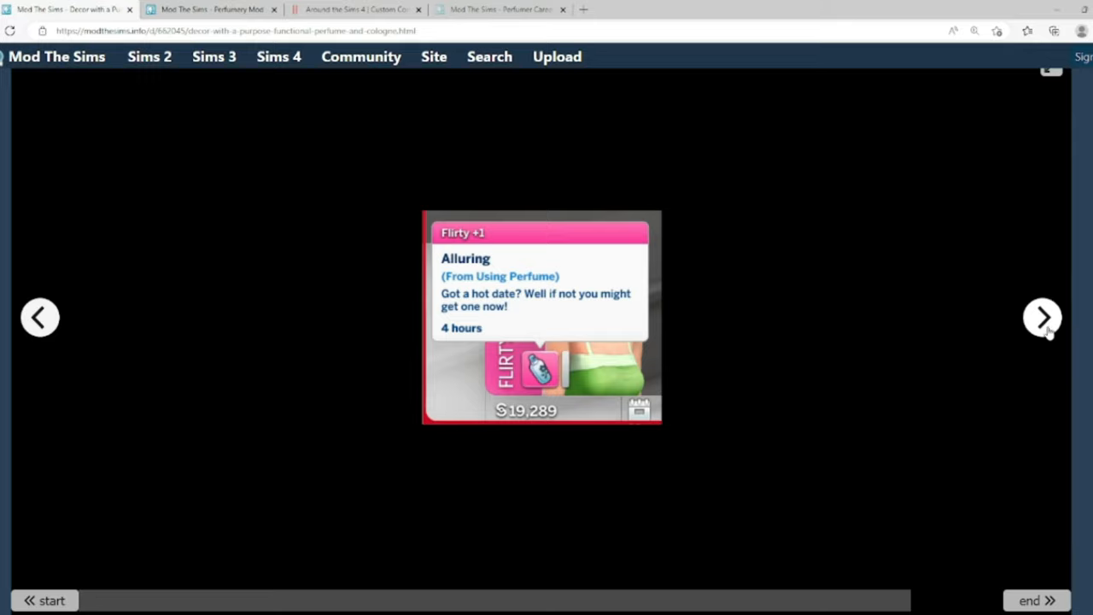
left_click(1043, 317)
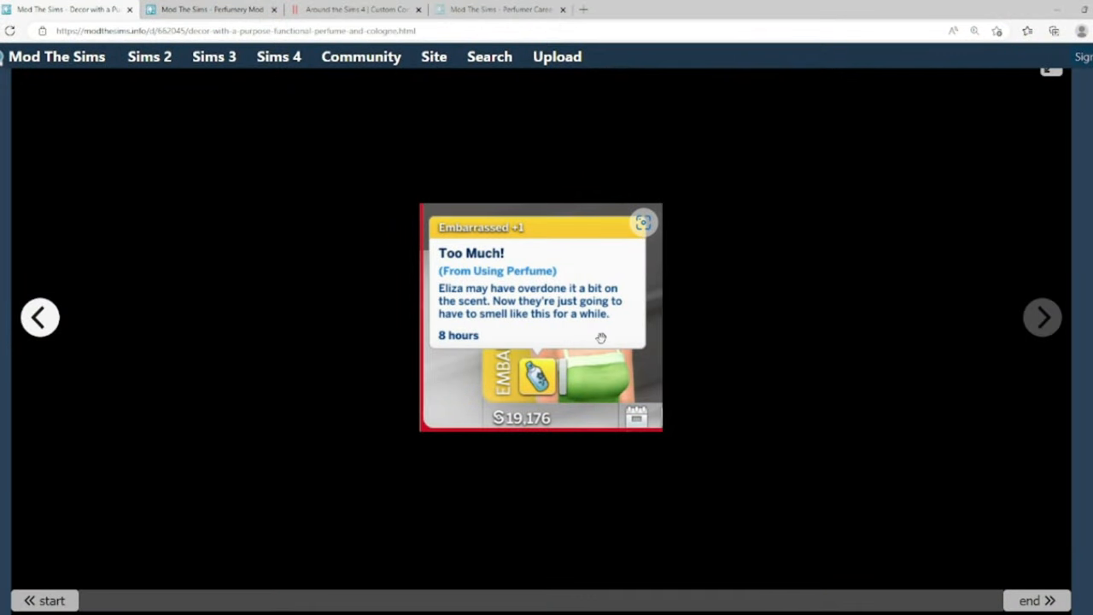
mouse_move(1043, 317)
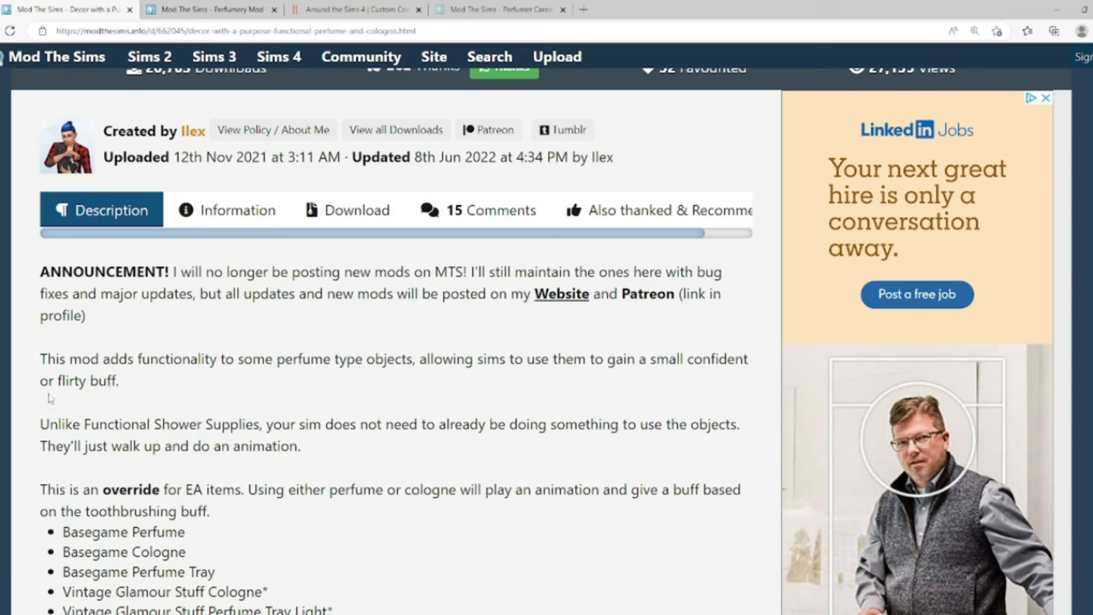
mouse_move(150, 432)
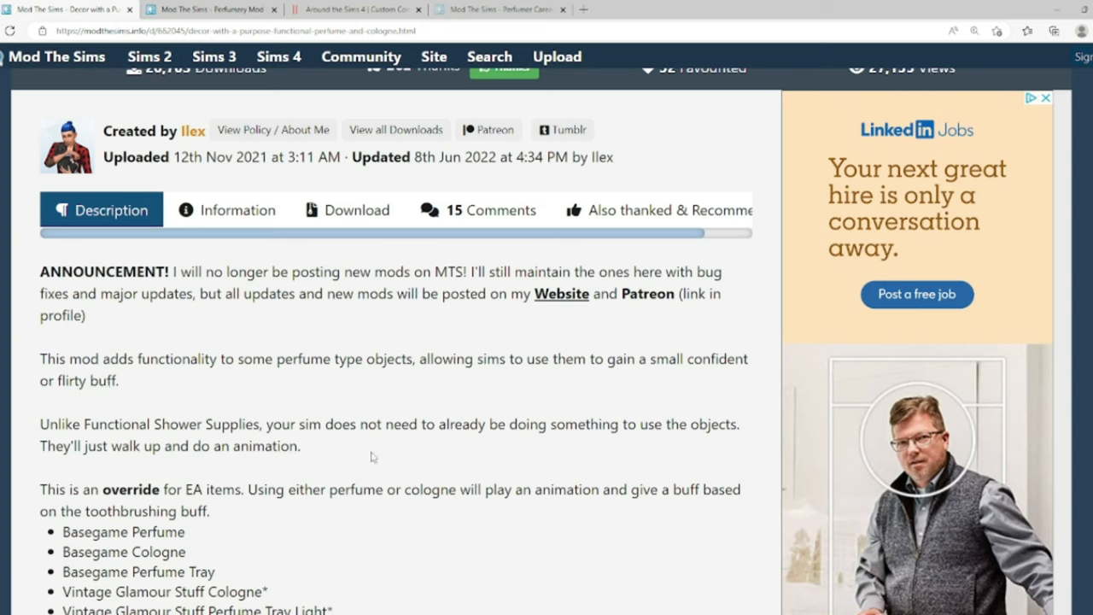
mouse_move(751, 442)
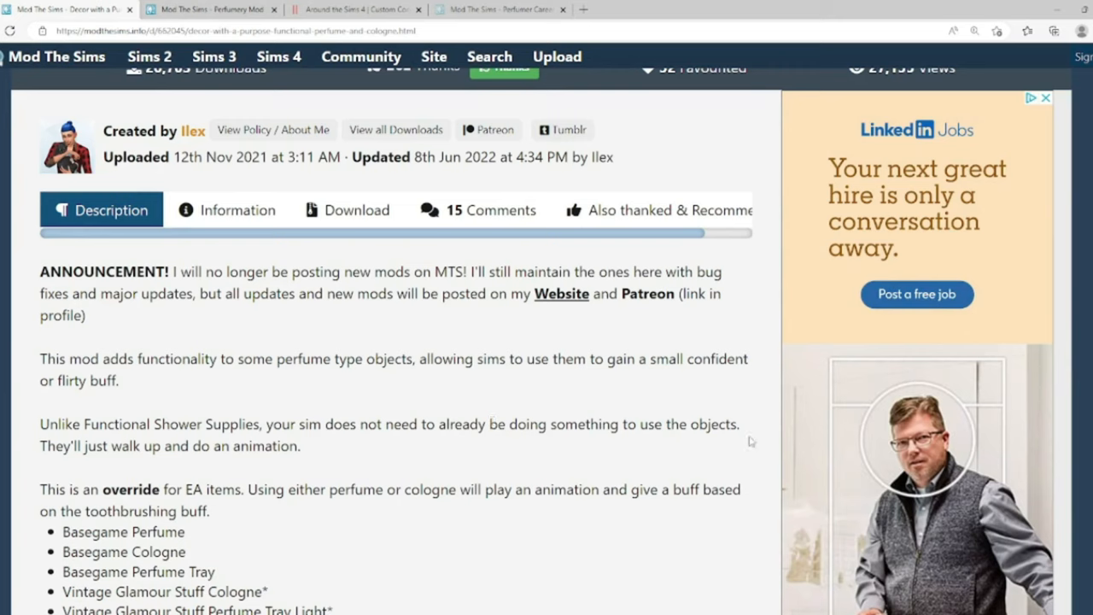
mouse_move(168, 432)
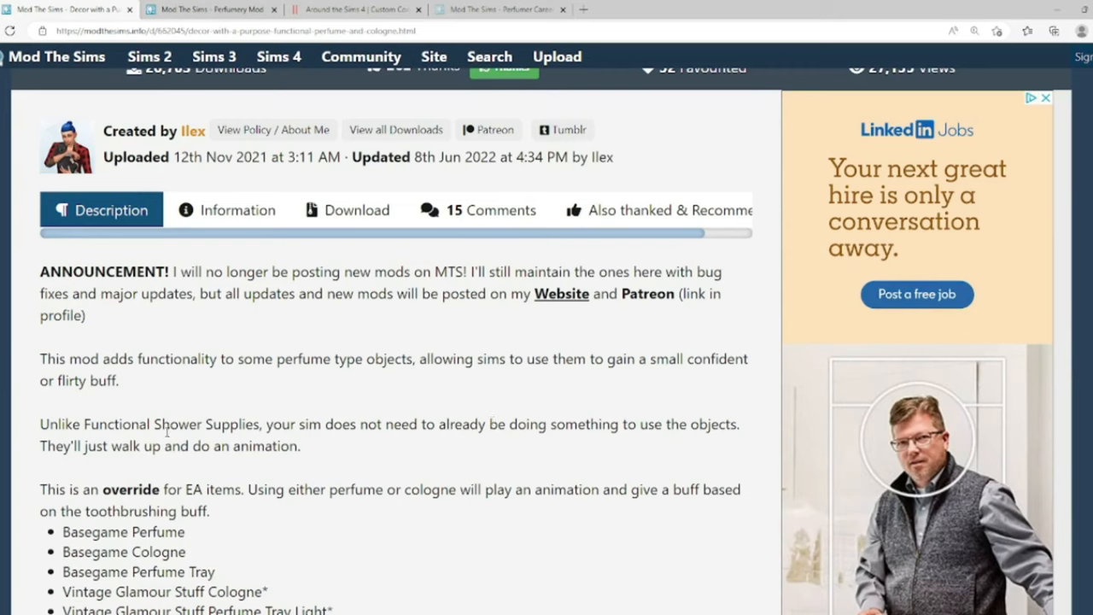
mouse_move(288, 409)
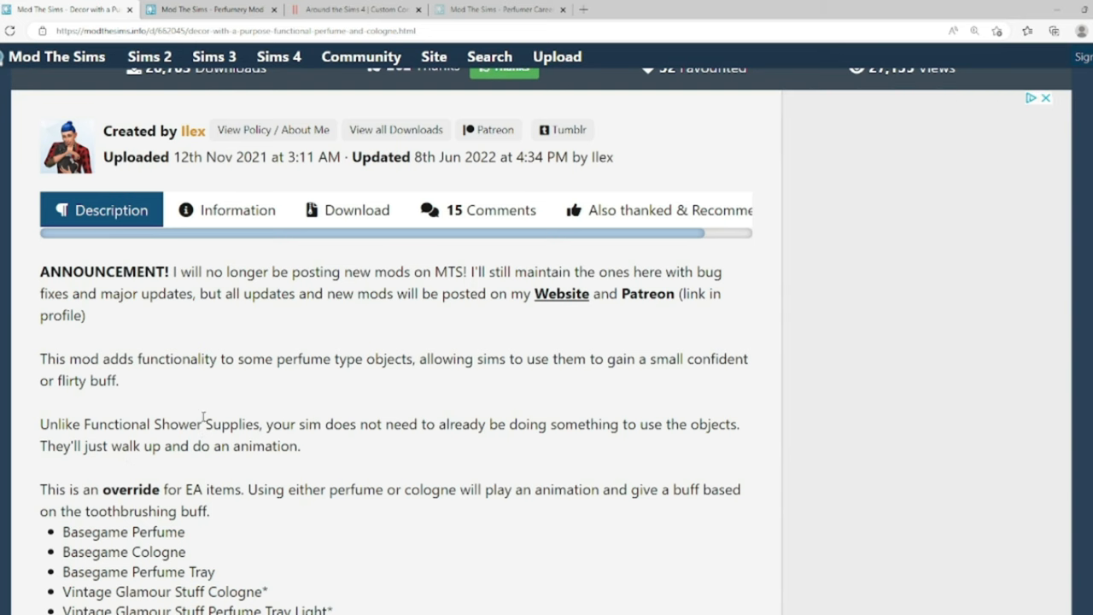
- Scroll the Description tab to the supported perfume and cologne objects and 6/8/22 update notes
scroll("down", 3)
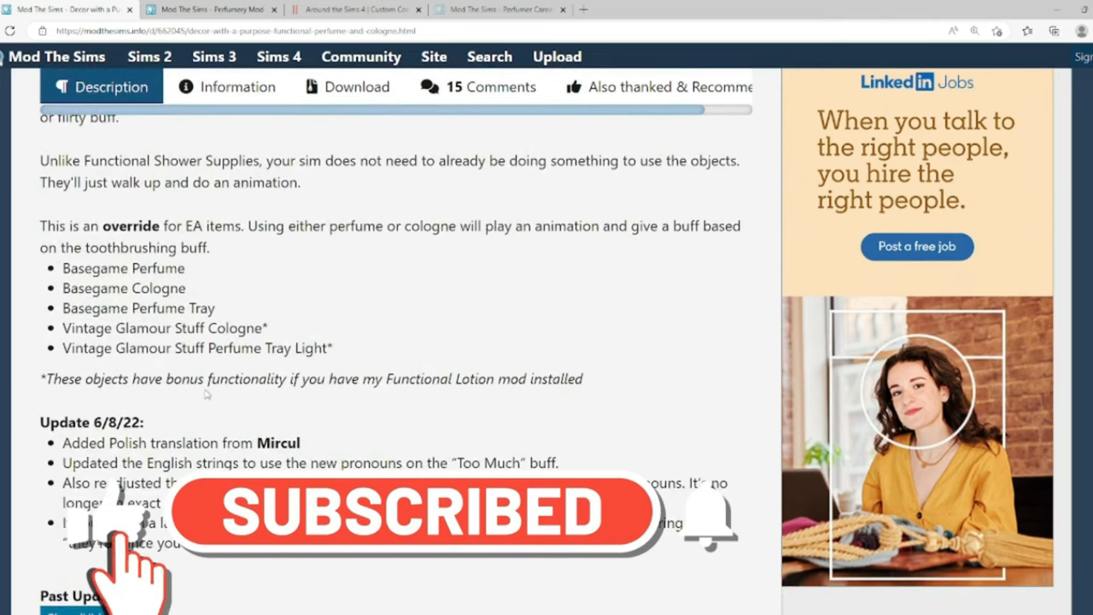
scroll("up", 3)
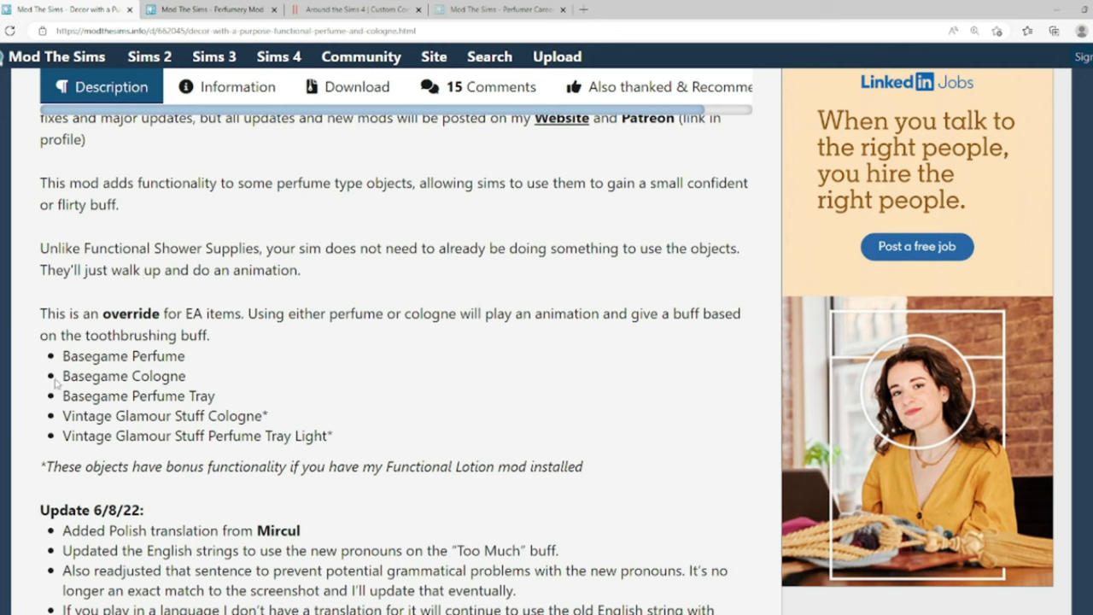
mouse_move(233, 305)
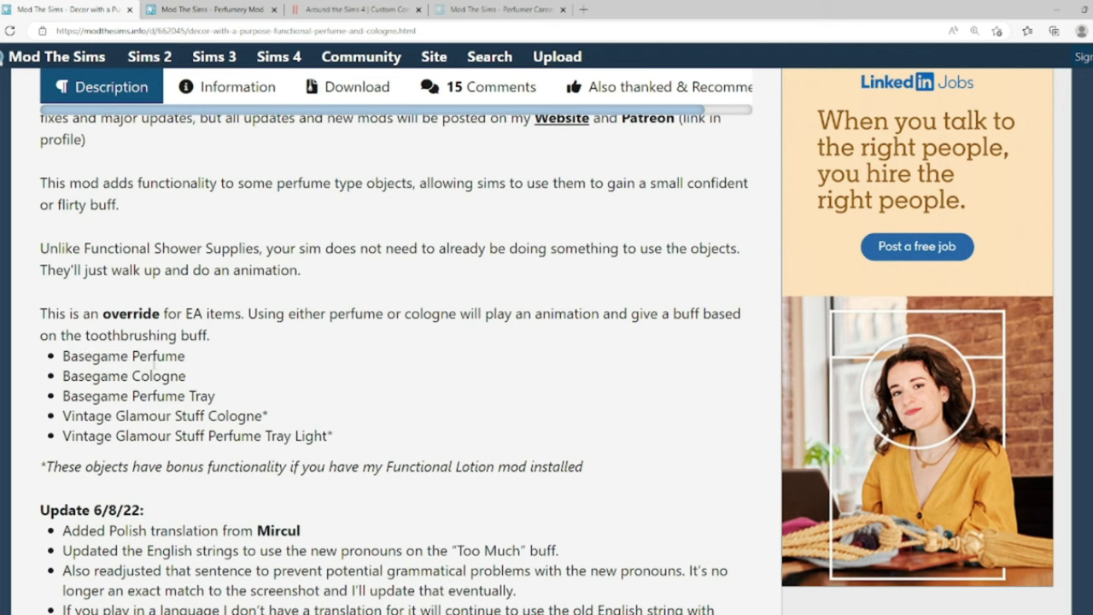
mouse_move(395, 507)
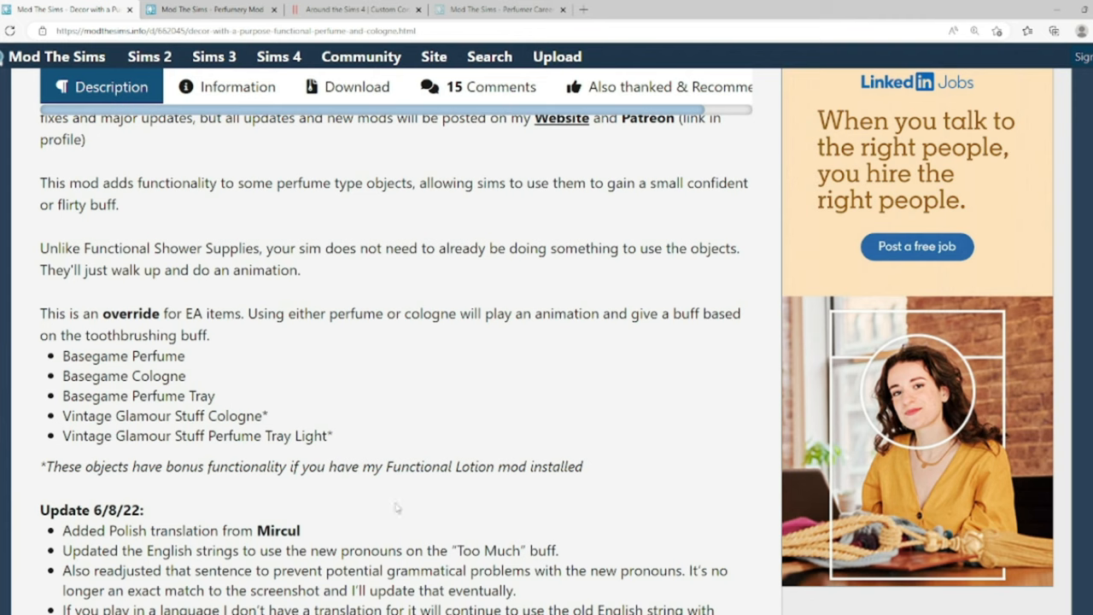
scroll("down", 3)
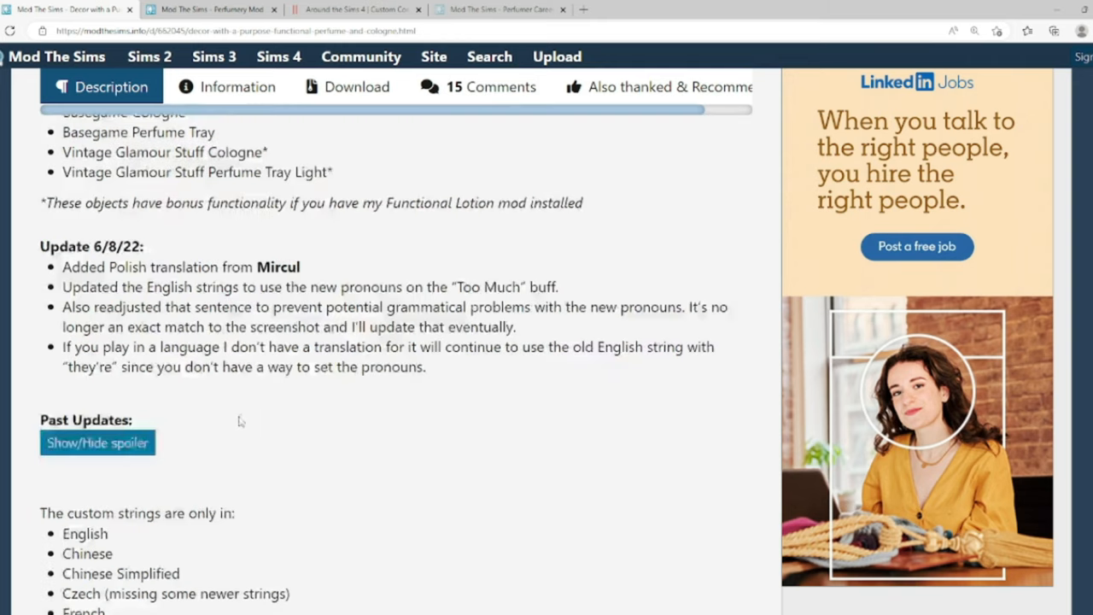
mouse_move(323, 279)
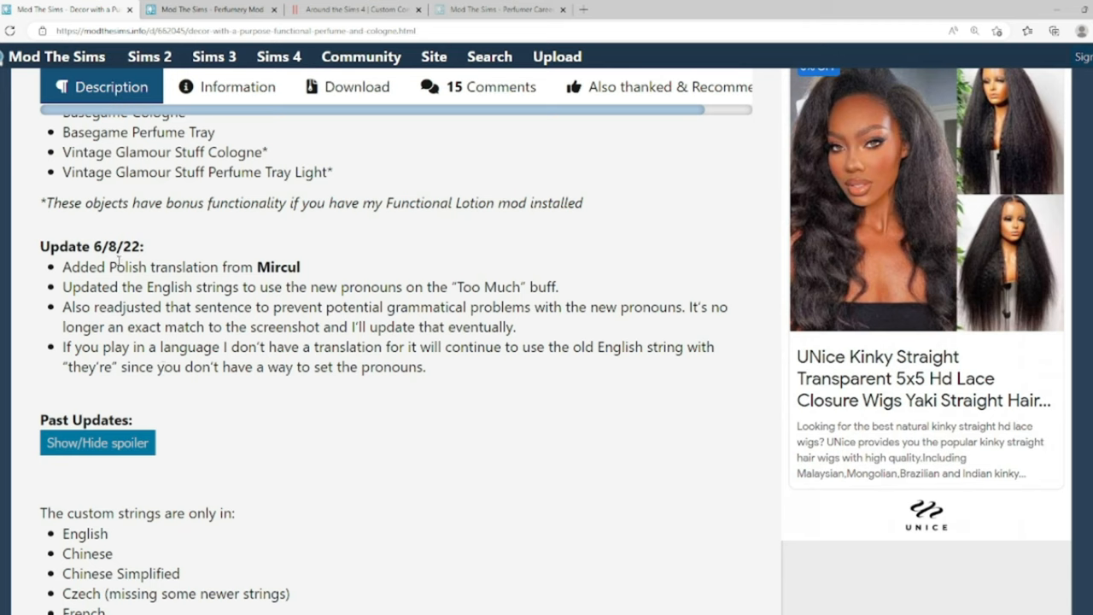
mouse_move(485, 377)
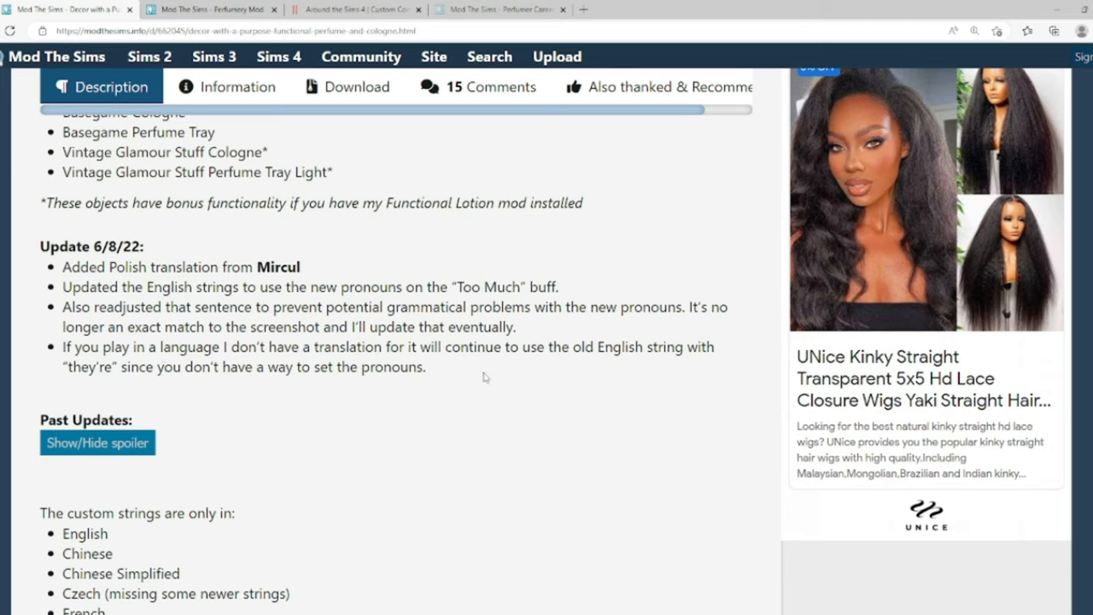
scroll("down", 3)
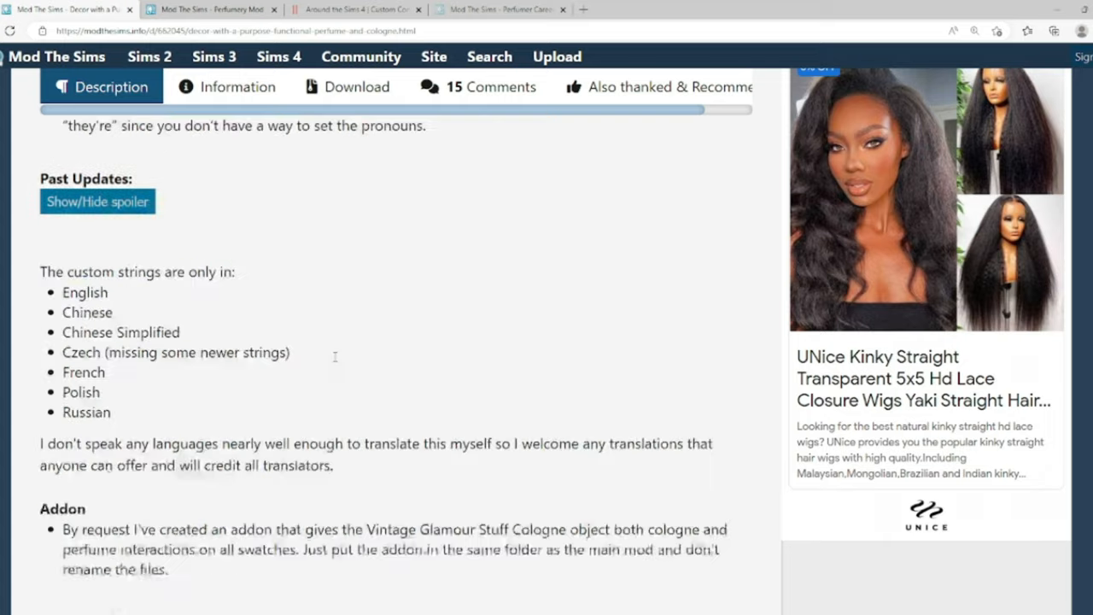
scroll("down", 3)
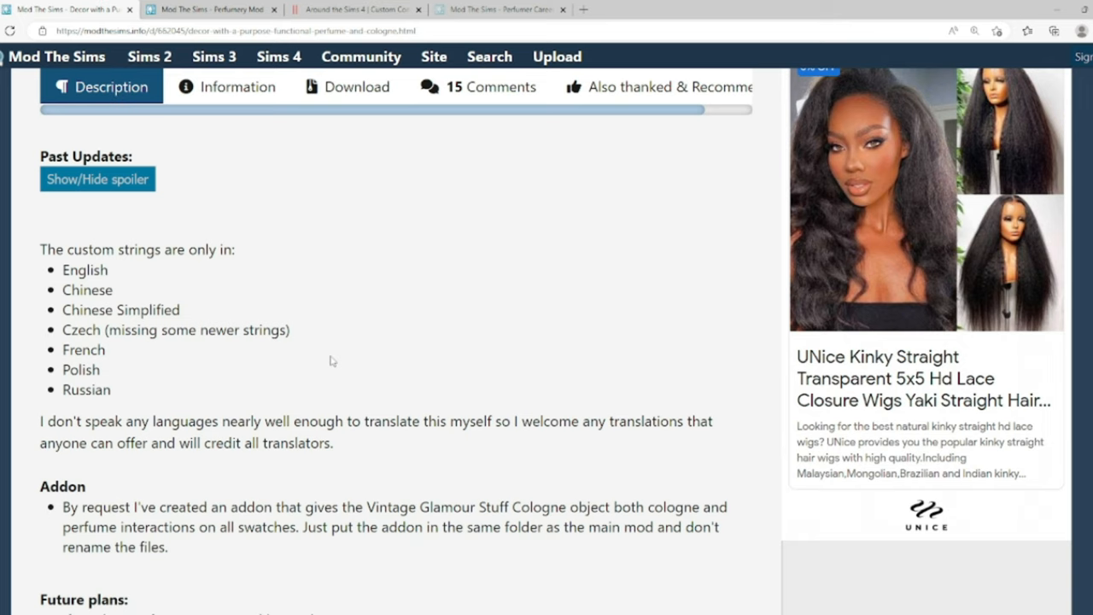
scroll("down", 3)
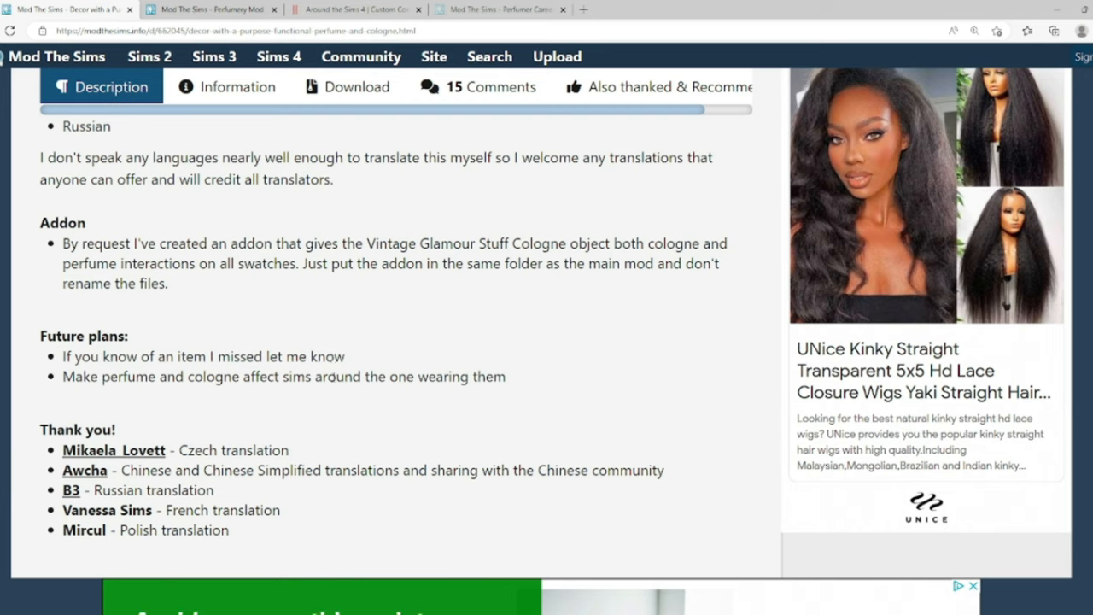
mouse_move(451, 391)
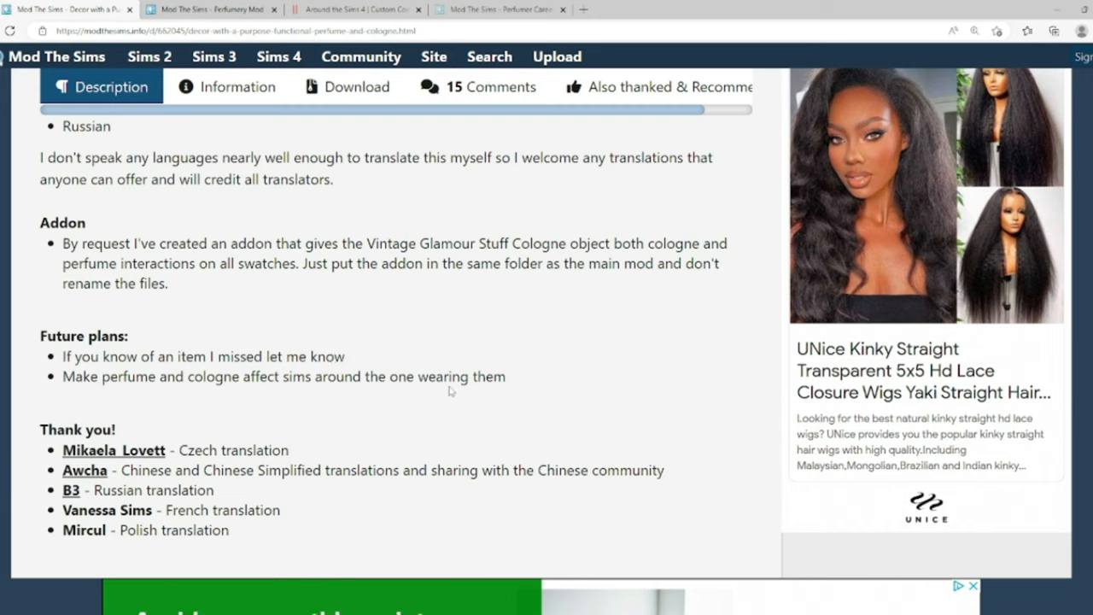
scroll("down", 3)
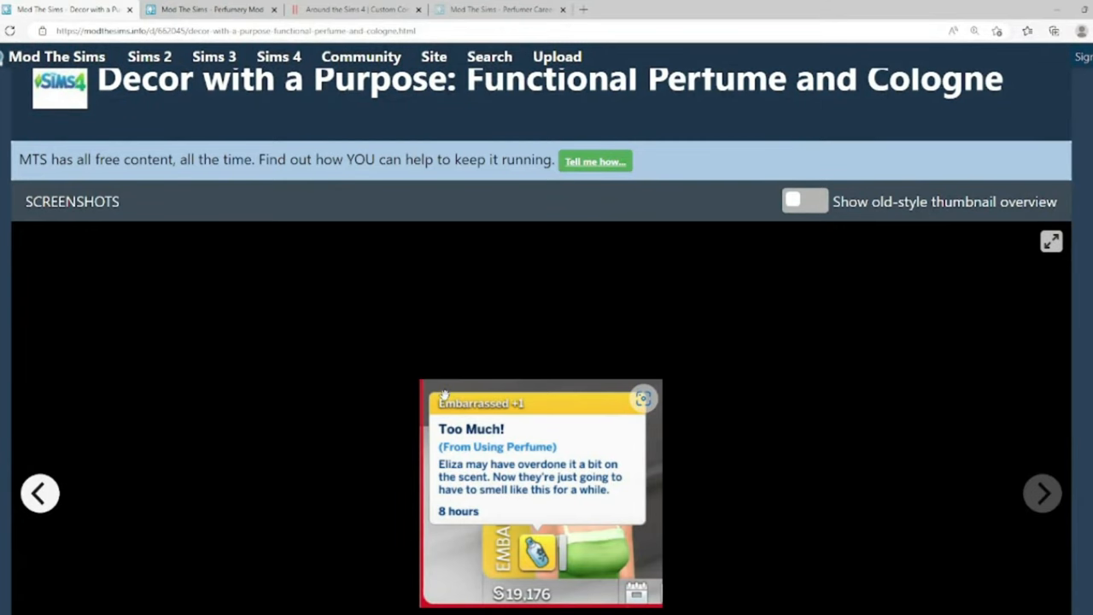
- Open the Download tab and review the ByPack, Merged and Vintage Glamour addon zip files
scroll("up", 3)
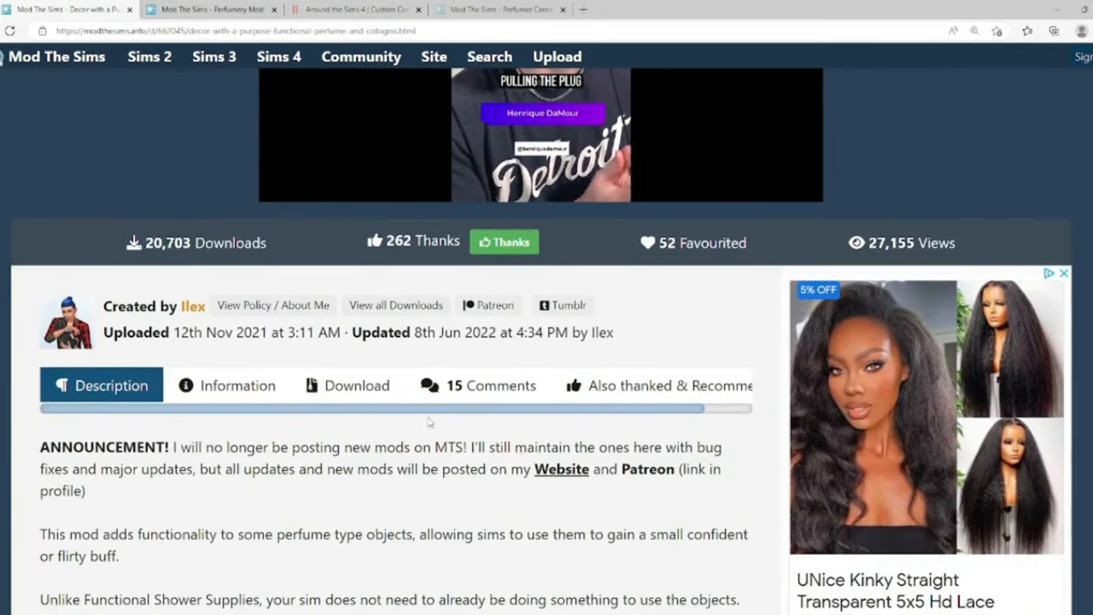
left_click(357, 385)
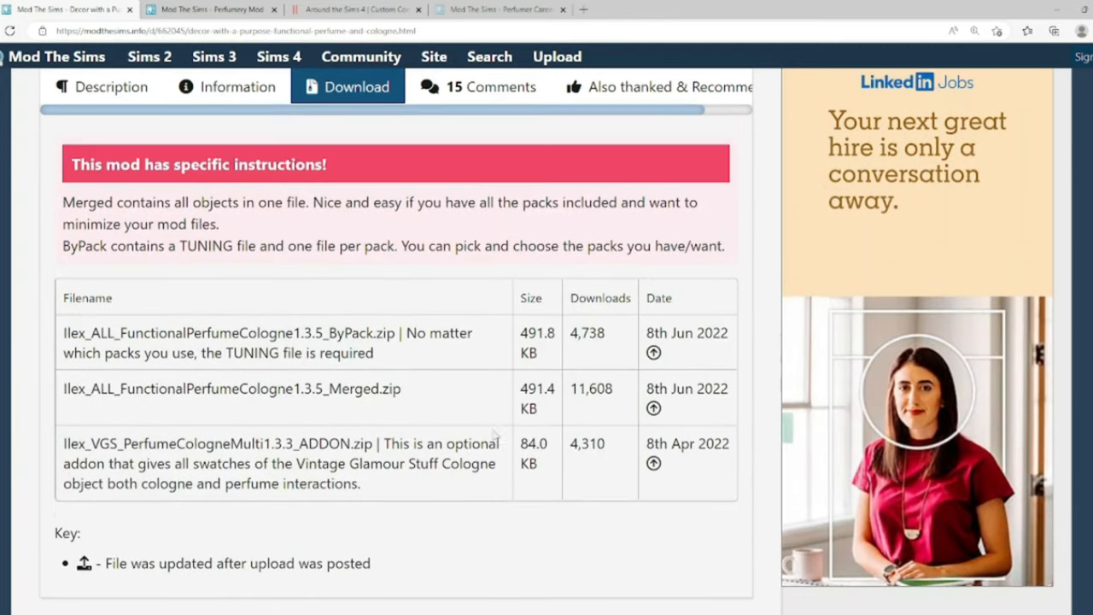
scroll("down", 3)
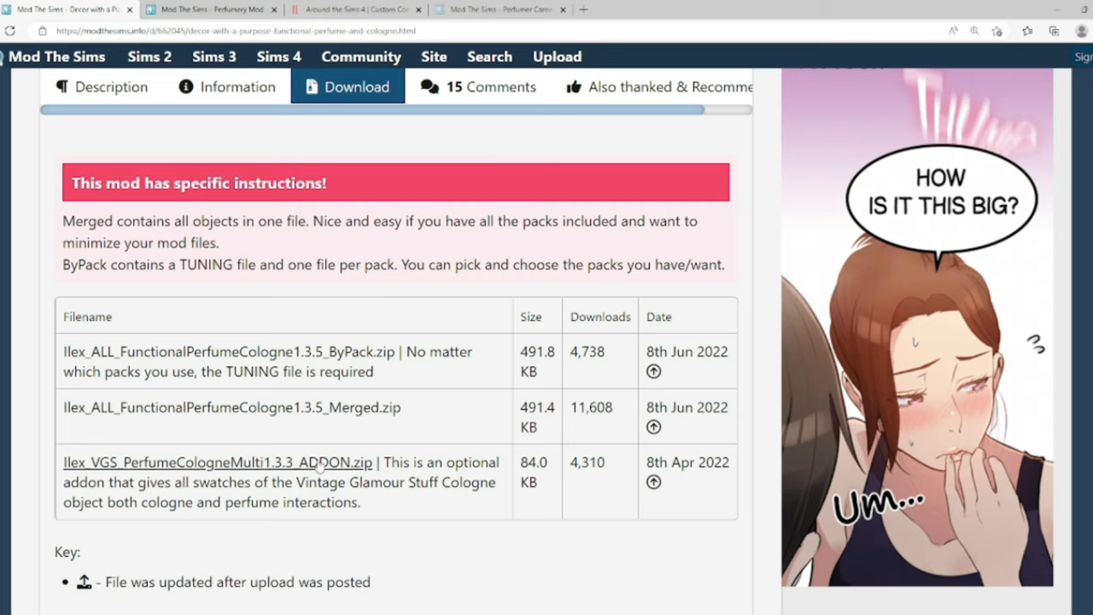
mouse_move(232, 341)
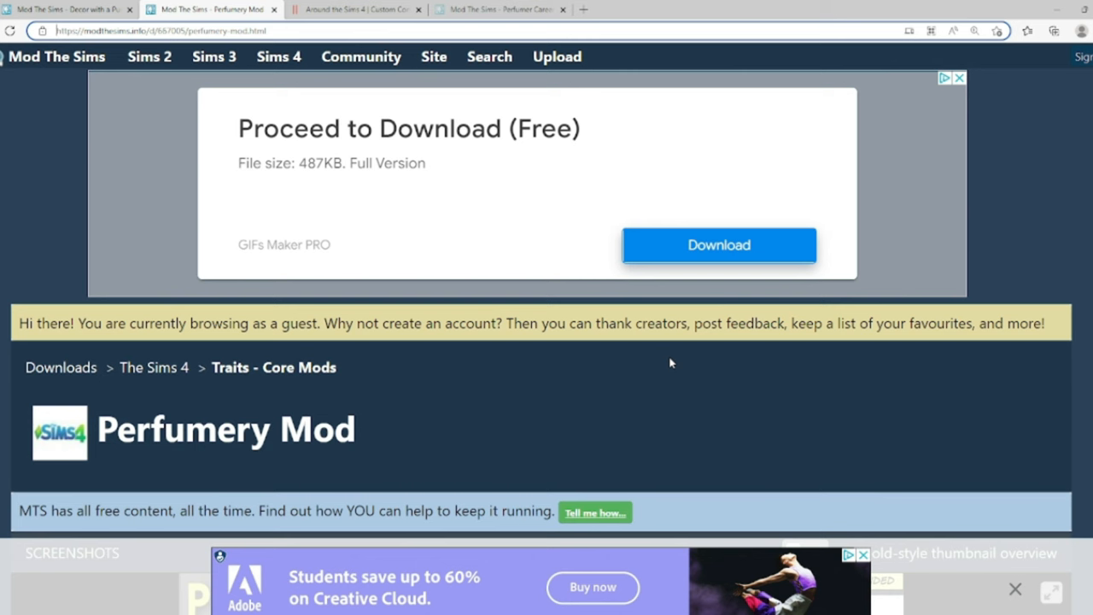
- Scroll the Perfumery Mod page and view its stove perfume-making and skill book screenshot
scroll("down", 3)
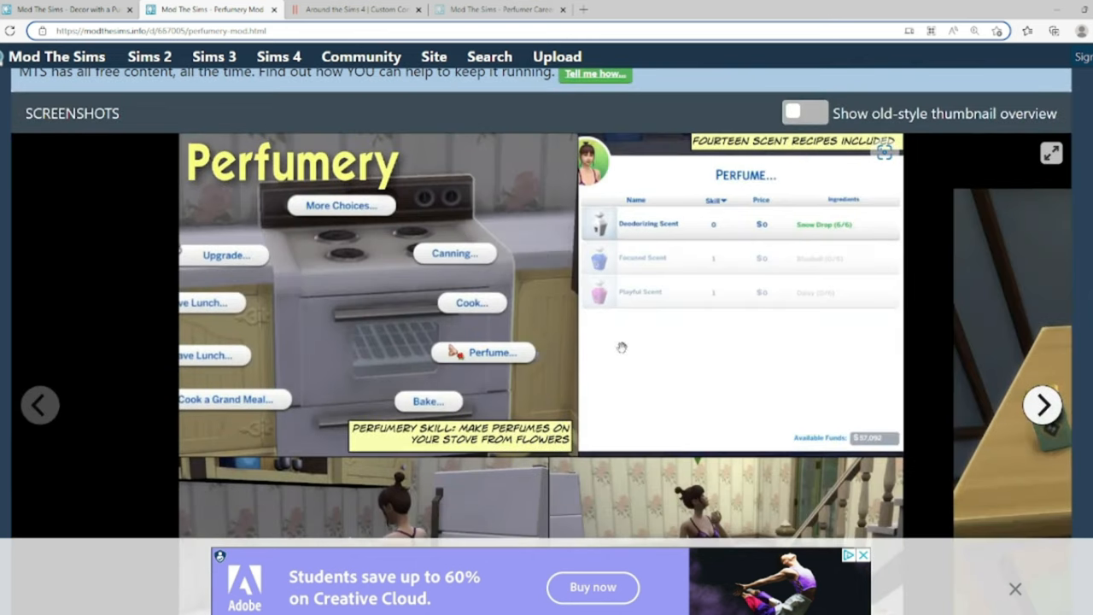
mouse_move(427, 390)
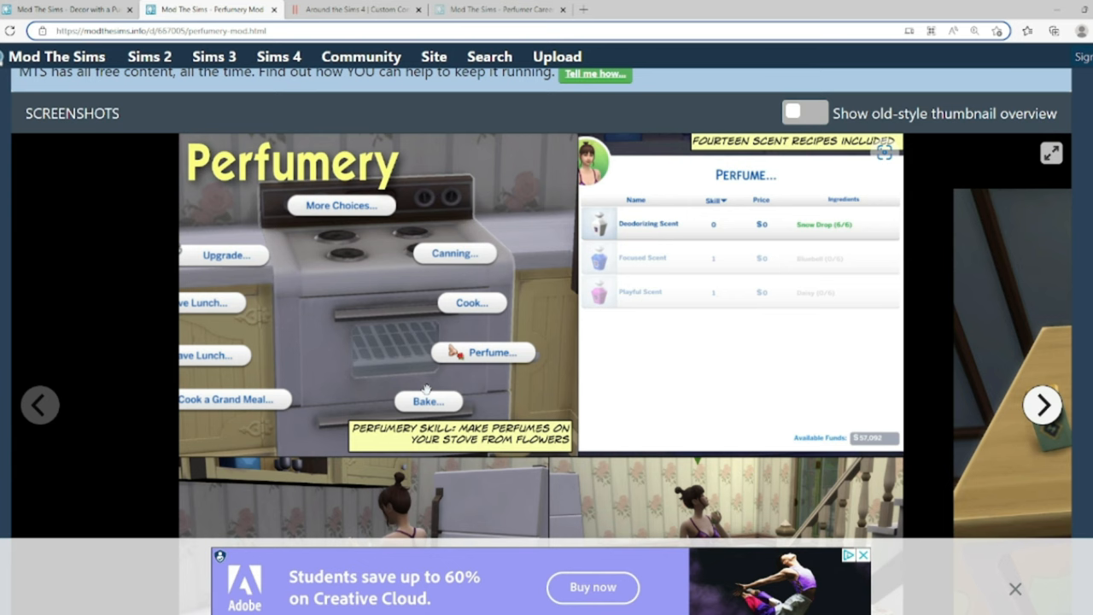
scroll("down", 3)
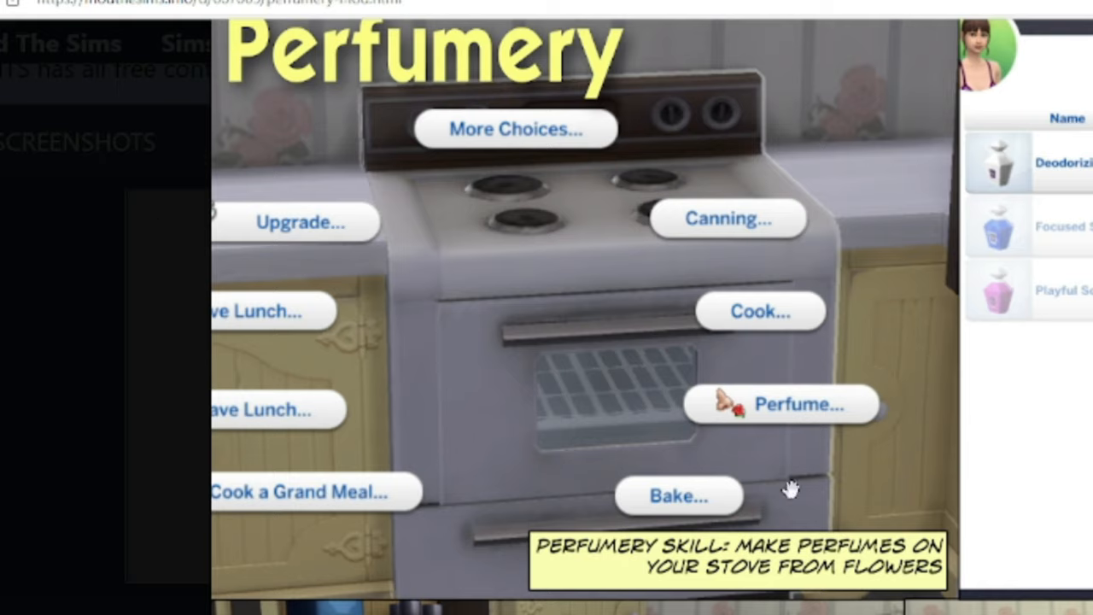
mouse_move(1085, 159)
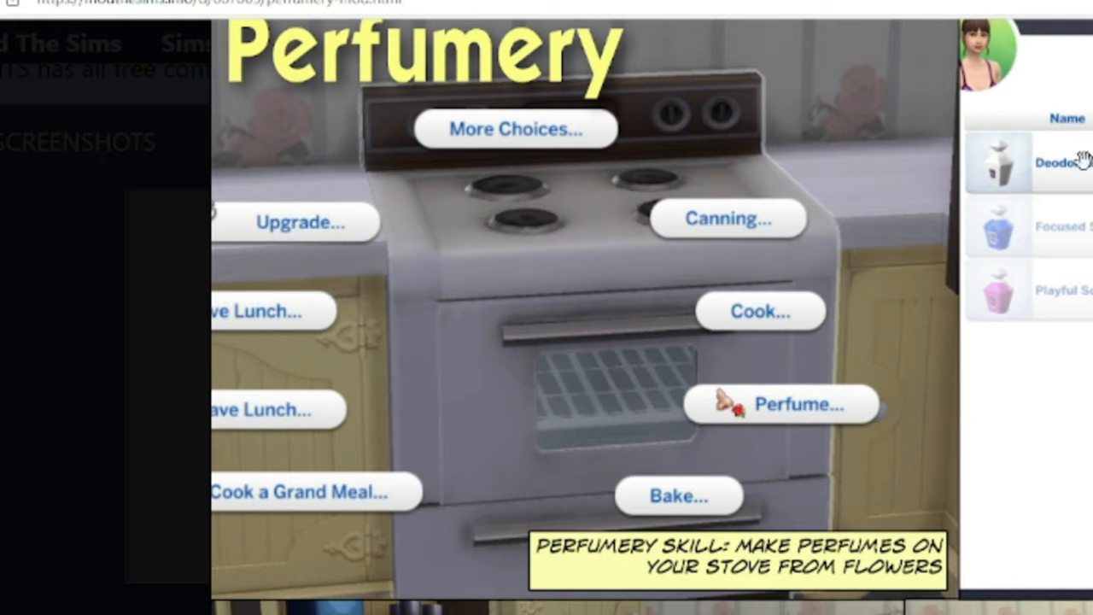
left_click(799, 404)
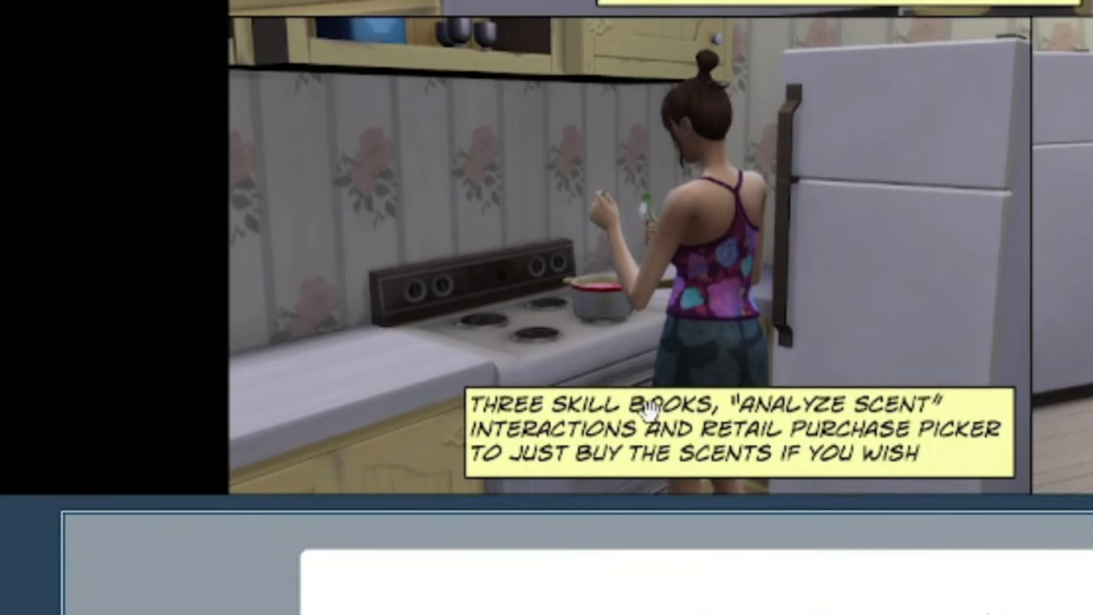
mouse_move(673, 438)
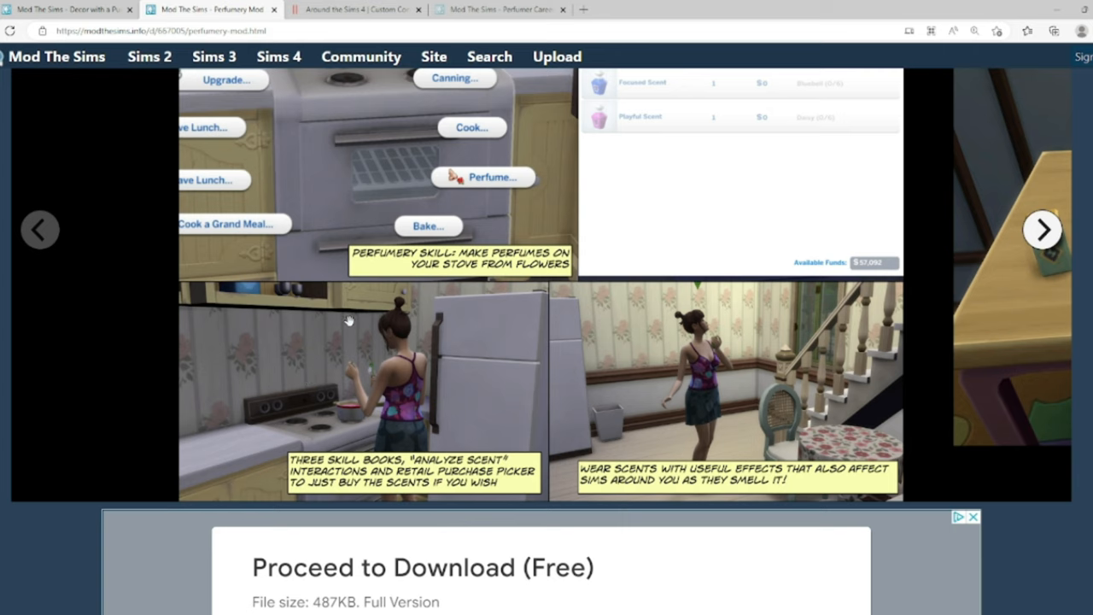
mouse_move(718, 391)
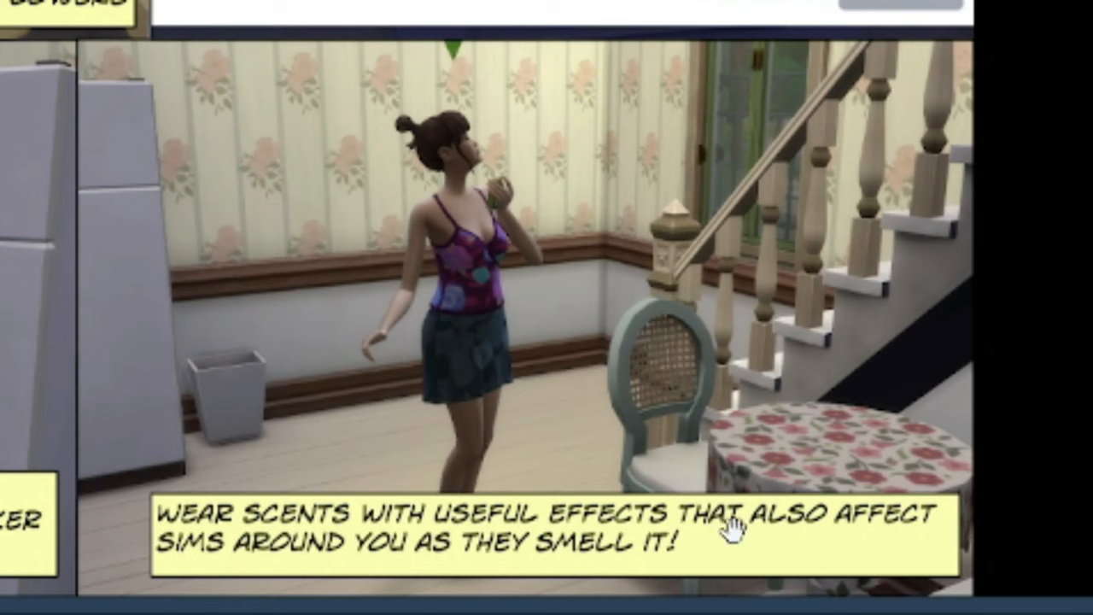
mouse_move(308, 585)
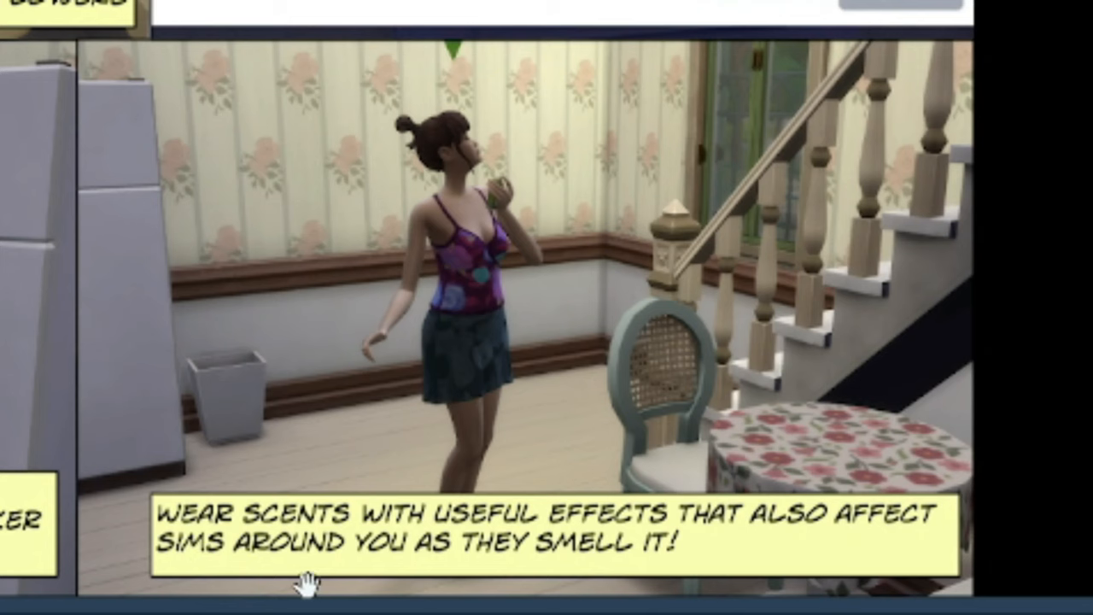
mouse_move(306, 585)
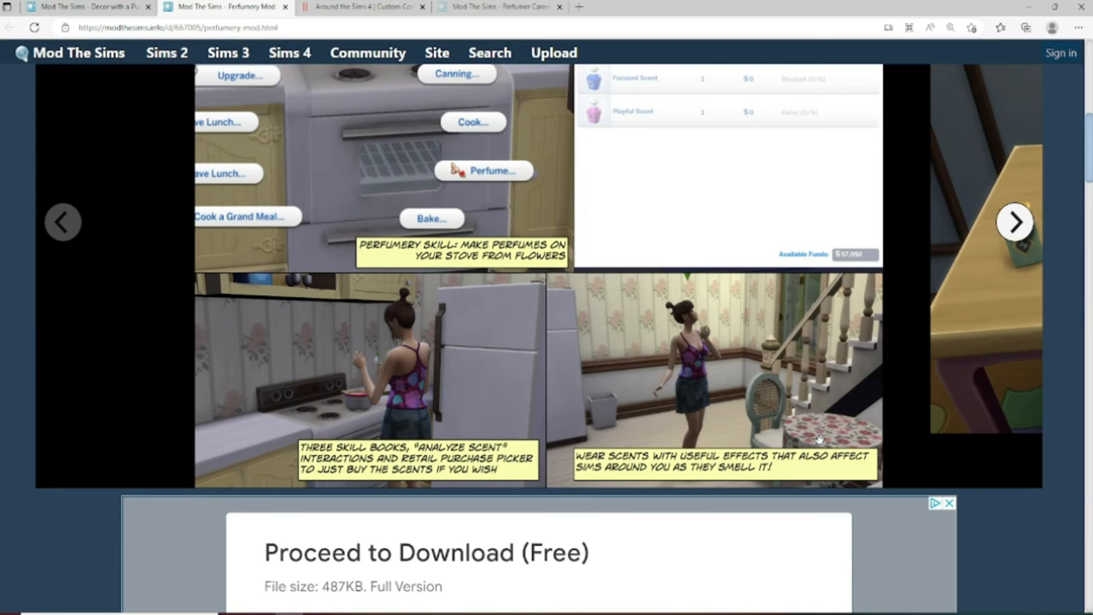
mouse_move(820, 439)
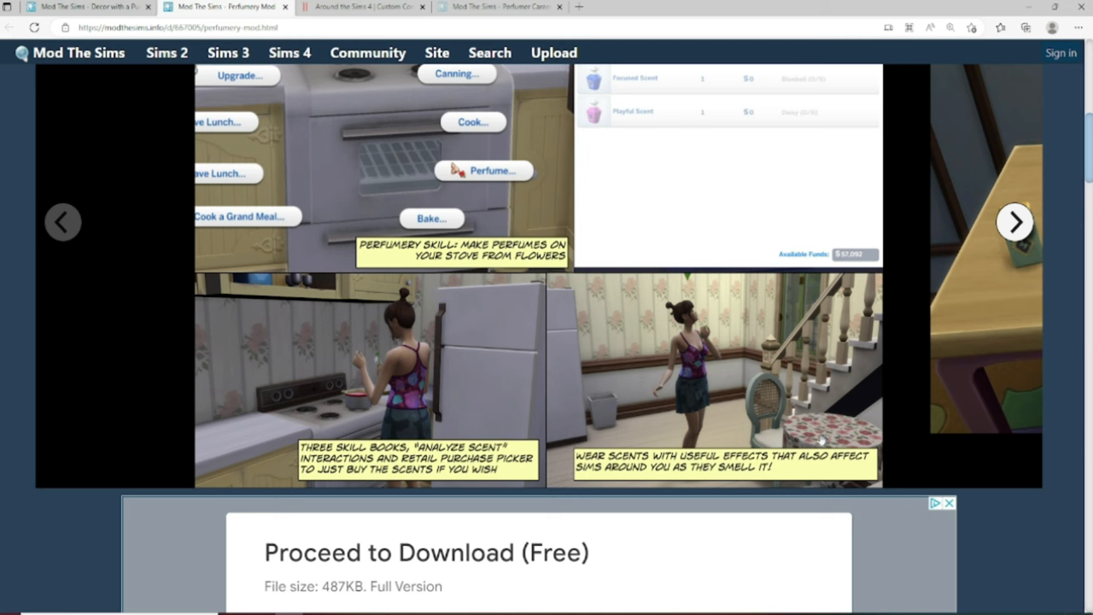
scroll("down", 3)
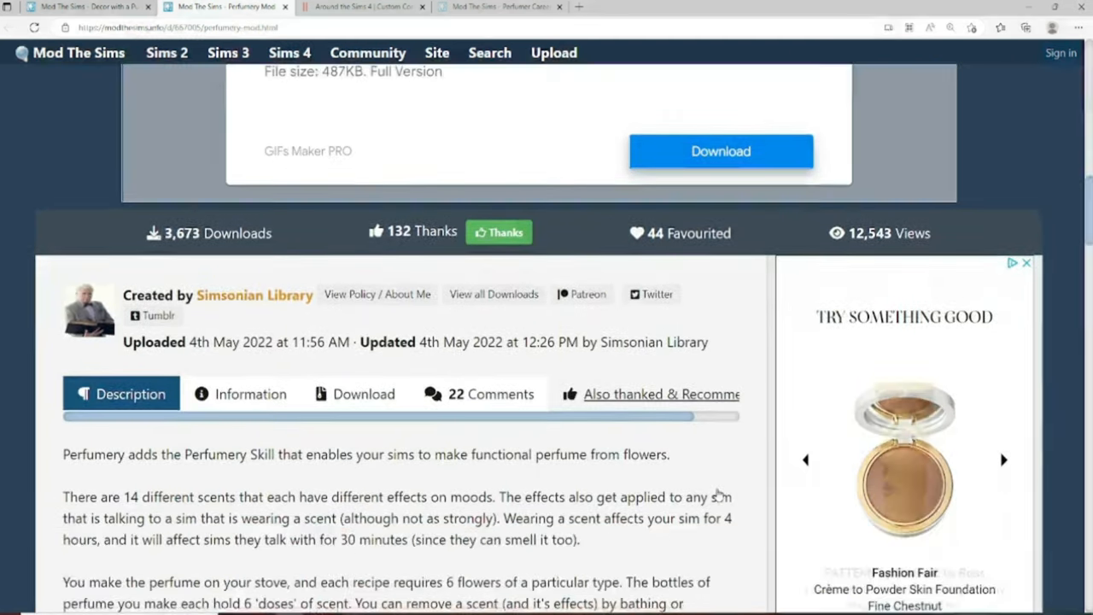
scroll("down", 3)
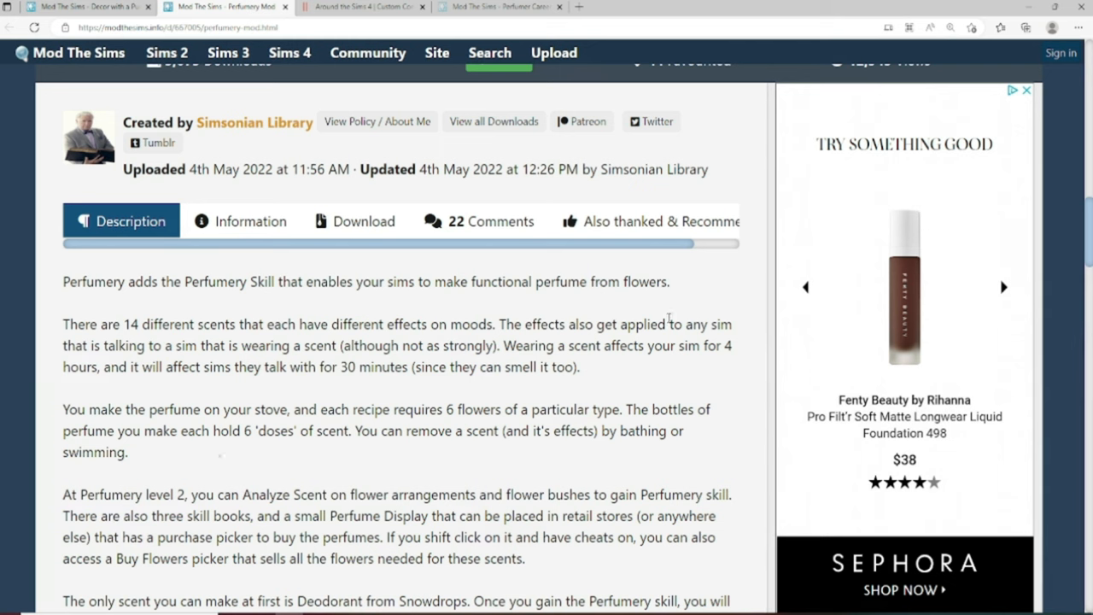
scroll("down", 3)
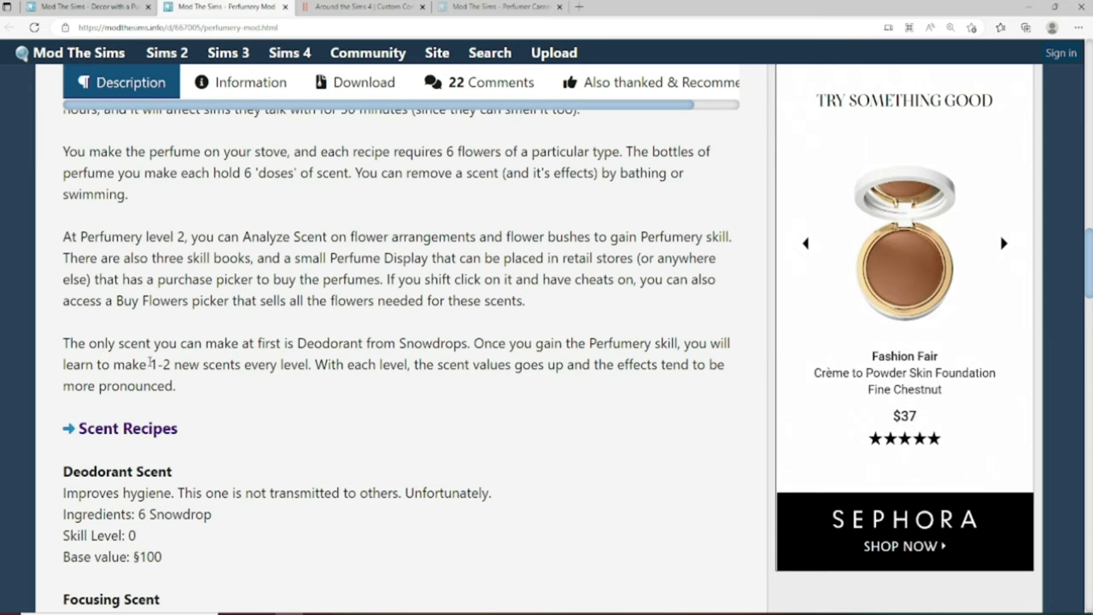
scroll("down", 3)
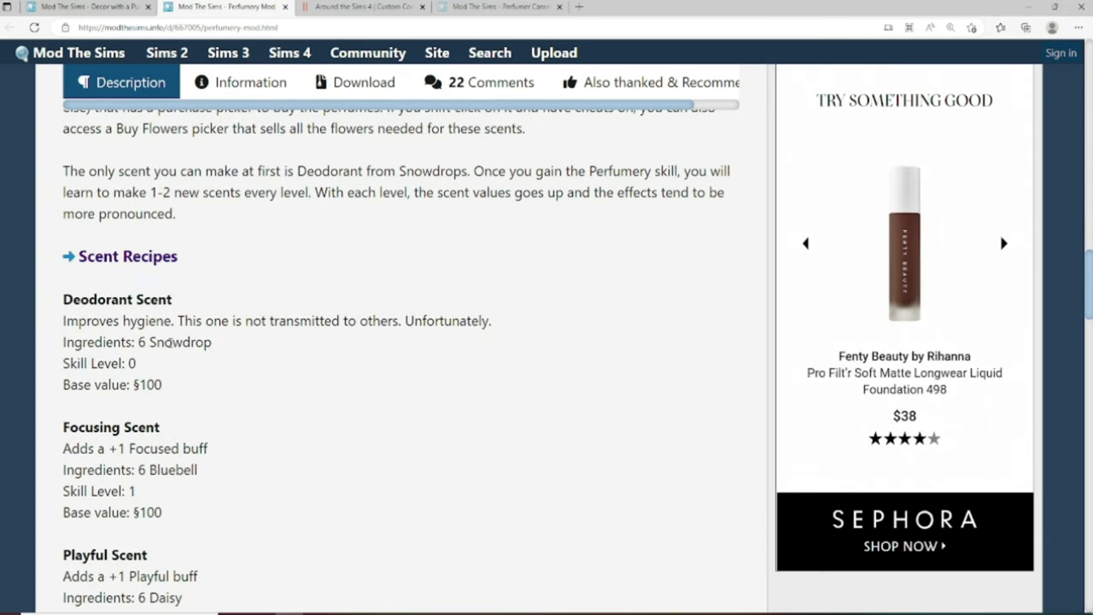
scroll("down", 3)
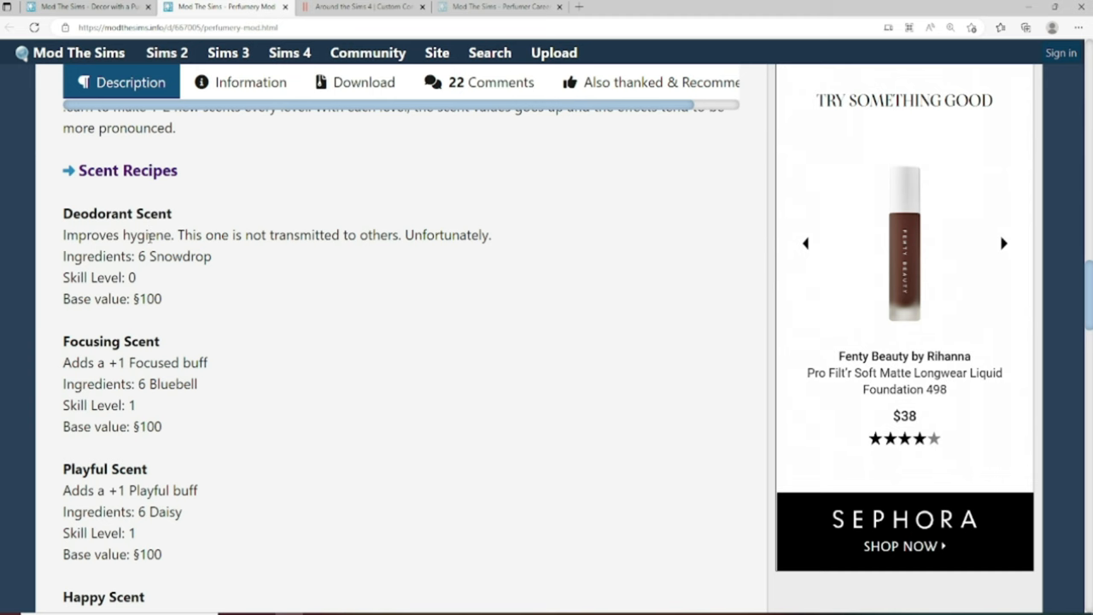
scroll("down", 3)
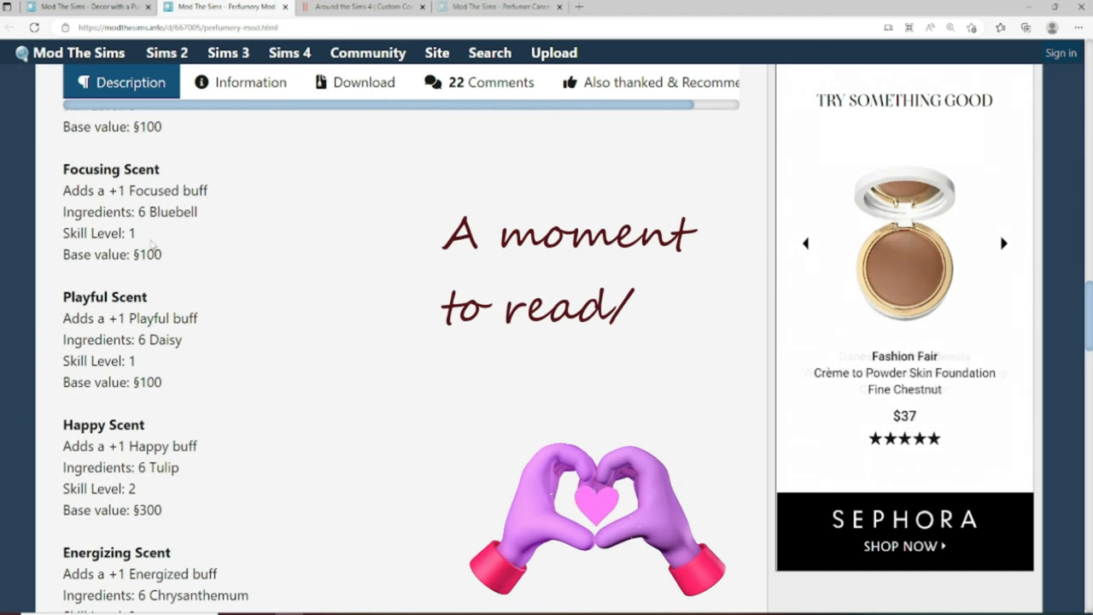
scroll("down", 3)
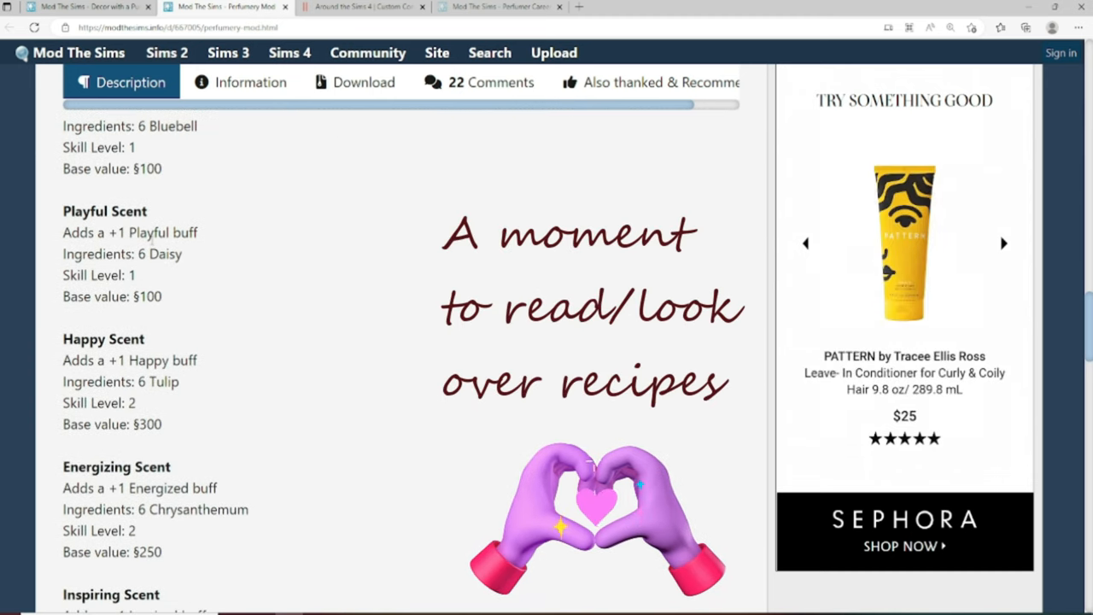
scroll("down", 3)
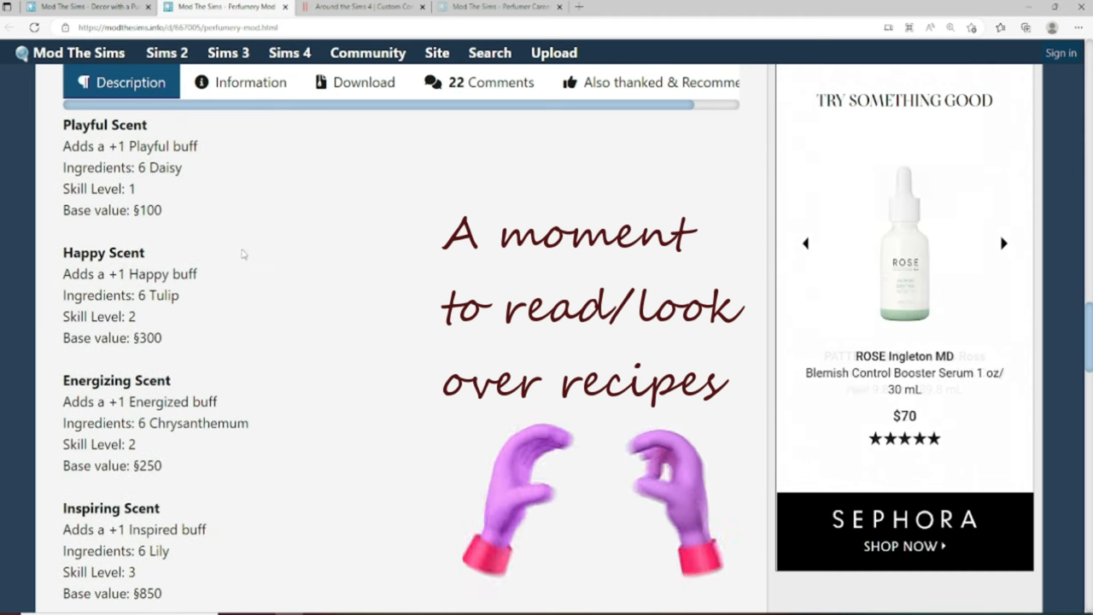
scroll("down", 3)
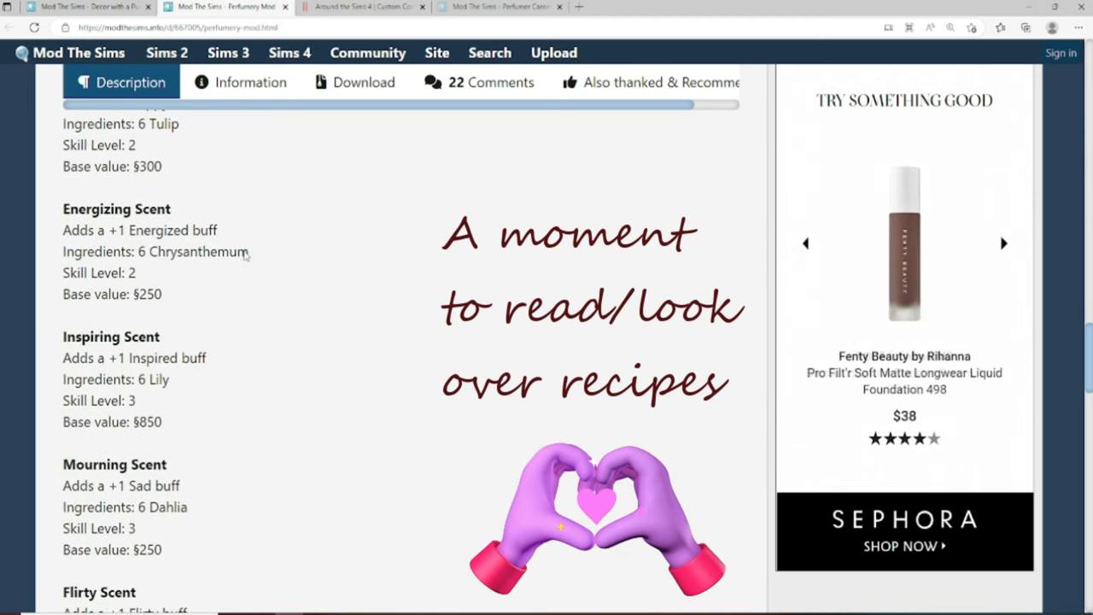
scroll("down", 3)
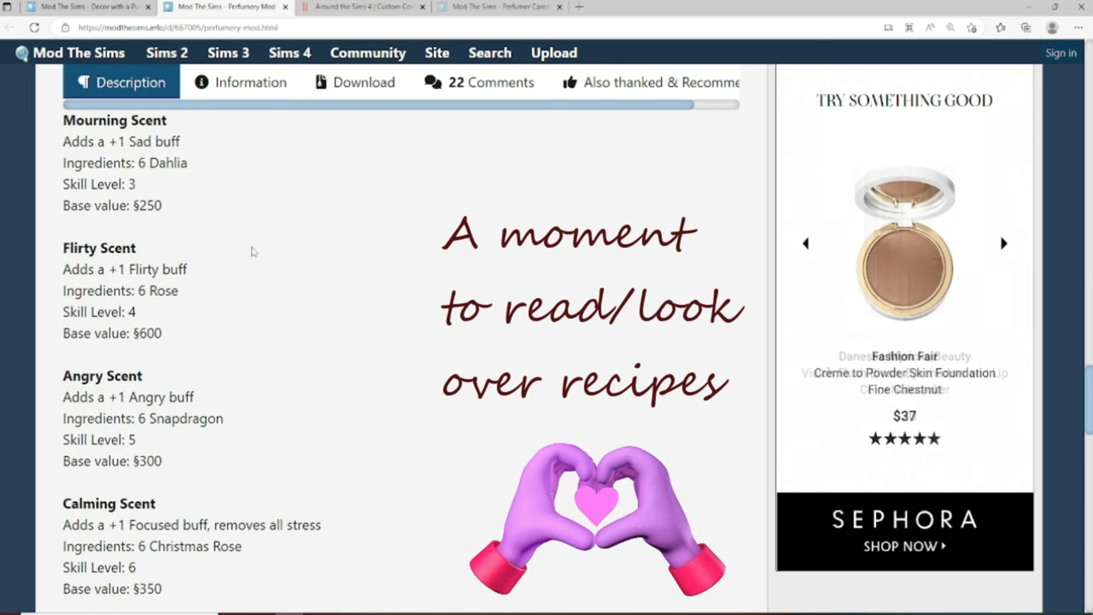
scroll("down", 3)
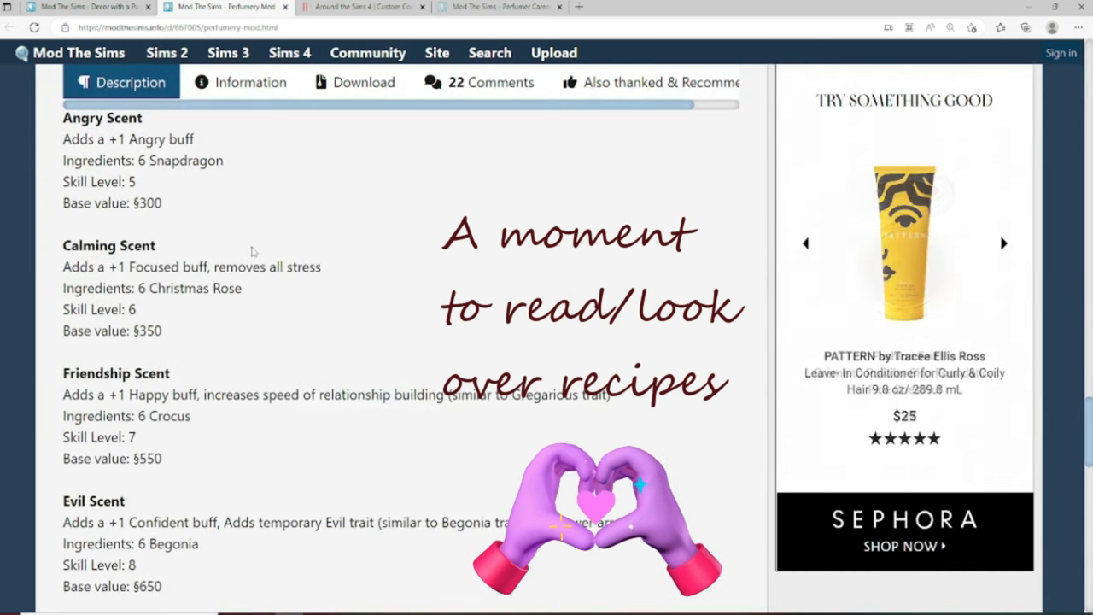
scroll("down", 3)
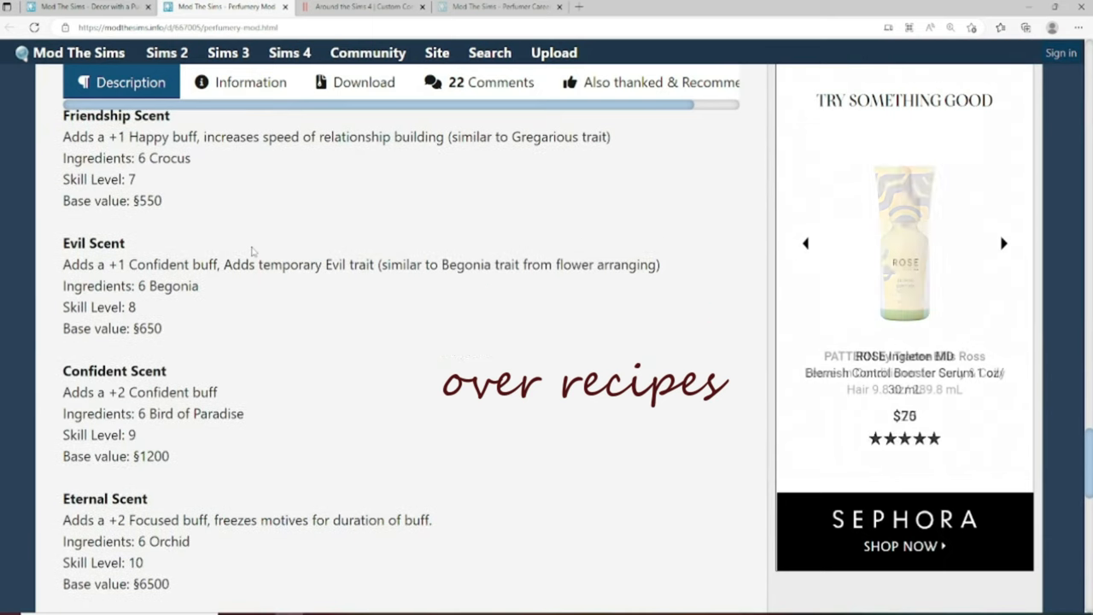
scroll("down", 3)
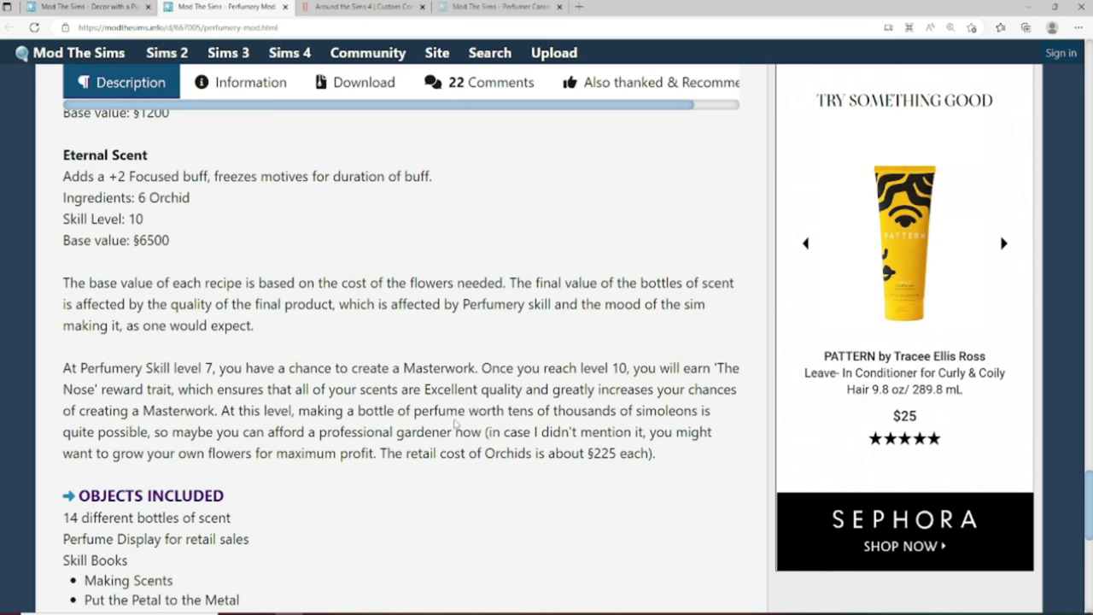
scroll("down", 3)
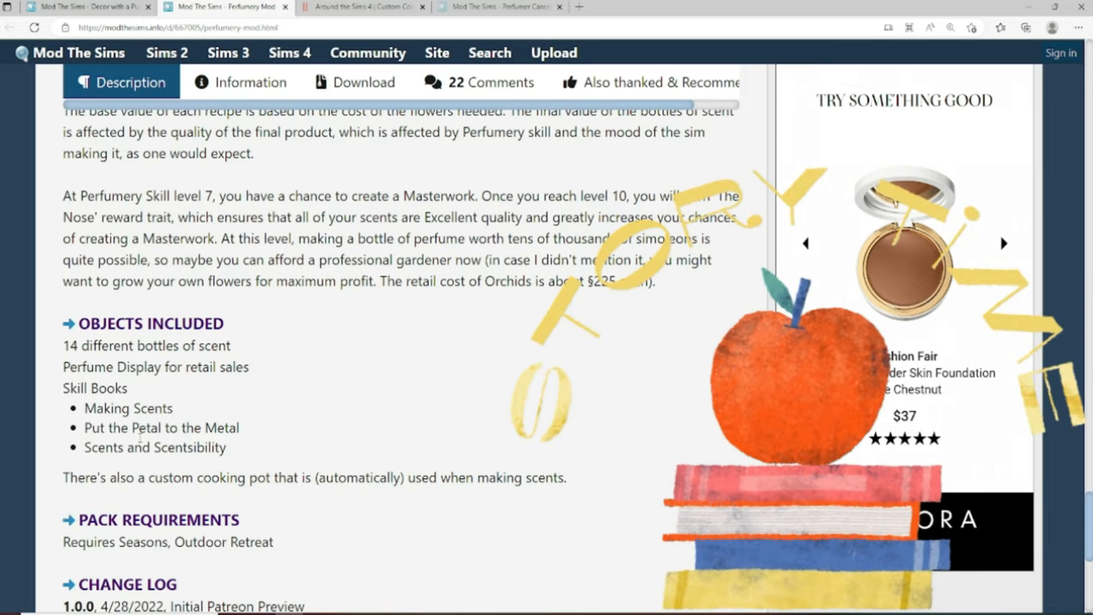
scroll("down", 3)
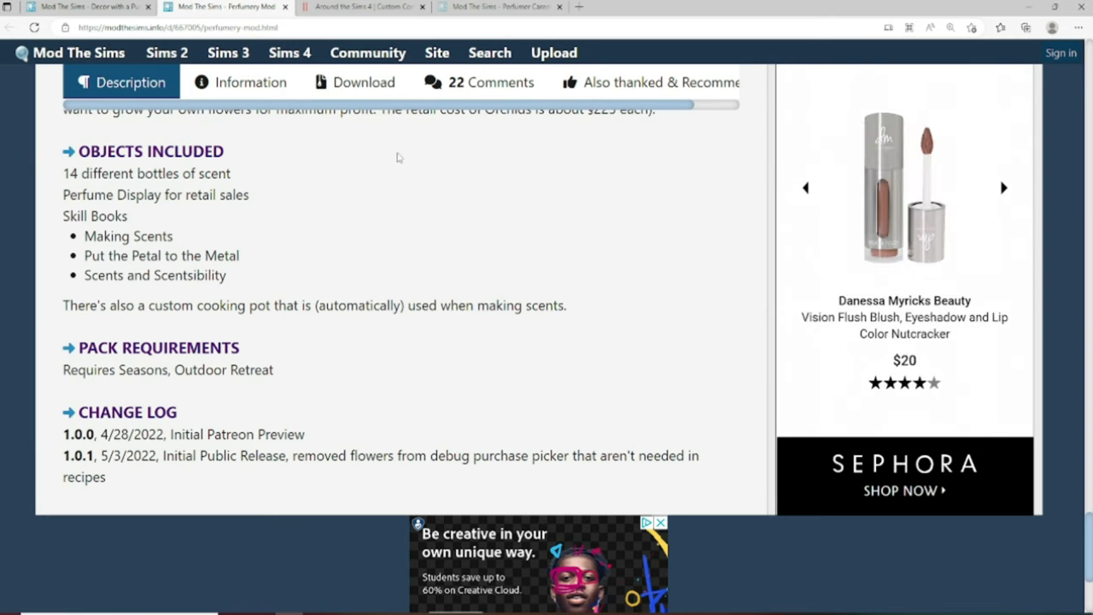
- Download SimsonianLibrary_Perfumery_1.0.1.zip from the Download tab and check the Downloads panel
left_click(354, 82)
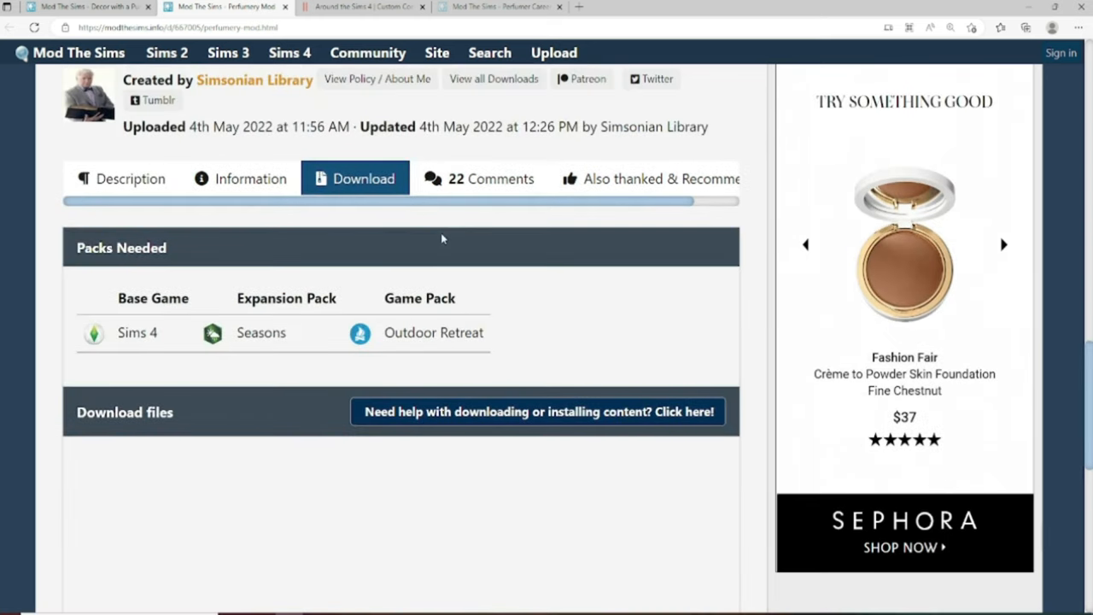
scroll("down", 3)
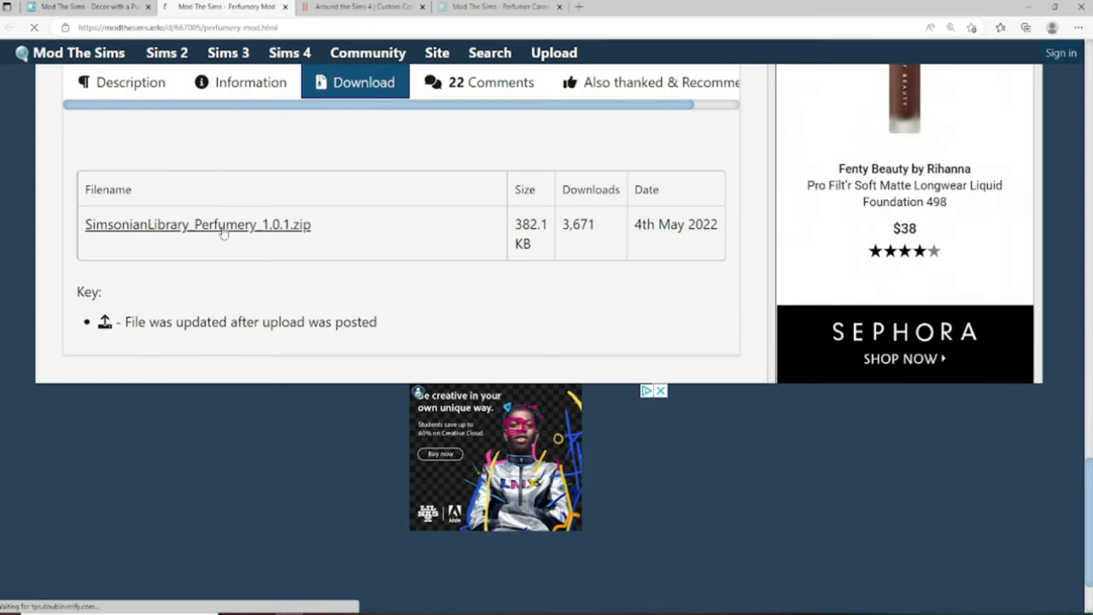
left_click(1024, 27)
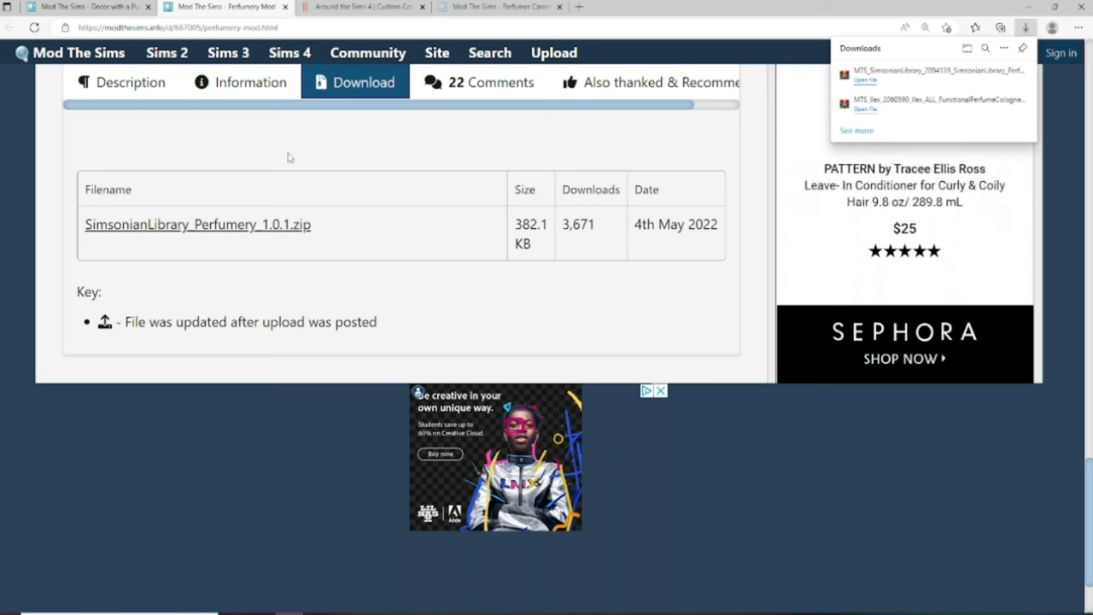
left_click(363, 7)
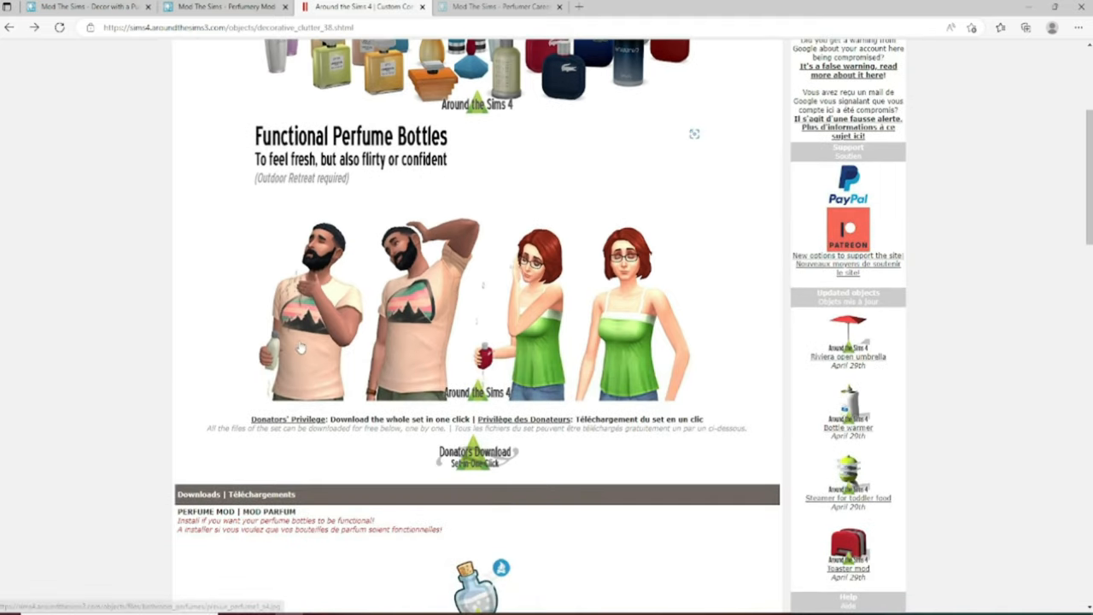
mouse_move(360, 362)
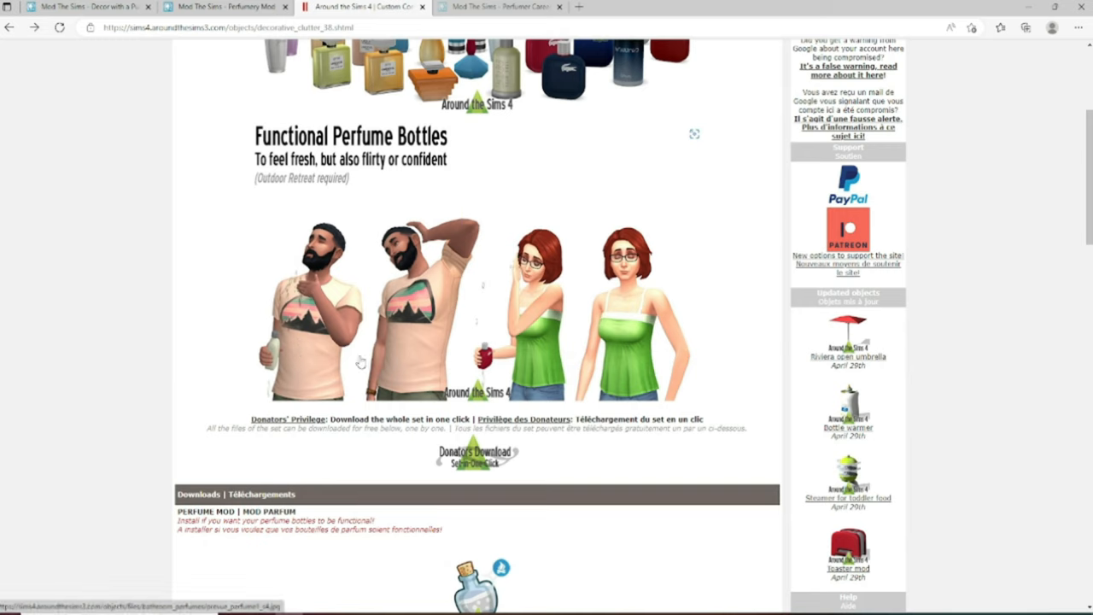
mouse_move(376, 369)
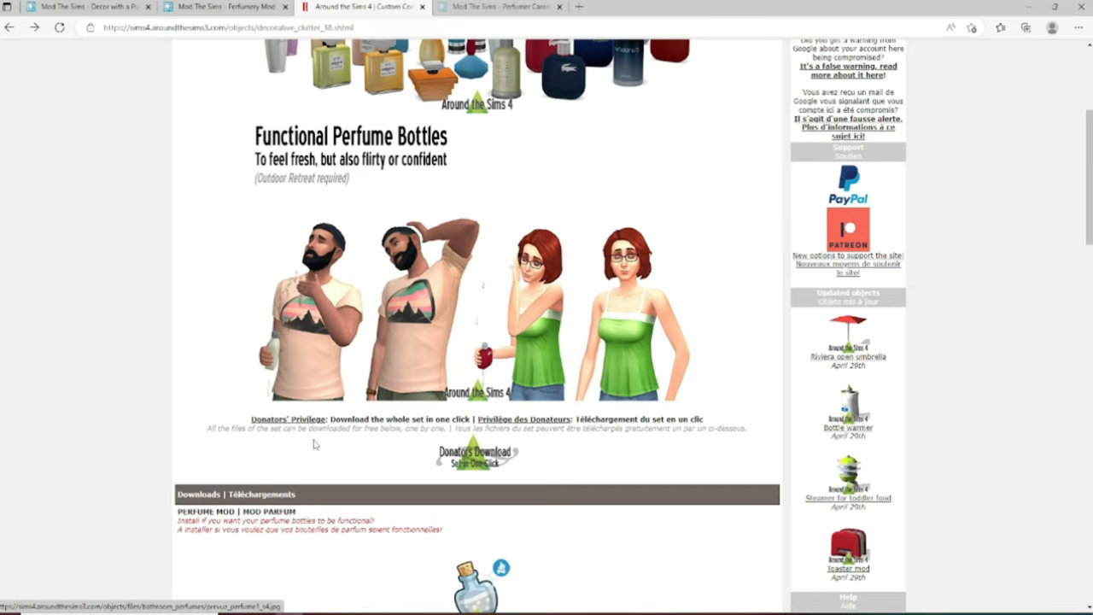
mouse_move(443, 252)
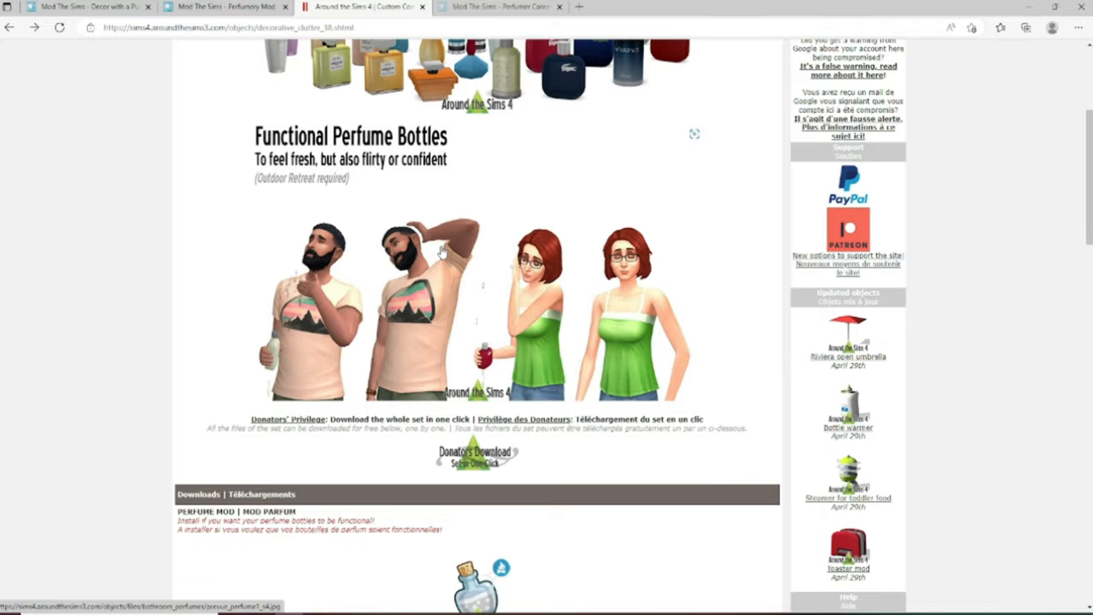
mouse_move(517, 409)
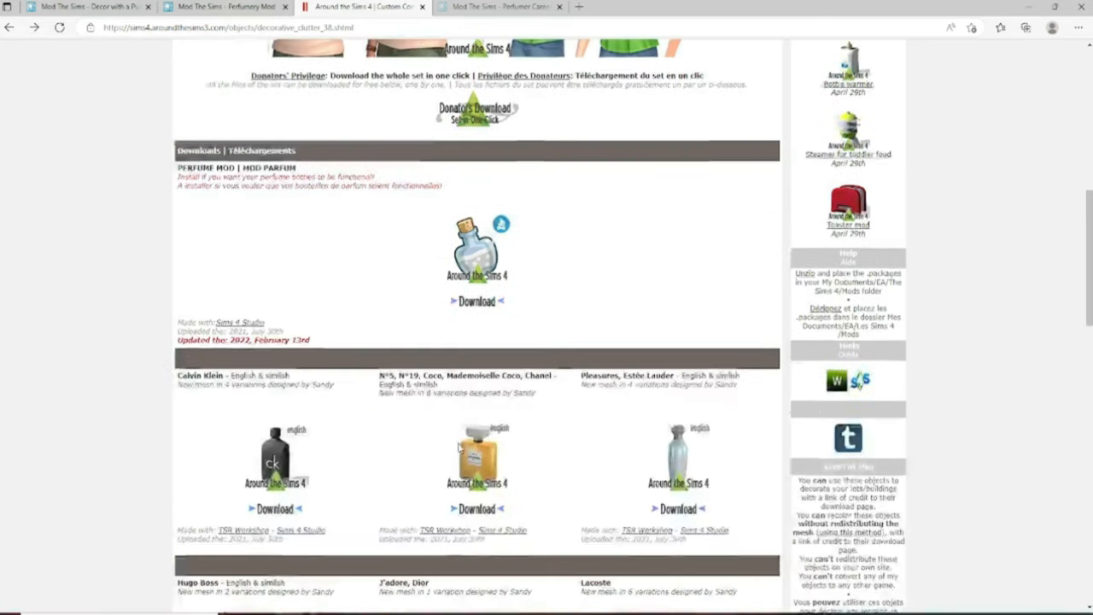
- Download the Chanel, Lacoste, Lou Lou, One Million, Jean-Paul Gaultier and Bodyshop bottle set zips
scroll("down", 3)
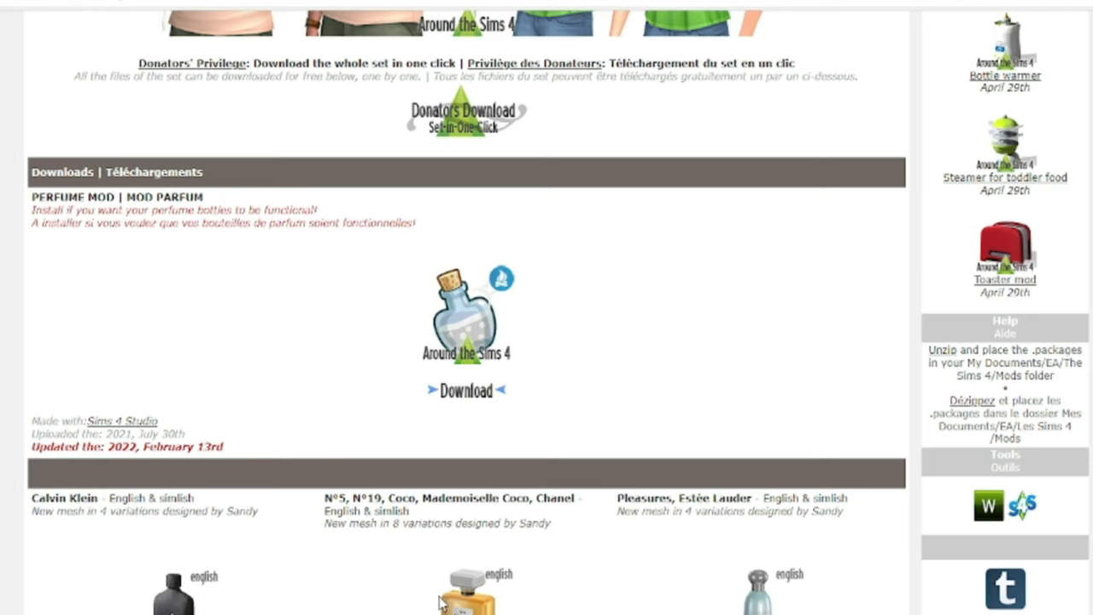
mouse_move(481, 445)
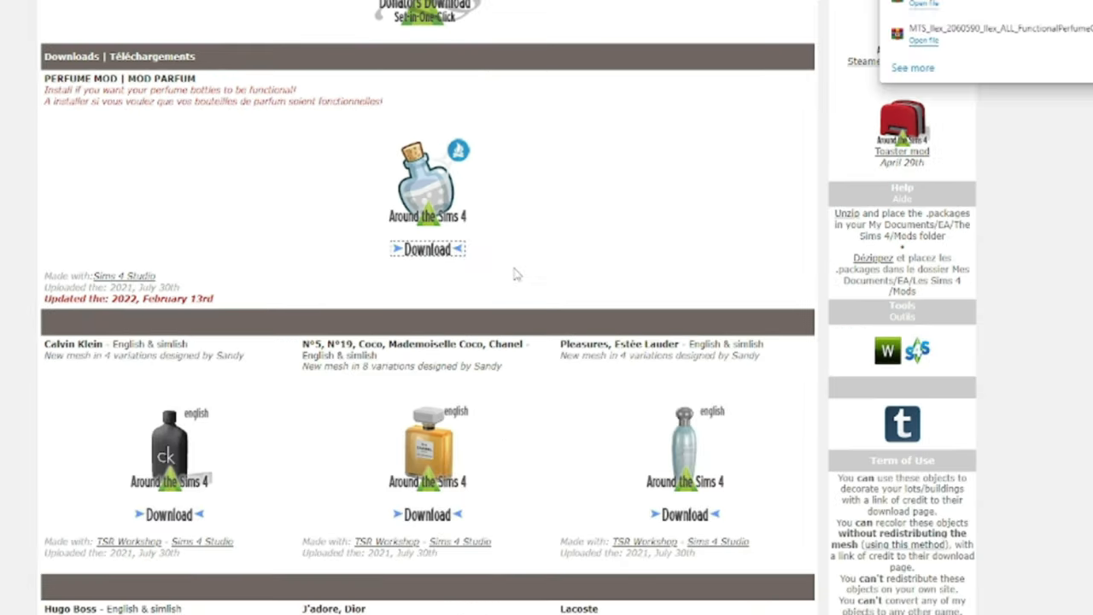
scroll("down", 3)
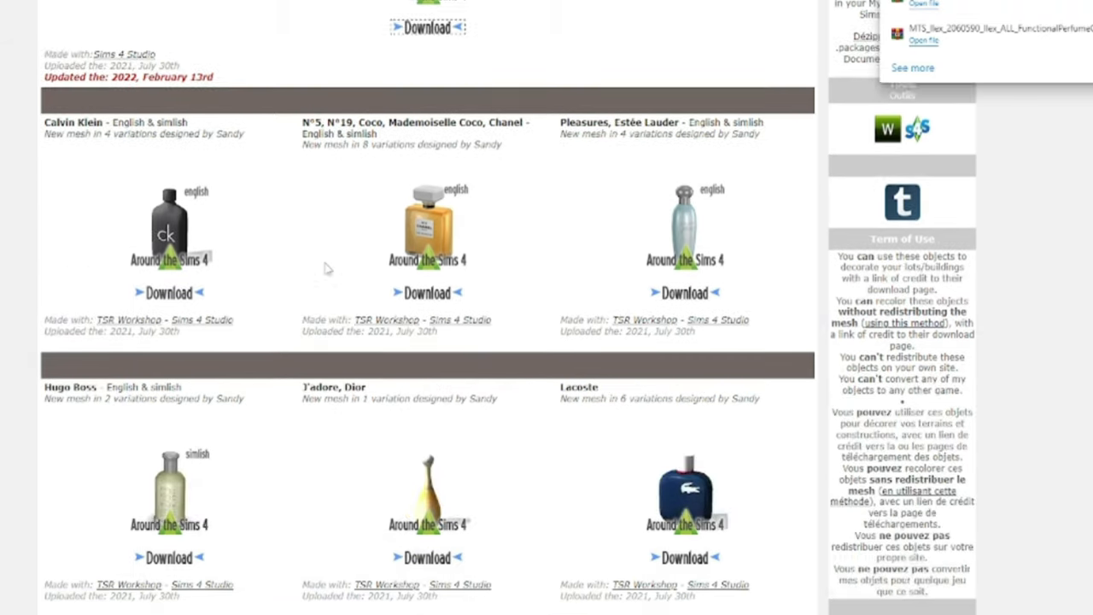
scroll("down", 3)
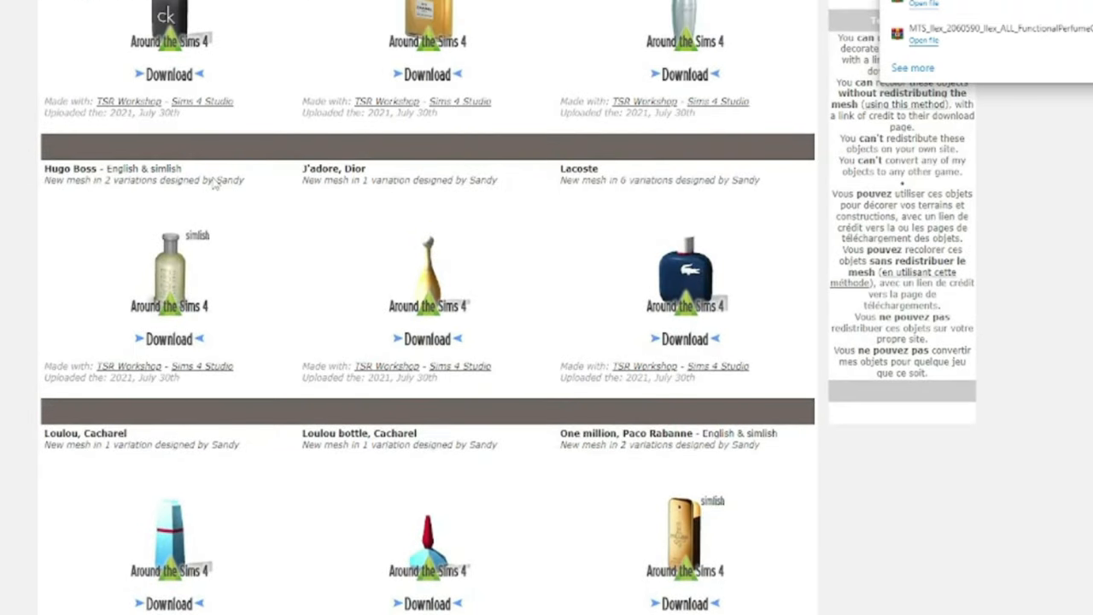
scroll("up", 3)
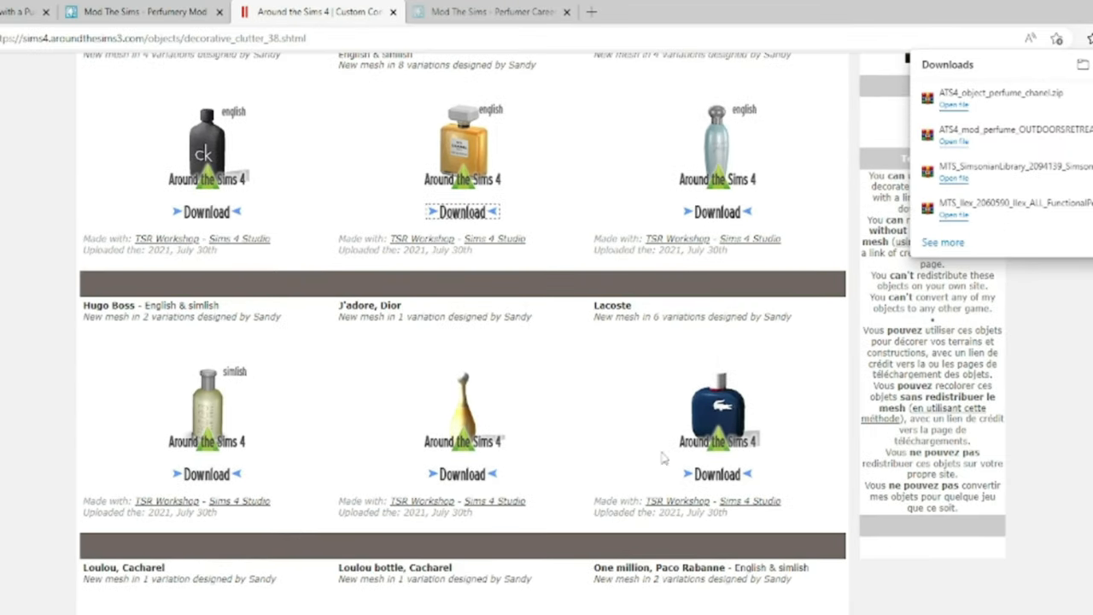
mouse_move(730, 485)
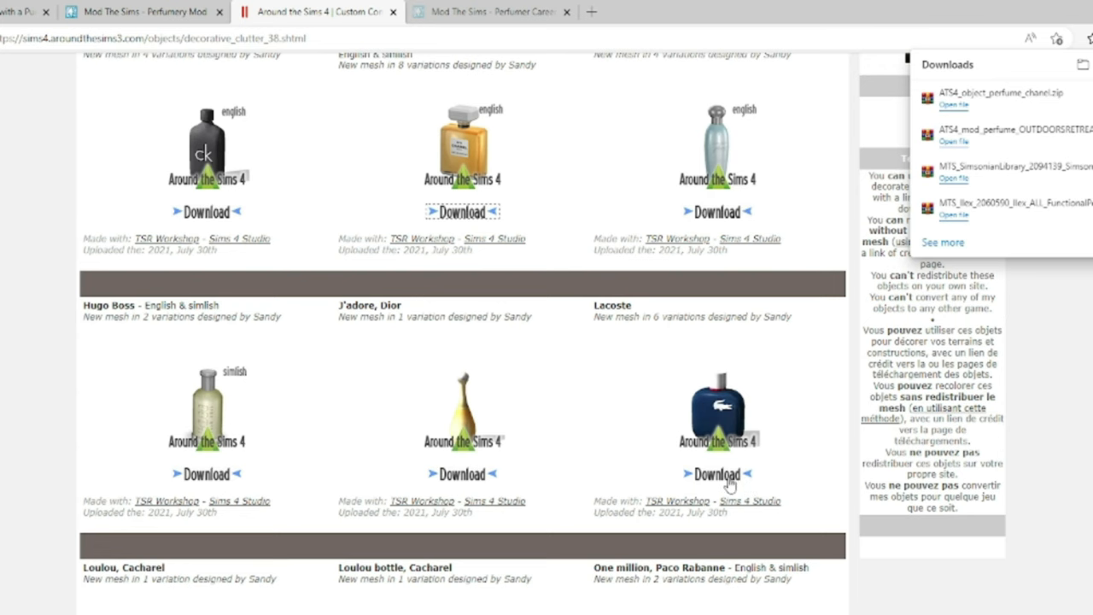
scroll("down", 3)
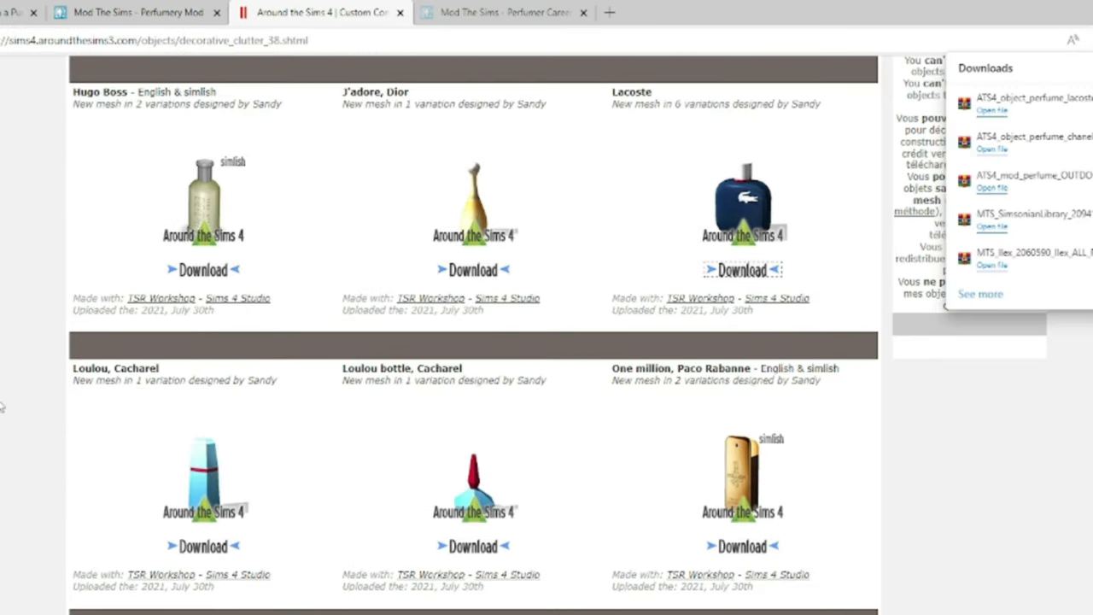
scroll("down", 3)
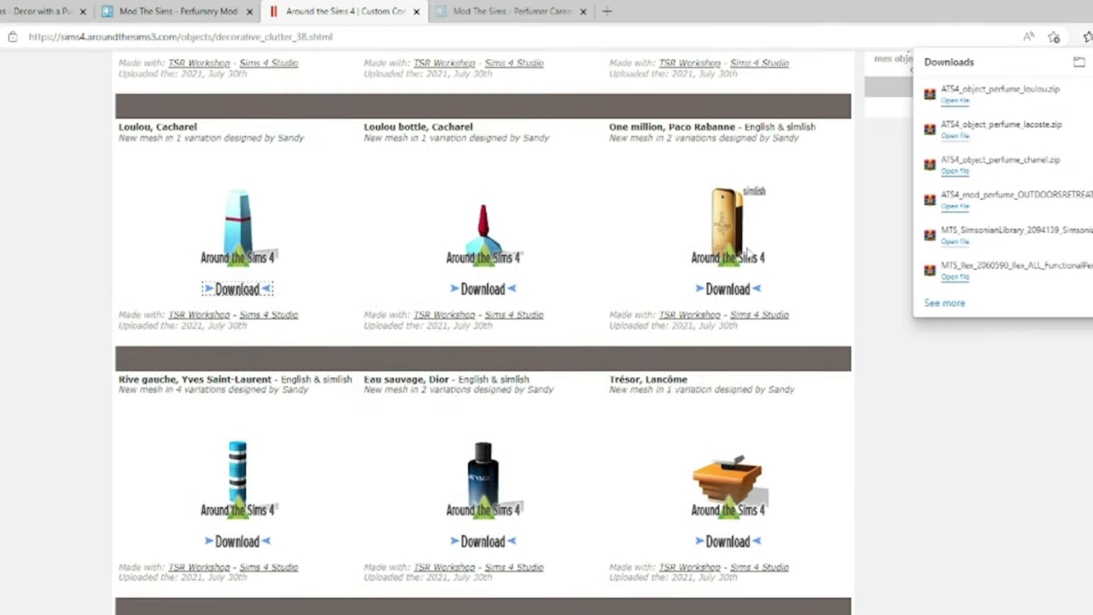
mouse_move(730, 296)
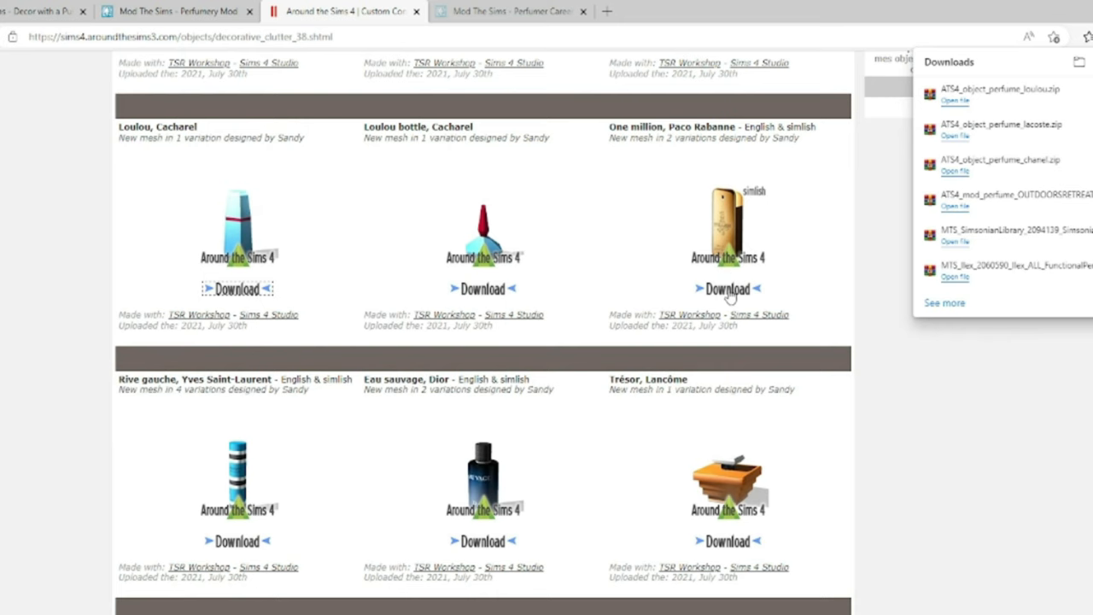
scroll("down", 3)
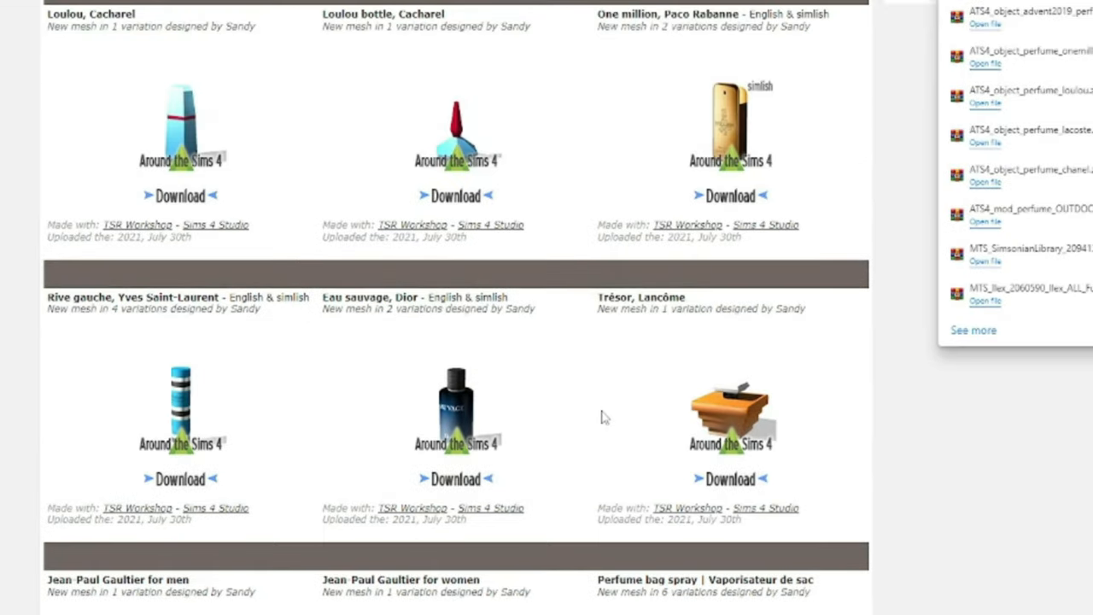
scroll("down", 3)
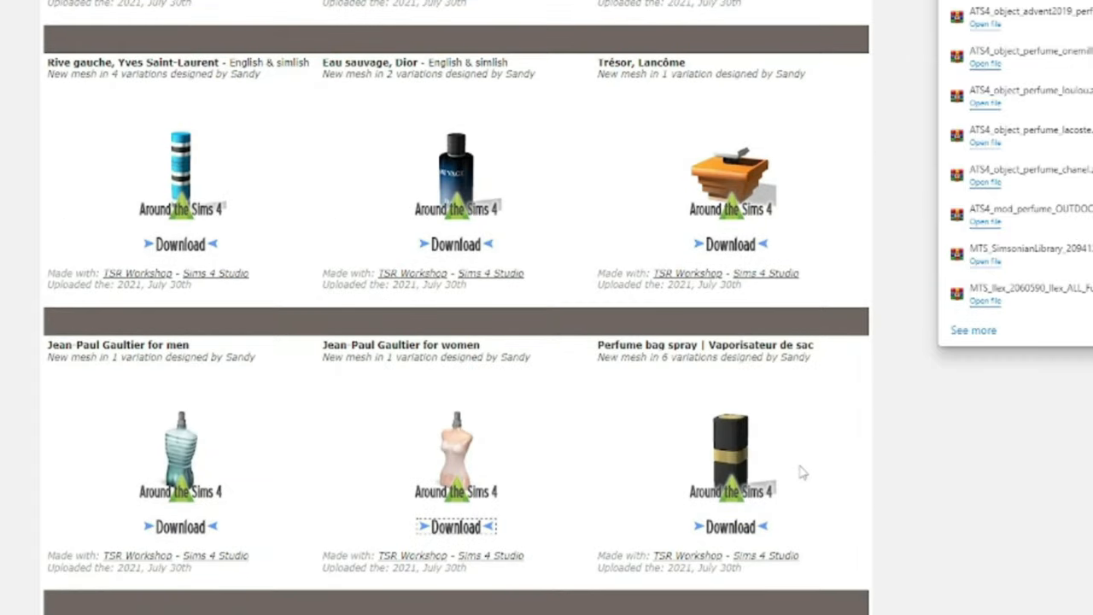
scroll("down", 3)
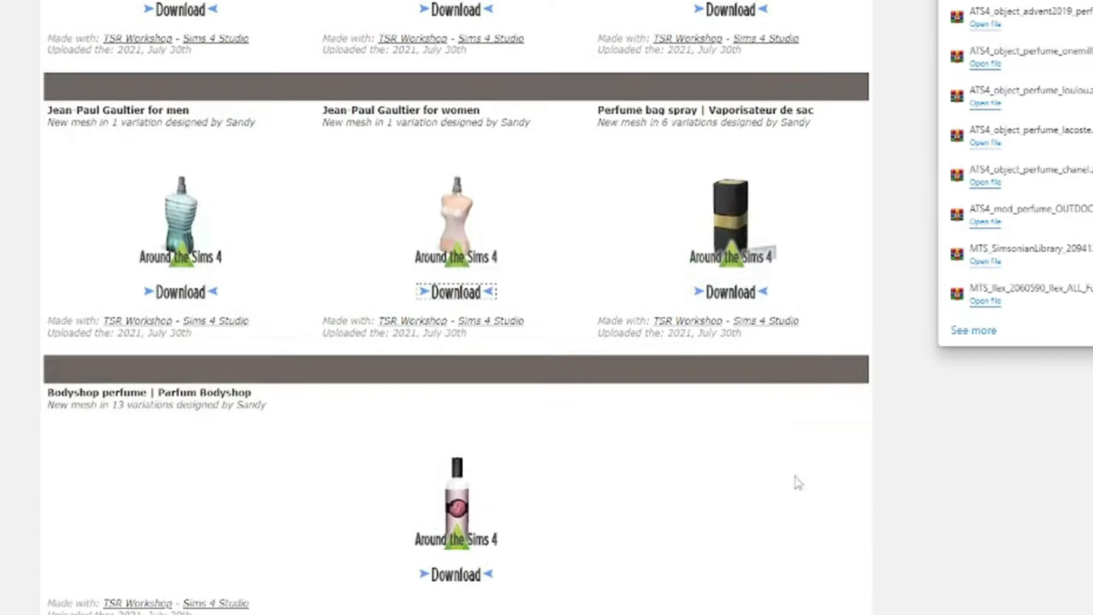
scroll("down", 3)
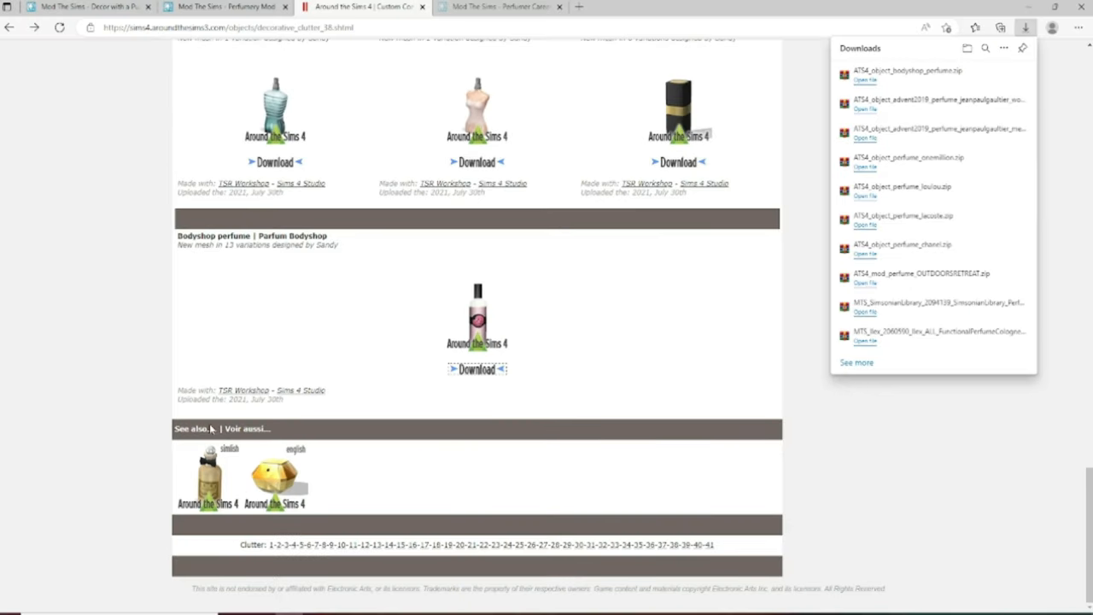
mouse_move(240, 493)
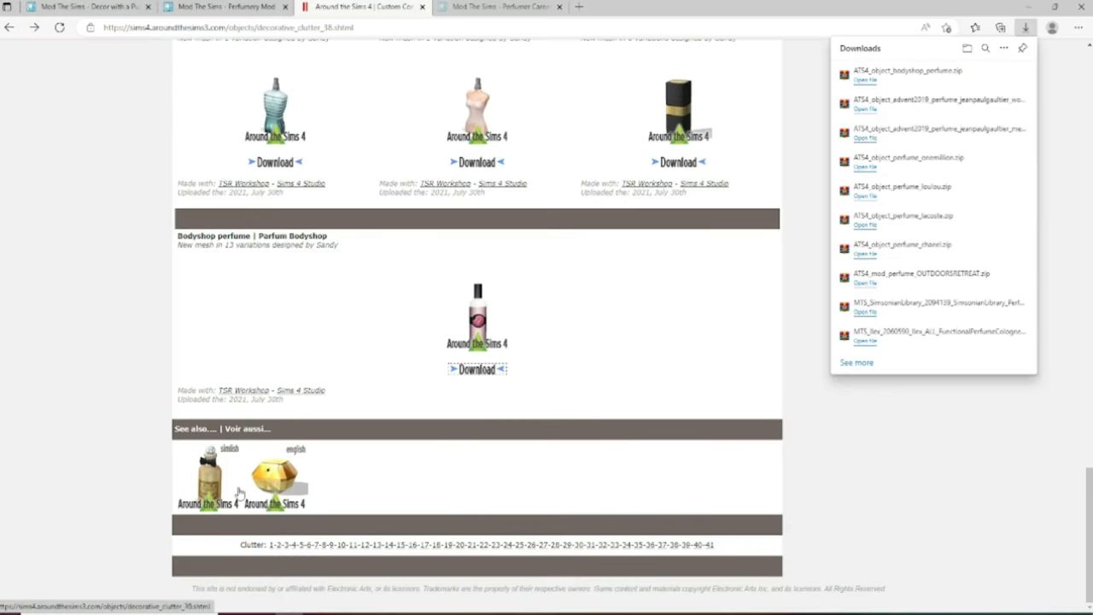
mouse_move(568, 480)
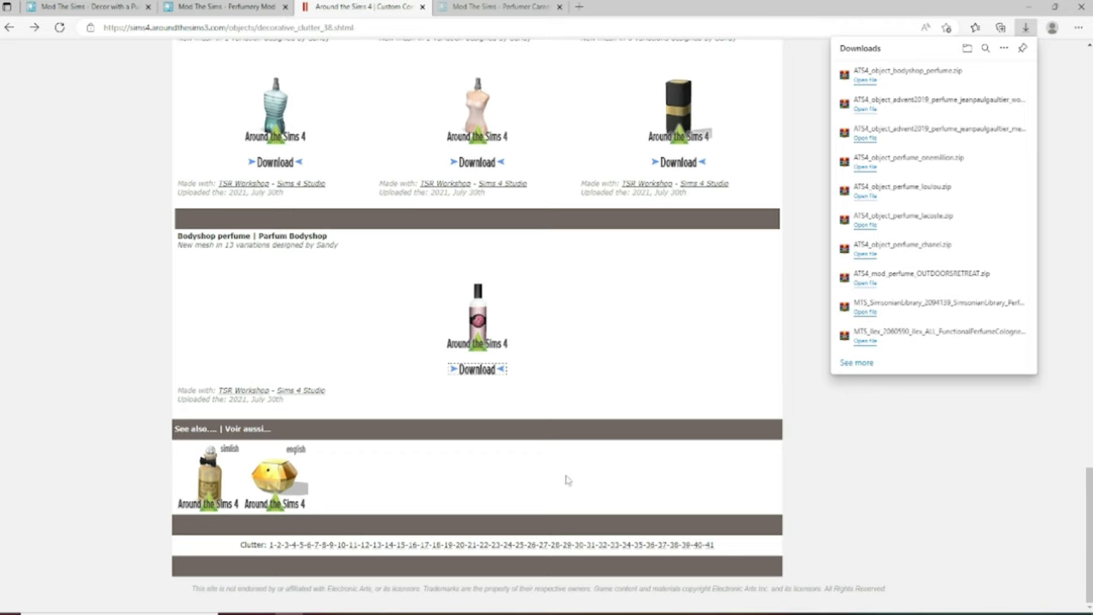
scroll("up", 3)
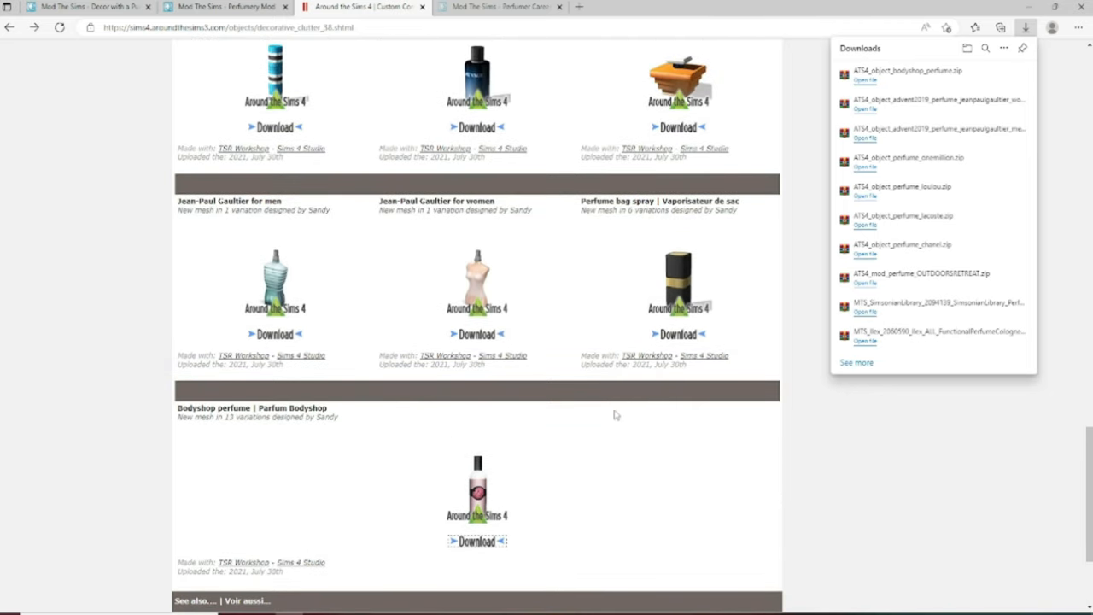
scroll("down", 3)
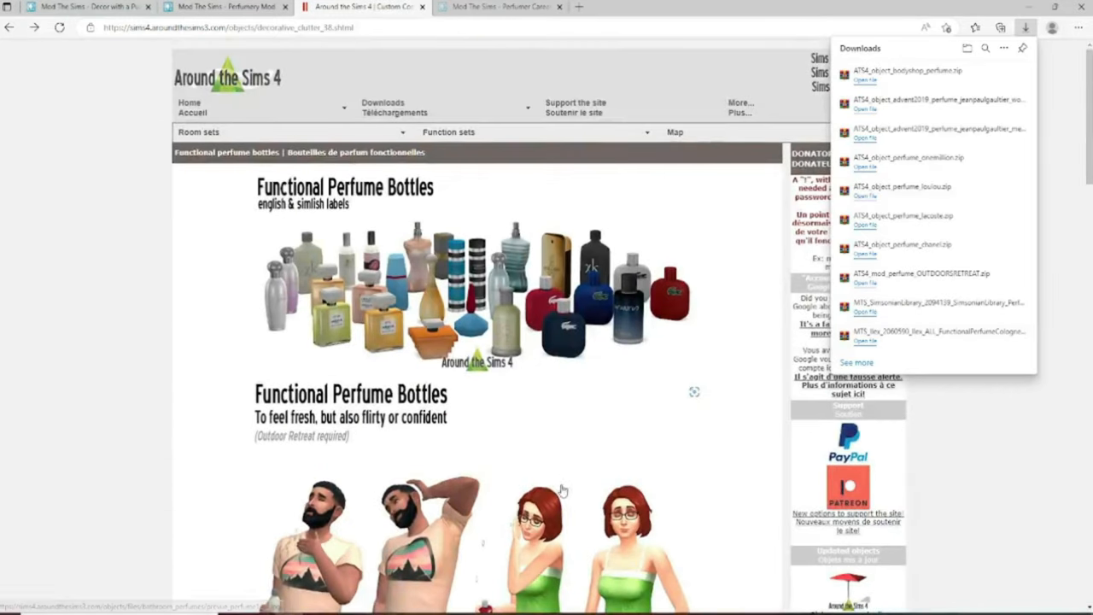
scroll("down", 3)
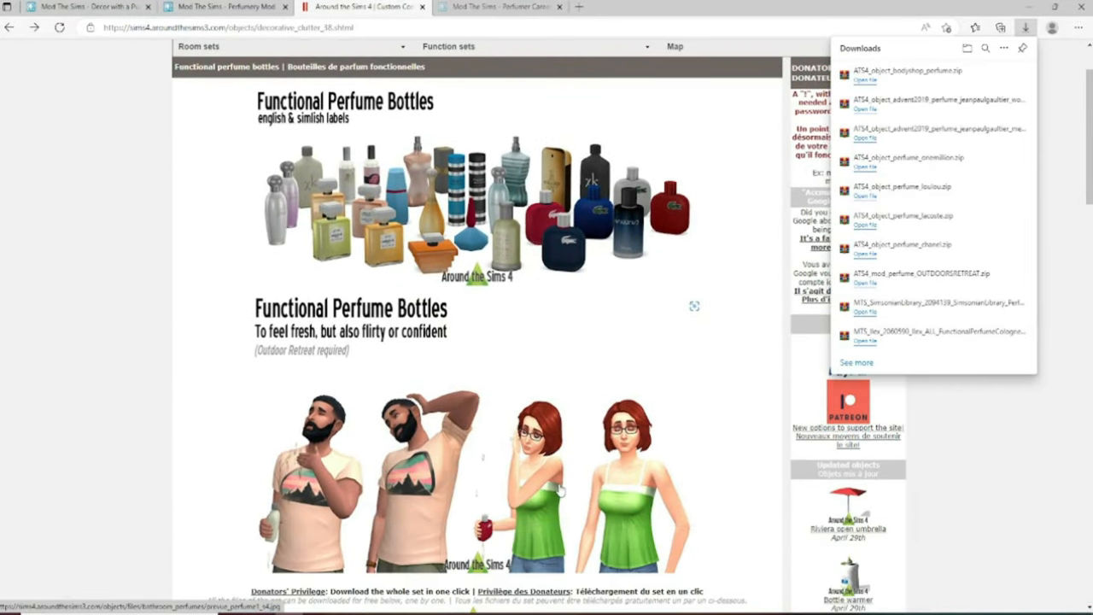
mouse_move(562, 491)
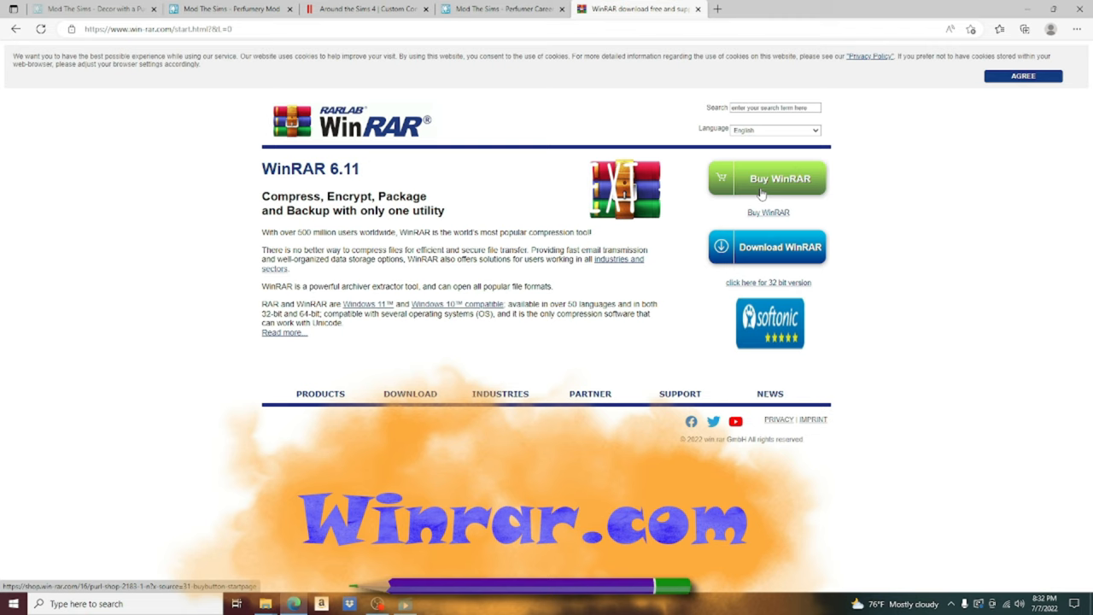
- Download winrar-x64-611.exe from win-rar.com
left_click(766, 247)
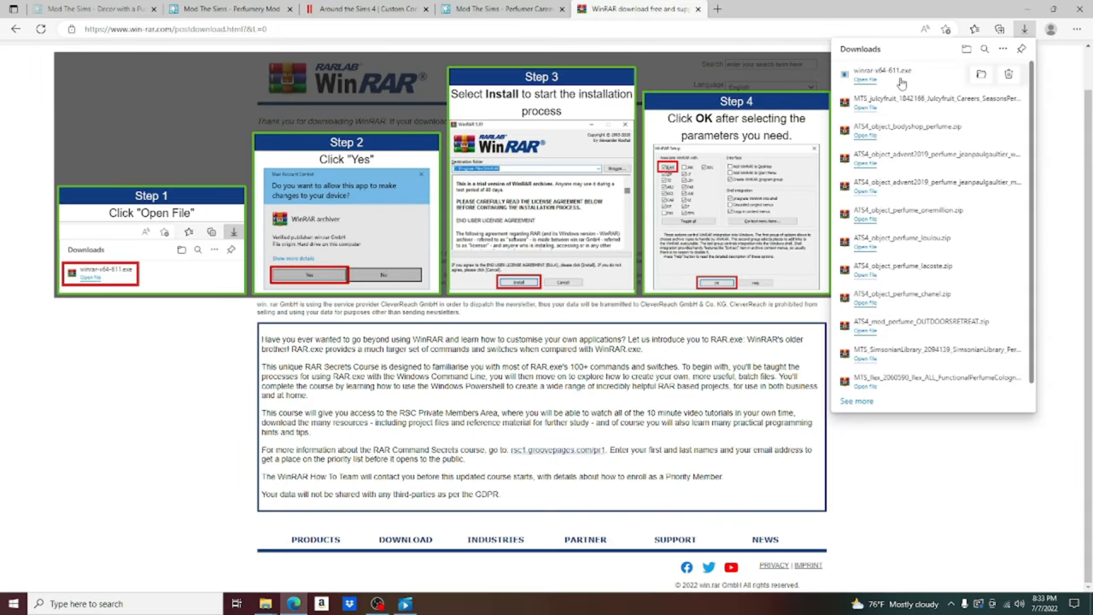
mouse_move(809, 176)
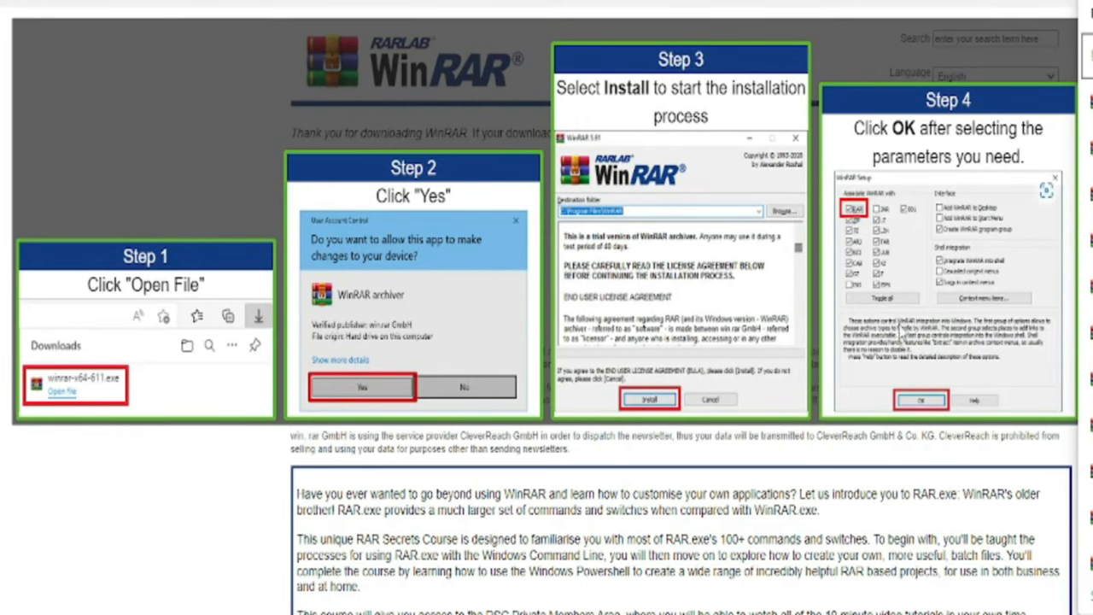
mouse_move(880, 363)
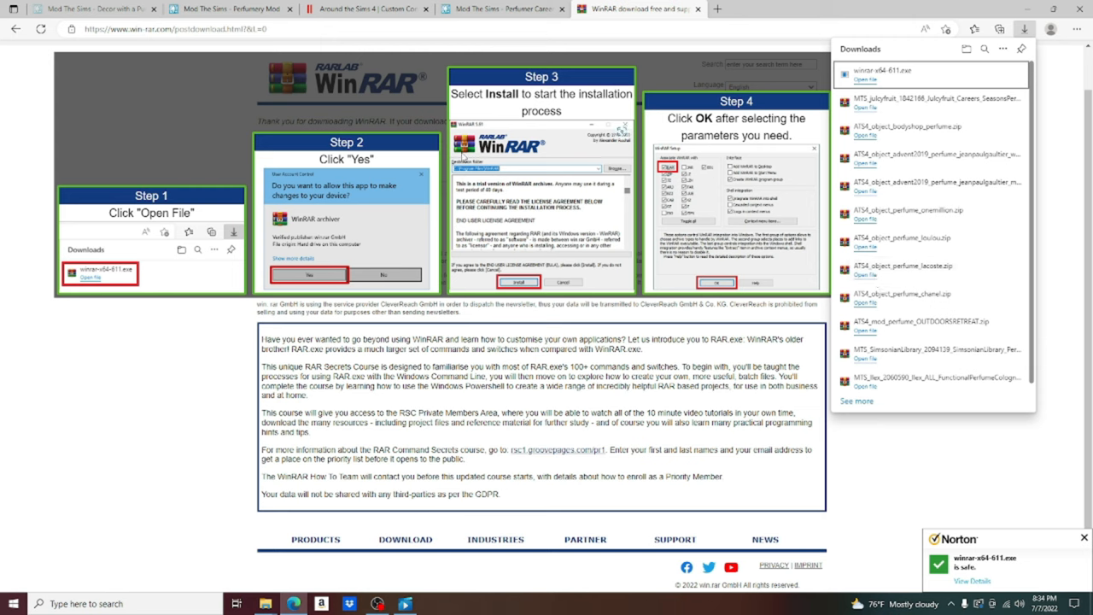
mouse_move(905, 130)
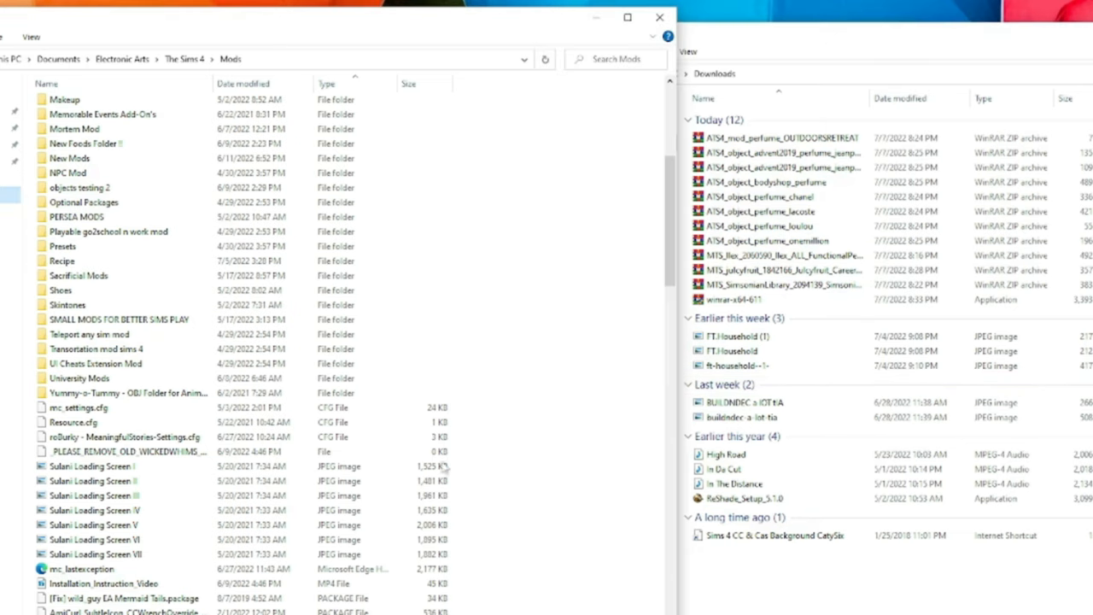
mouse_move(589, 400)
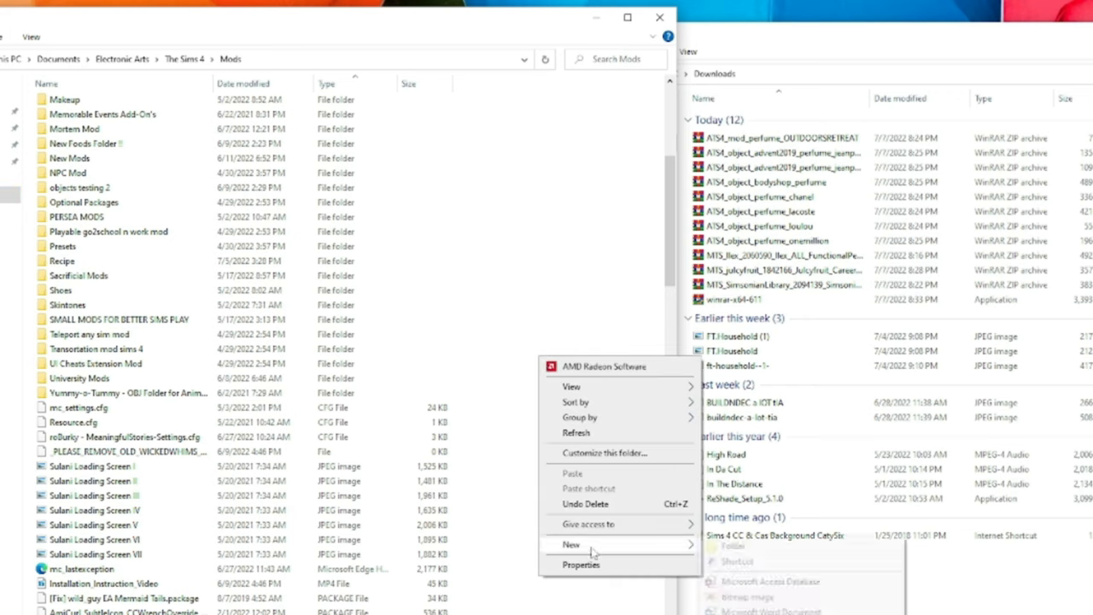
- Add 'Perfume Folder' under Documents > Electronic Arts > The Sims 4 > Mods and open it
left_click(732, 545)
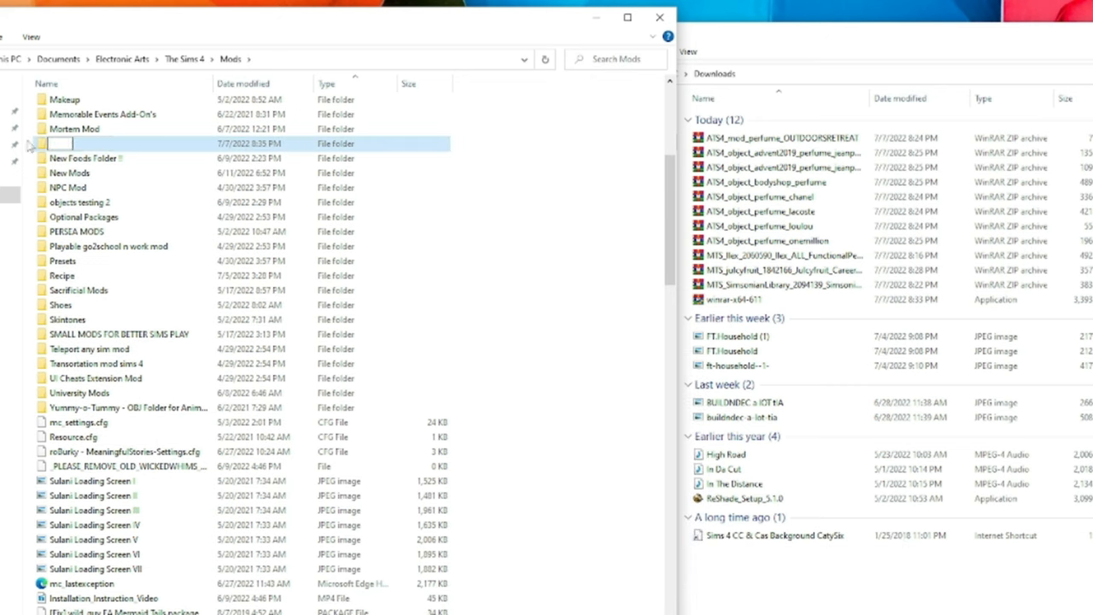
type("Perfume Folder")
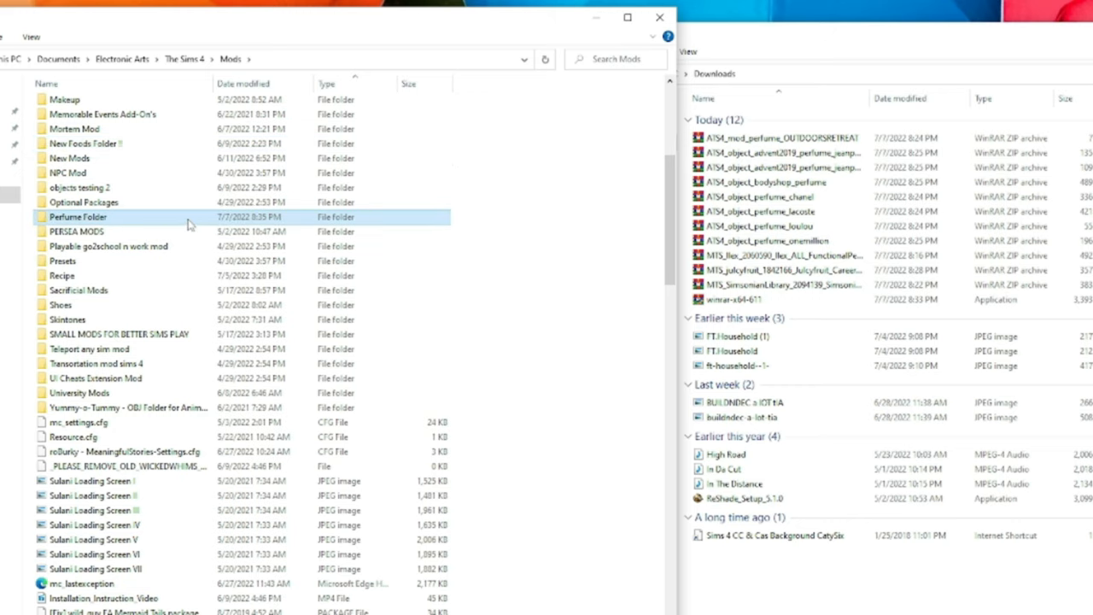
double_click(78, 216)
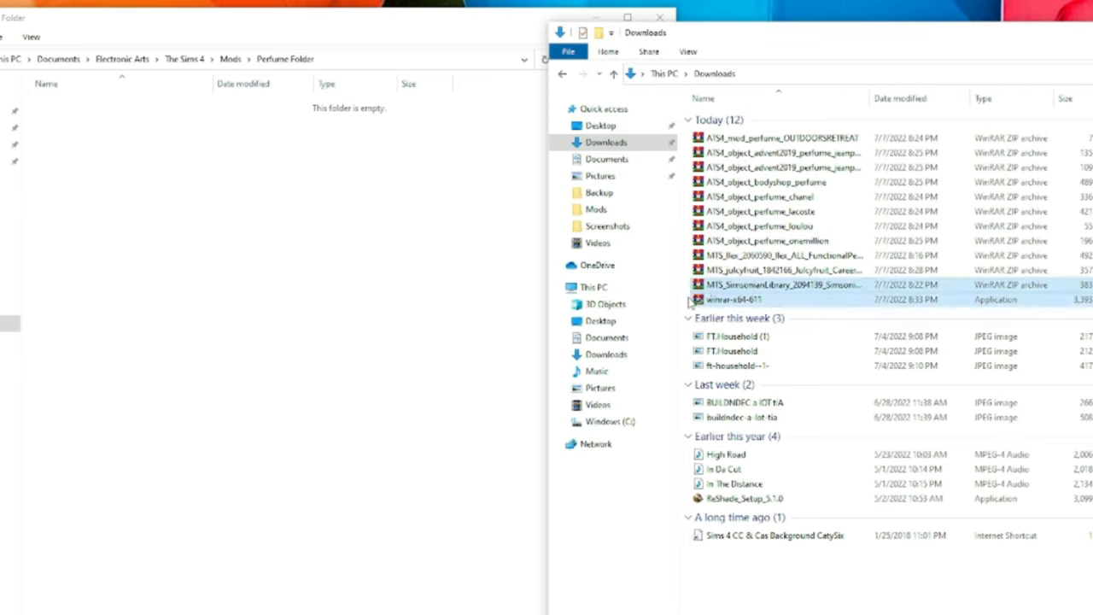
- Drag the ATS4 and MTS perfume zips into Perfume Folder and use Extract Here
left_click(782, 285)
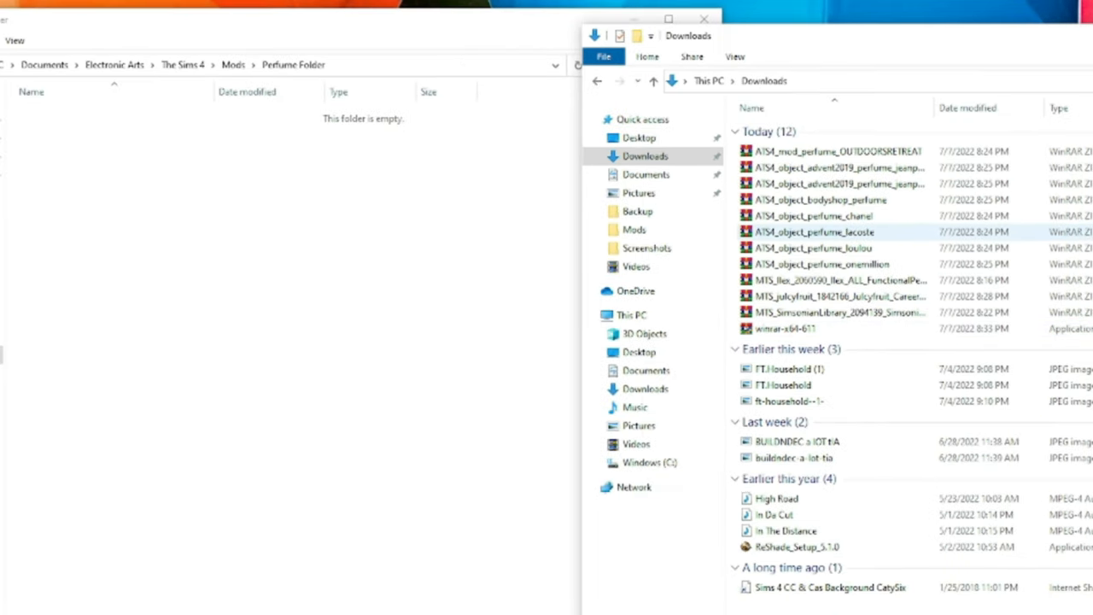
mouse_move(864, 247)
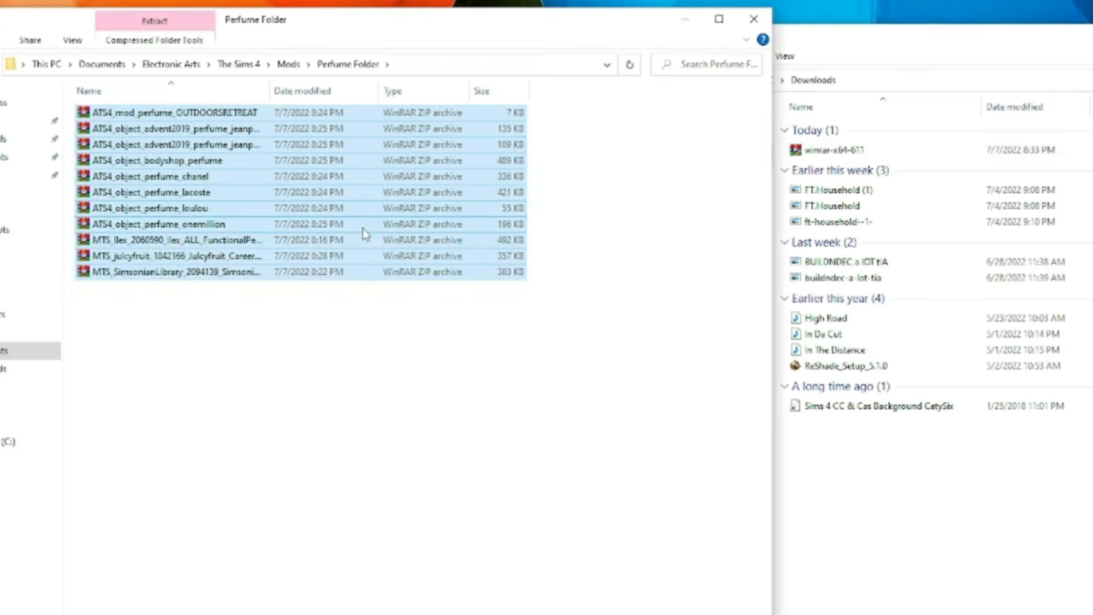
right_click(170, 271)
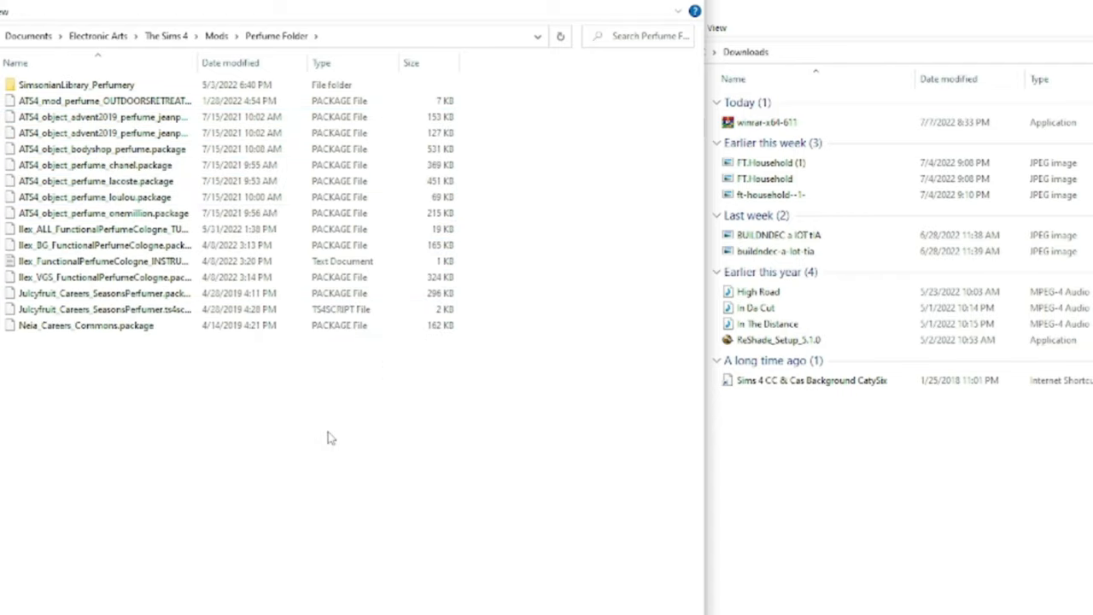
- Drag the Perfumery .ts4script out of the SimsonianLibrary_Perfumery subfolder up into Perfume Folder
left_click(77, 85)
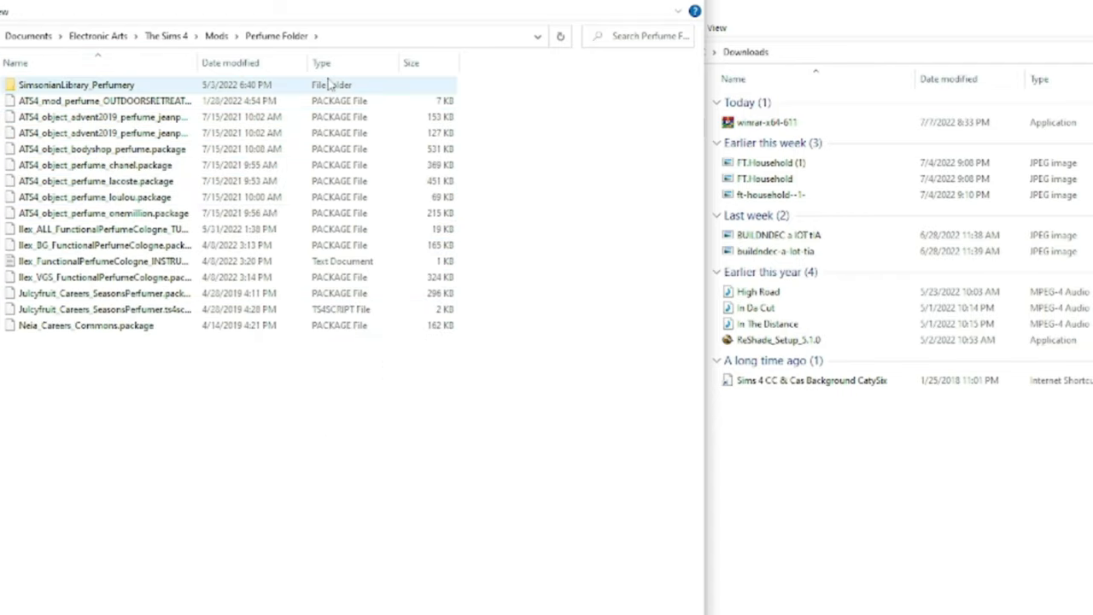
left_click(102, 309)
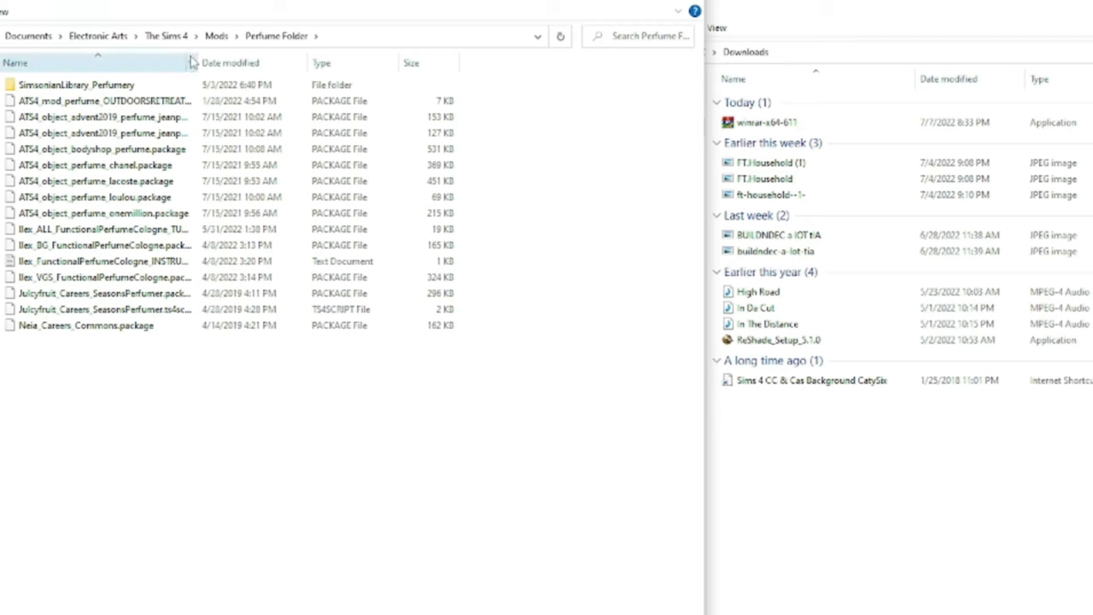
left_click(102, 245)
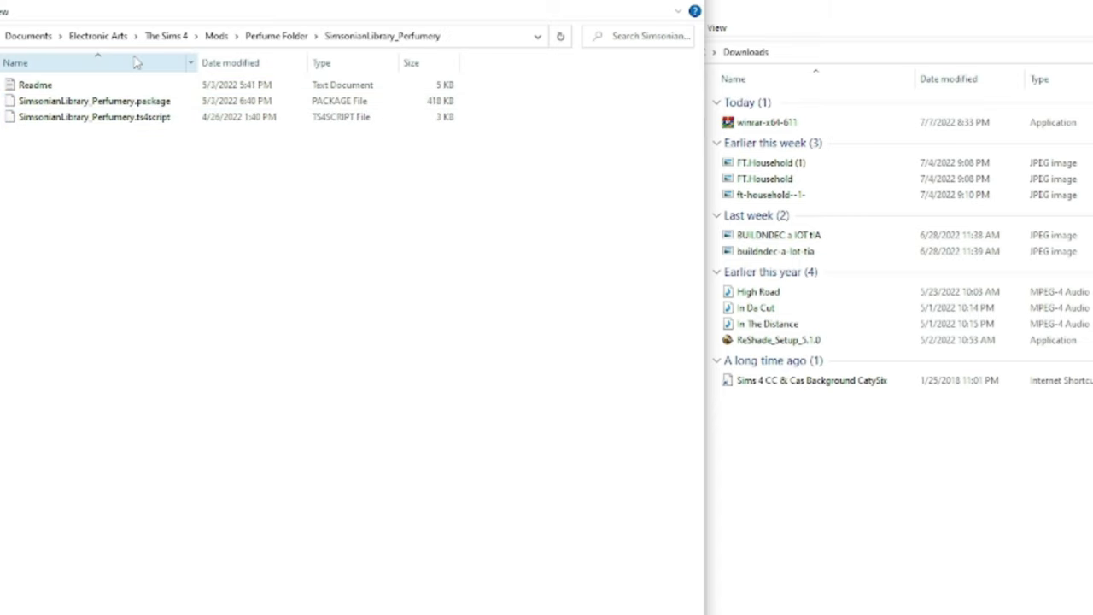
left_click(94, 118)
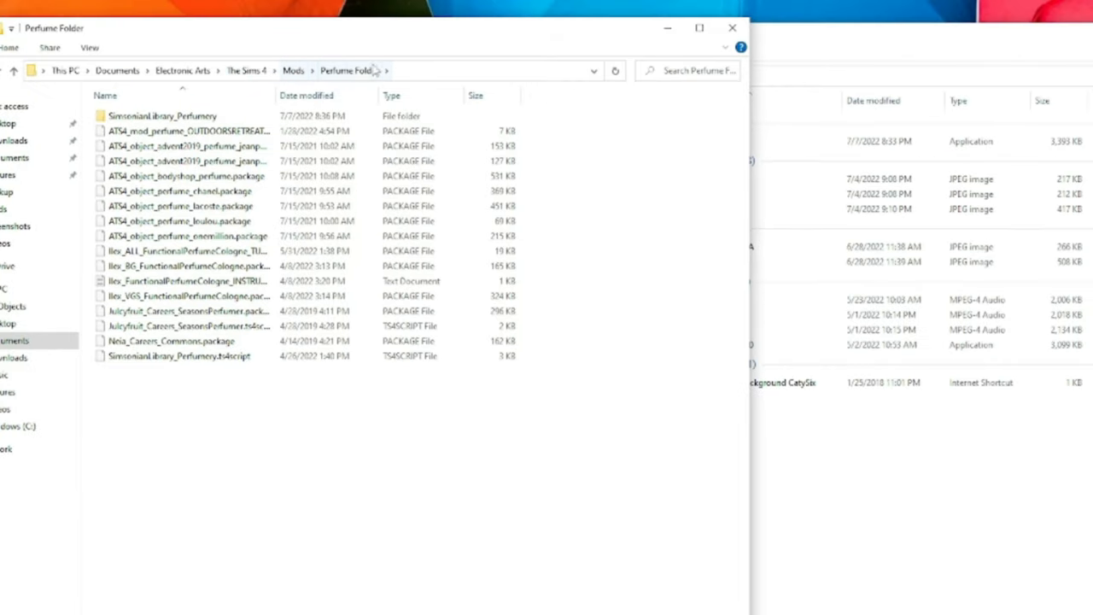
left_click(180, 356)
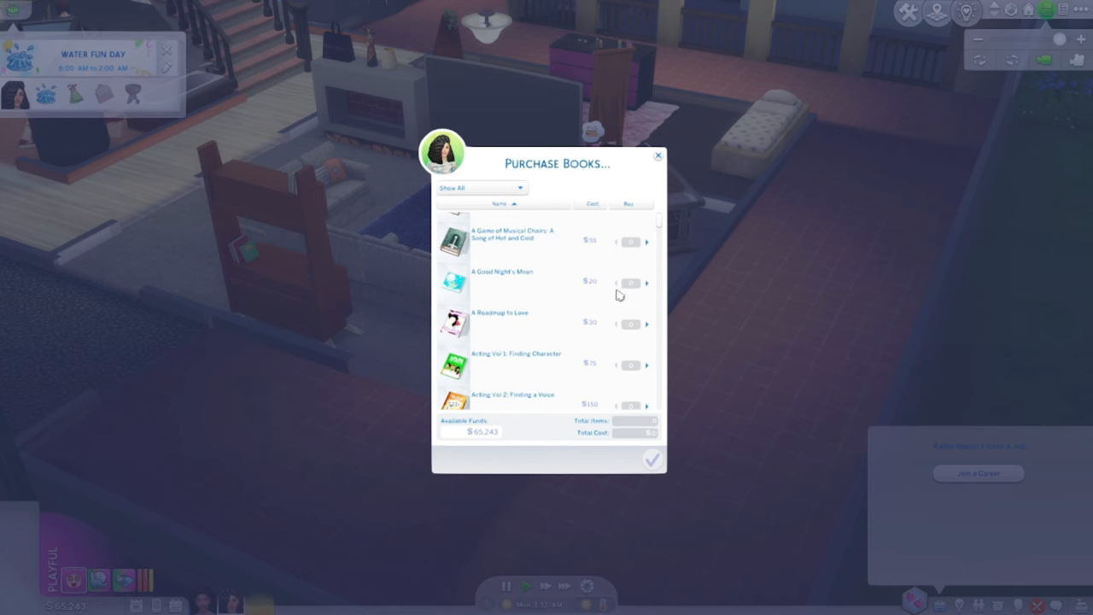
mouse_move(623, 306)
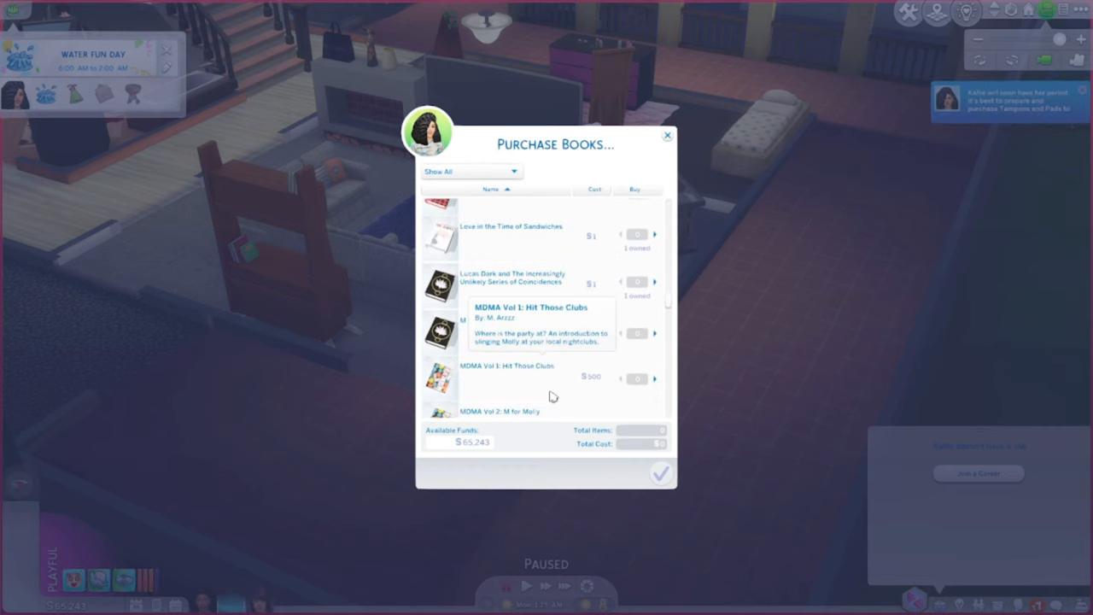
- Buy the book Perfumery Vol 1: Makes Scents from the computer
scroll("down", 3)
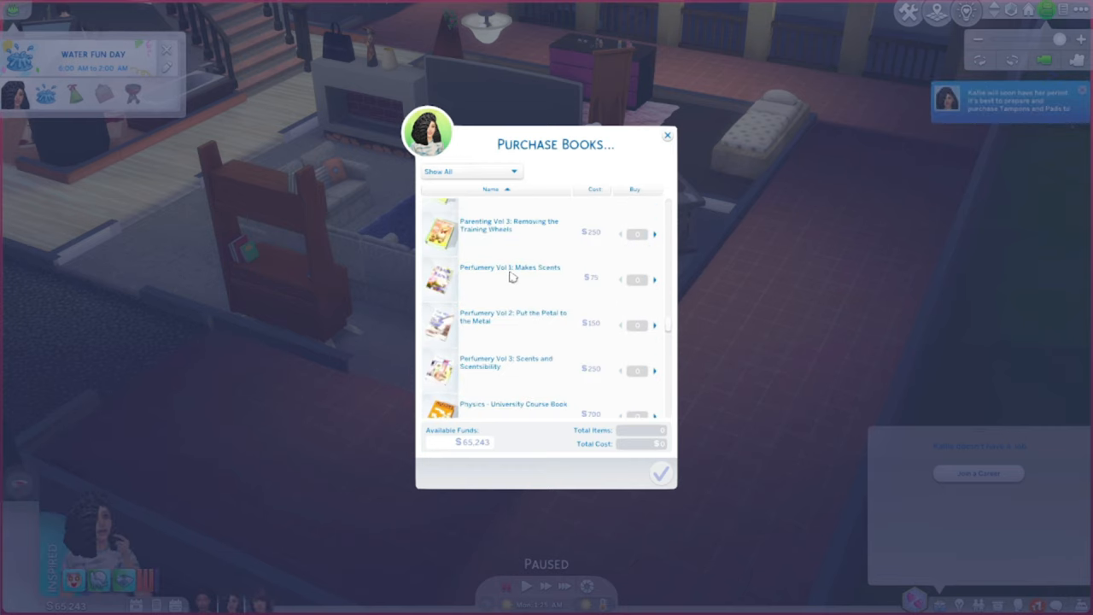
mouse_move(510, 333)
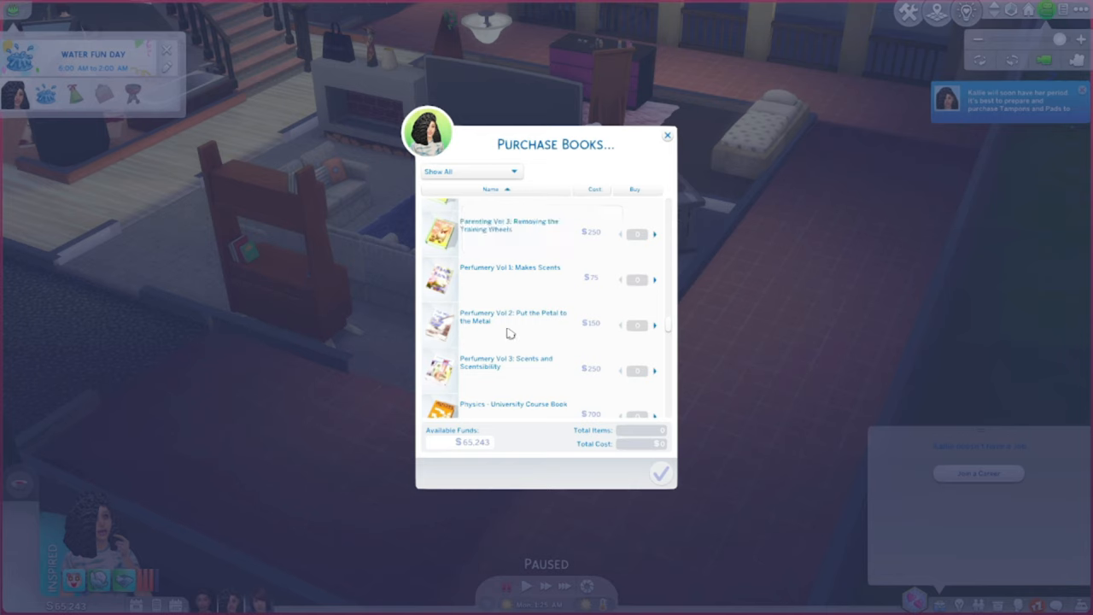
mouse_move(580, 279)
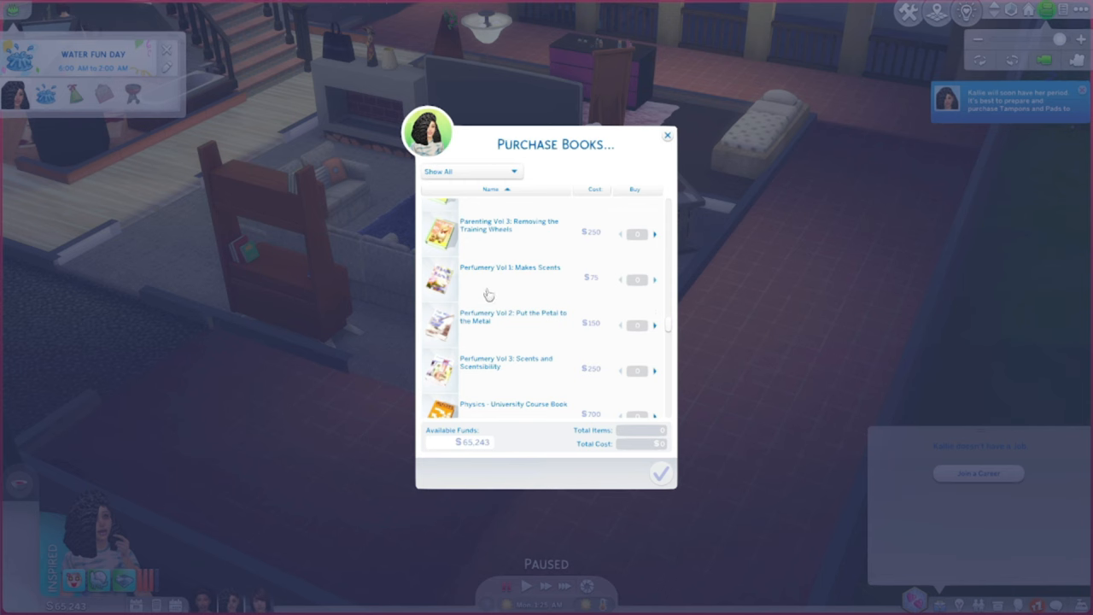
left_click(667, 135)
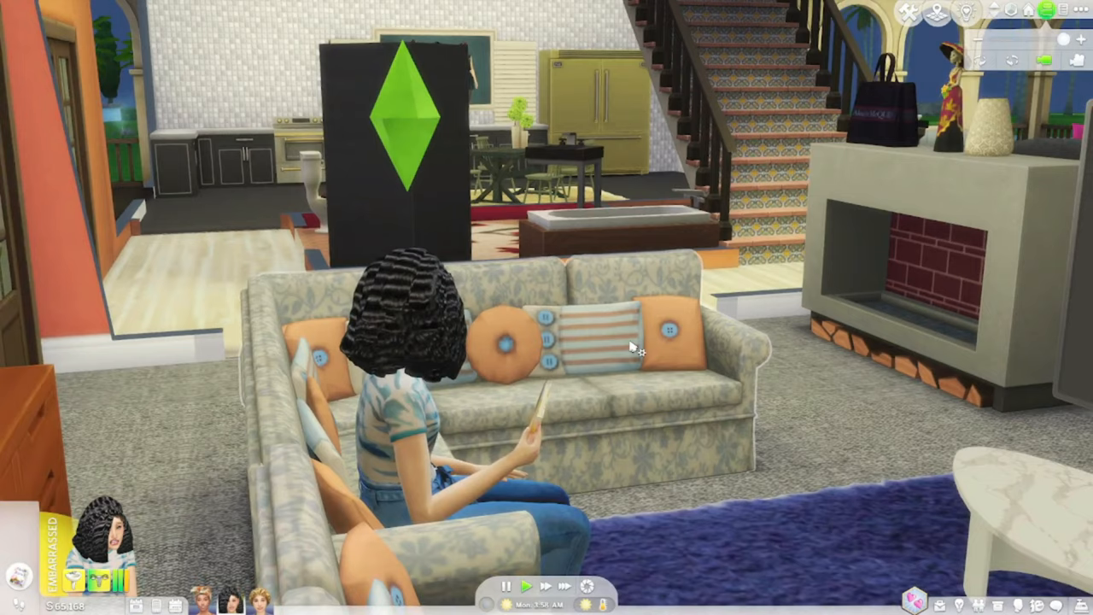
mouse_move(679, 547)
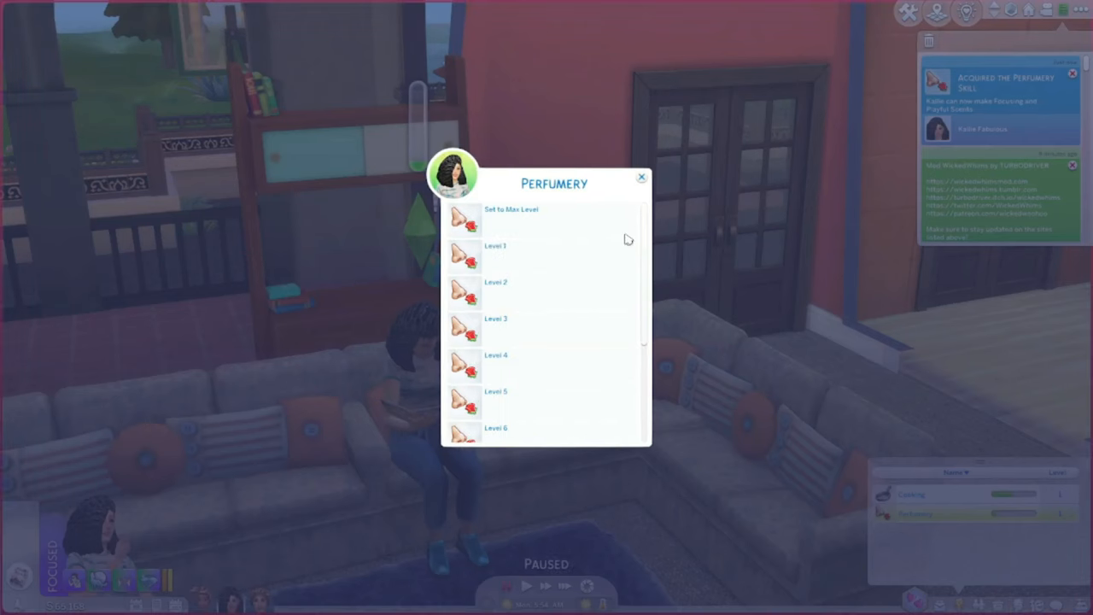
- Pick Level 2 in the Perfumery skill cheat dialog
left_click(641, 177)
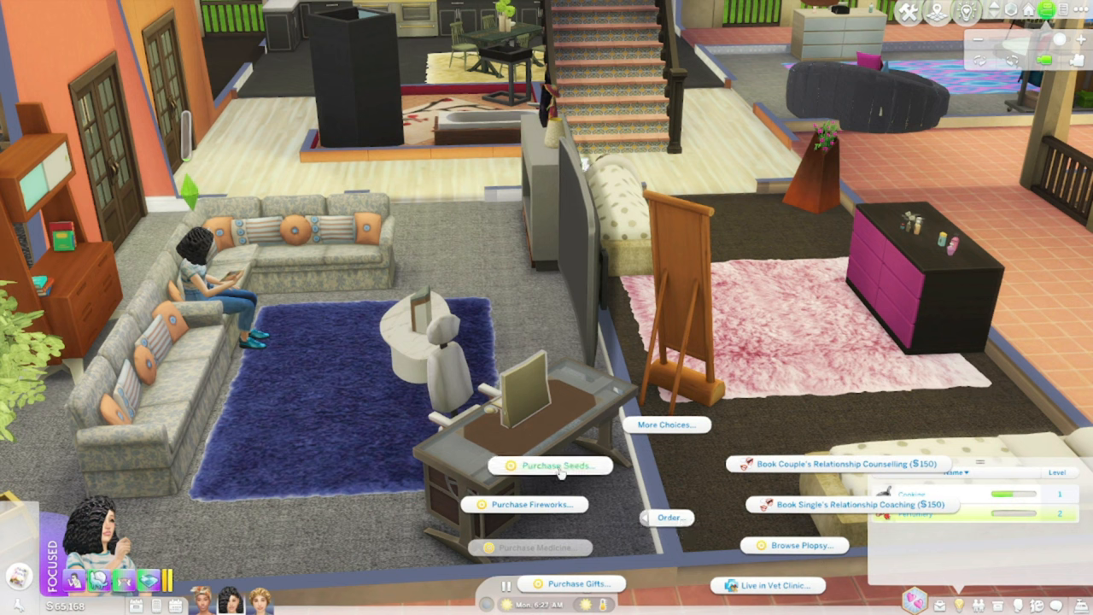
- Open Purchase Gifts from the computer's More Choices menu
left_click(667, 425)
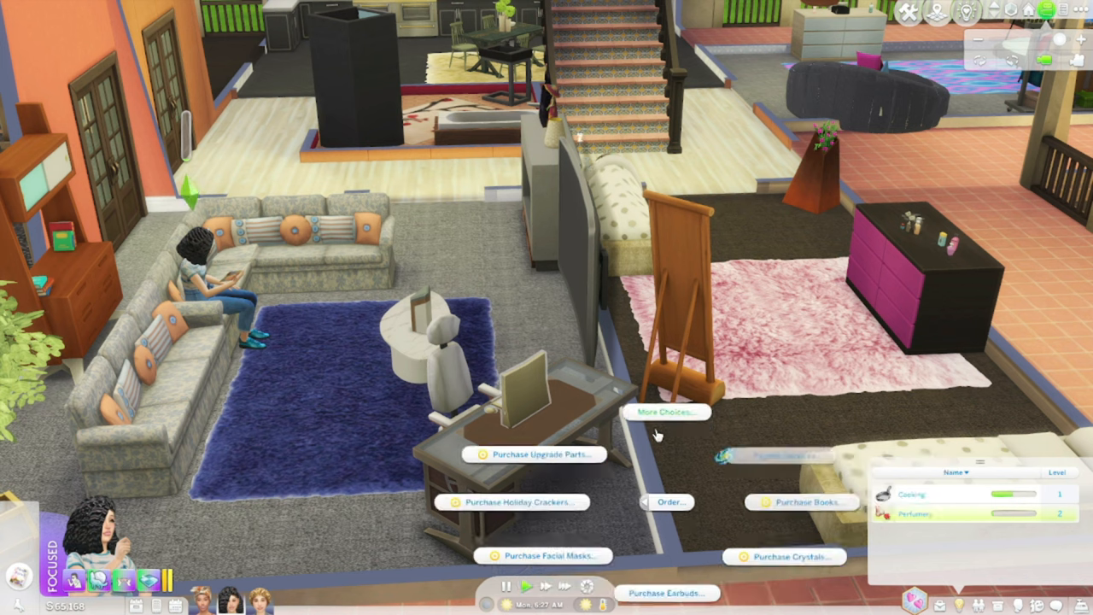
left_click(668, 412)
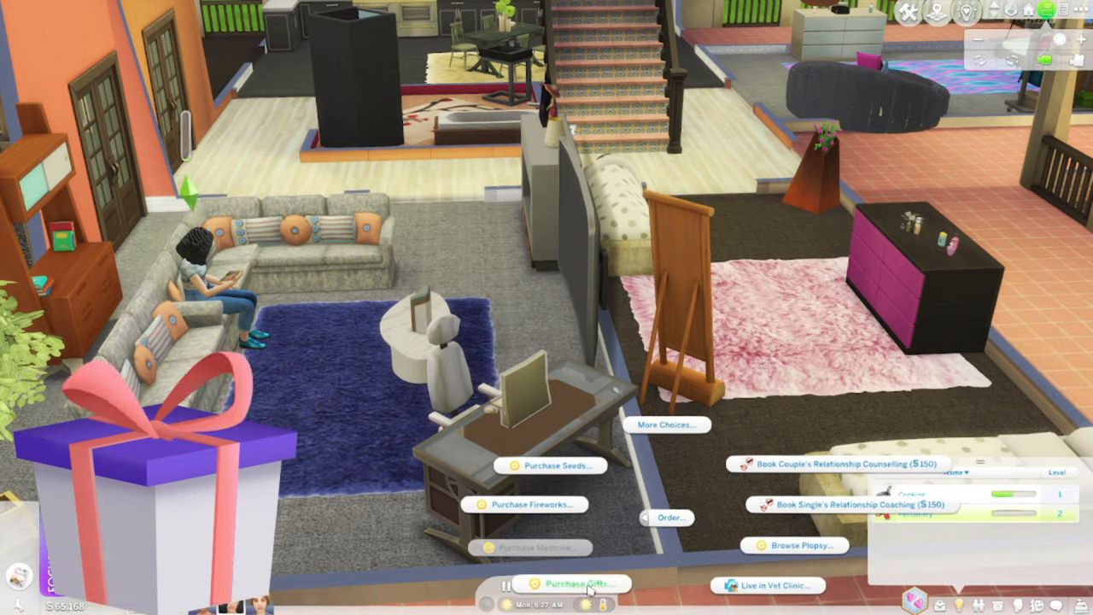
left_click(575, 584)
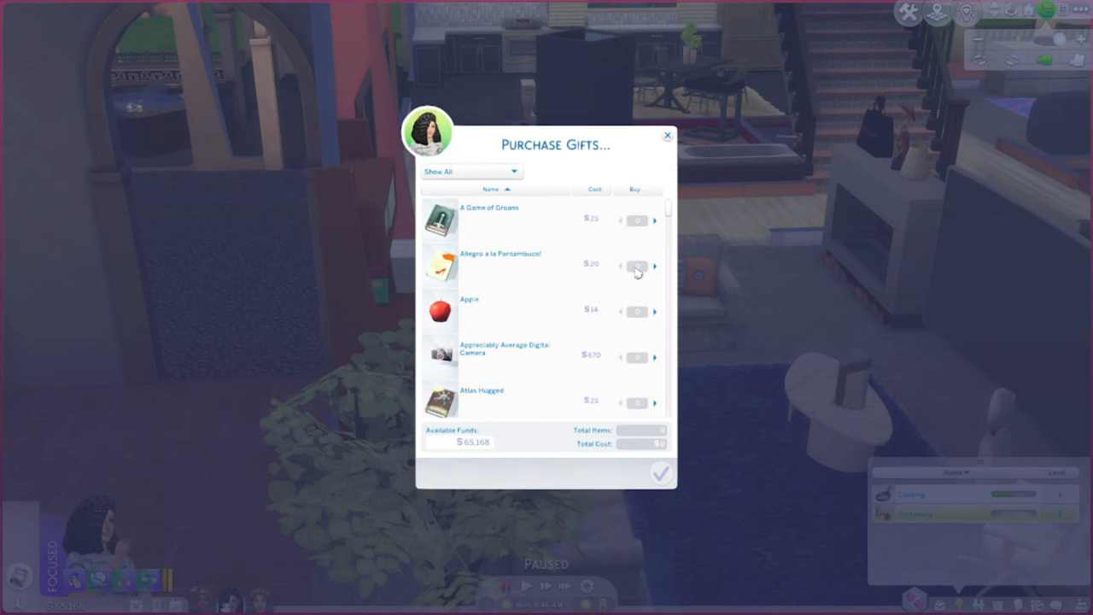
scroll("down", 3)
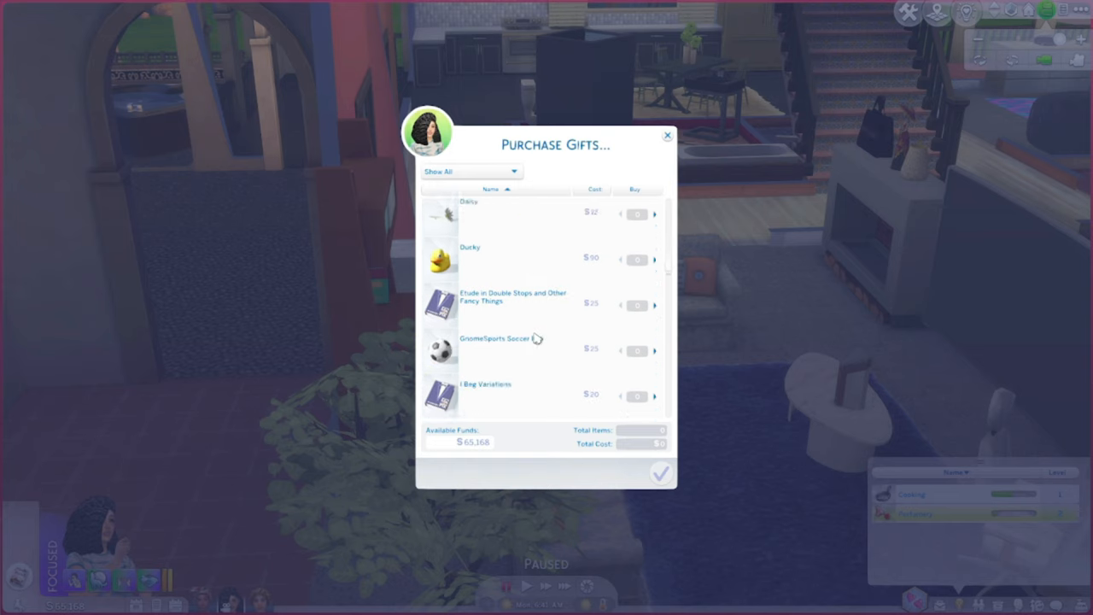
scroll("down", 3)
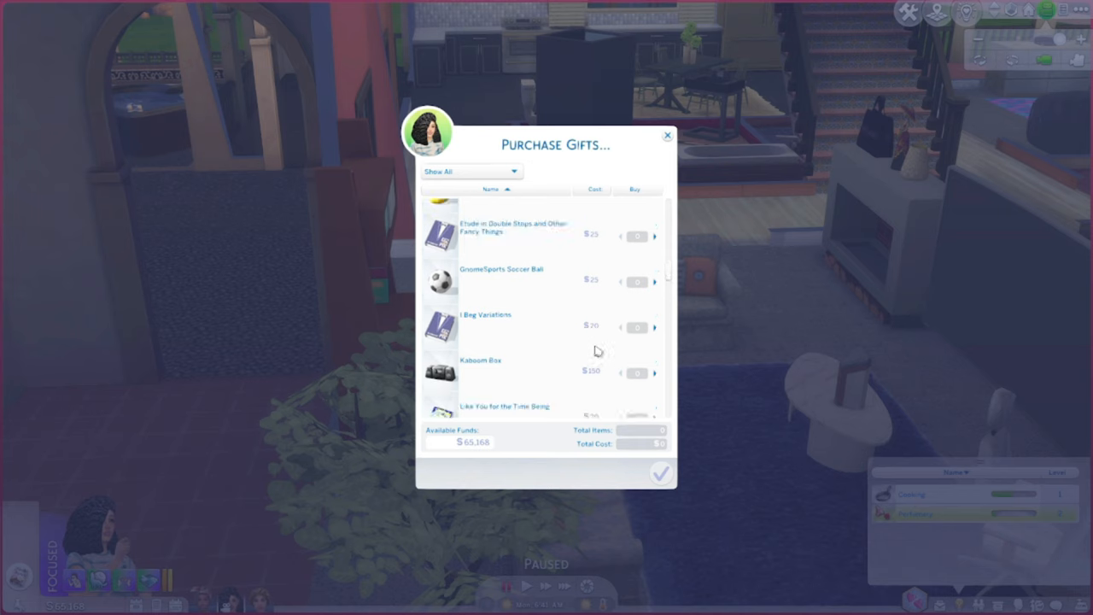
- Filter gifts to Gardening and buy six Starter Flowers and six Tulips
left_click(468, 172)
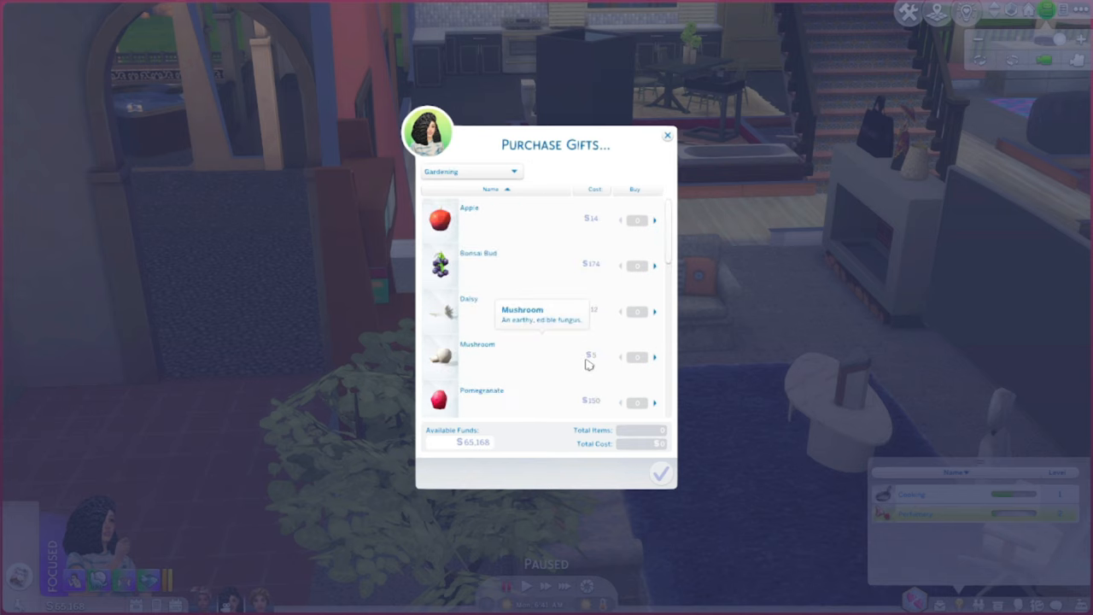
mouse_move(554, 359)
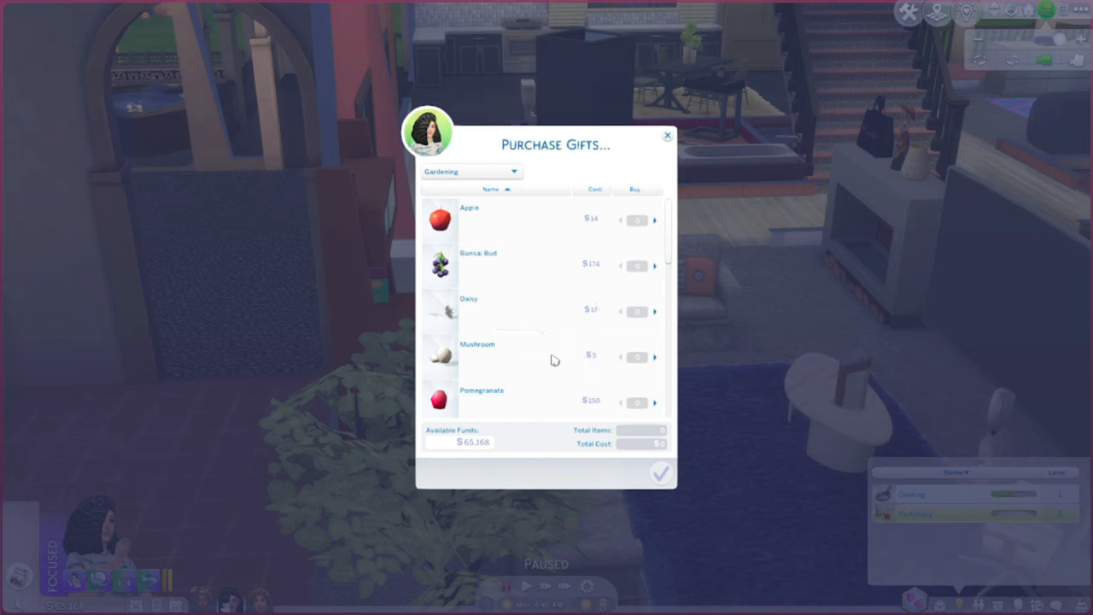
scroll("down", 3)
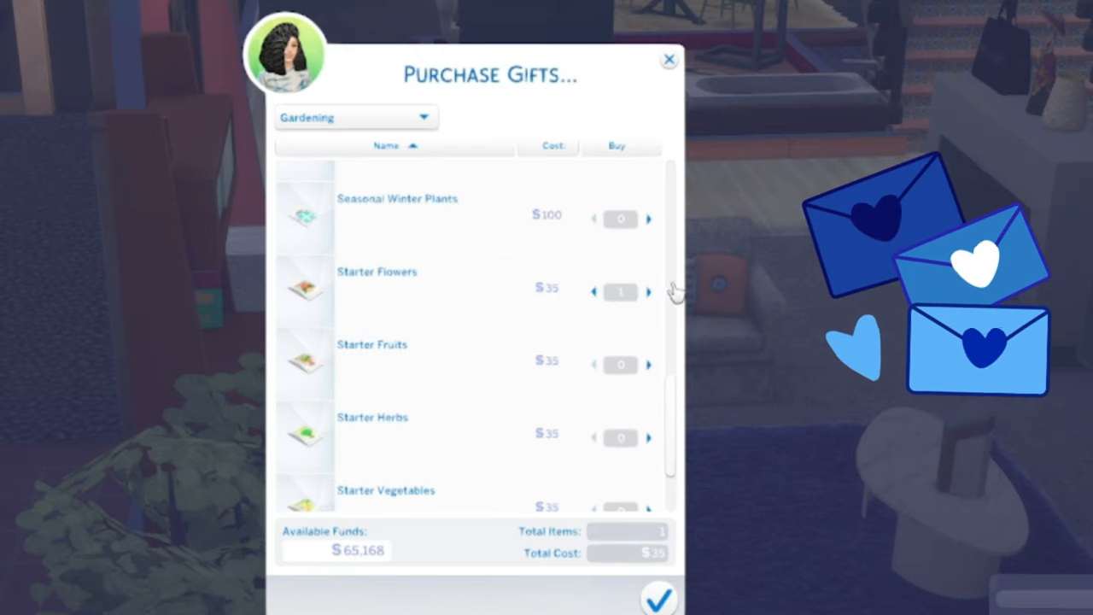
left_click(649, 292)
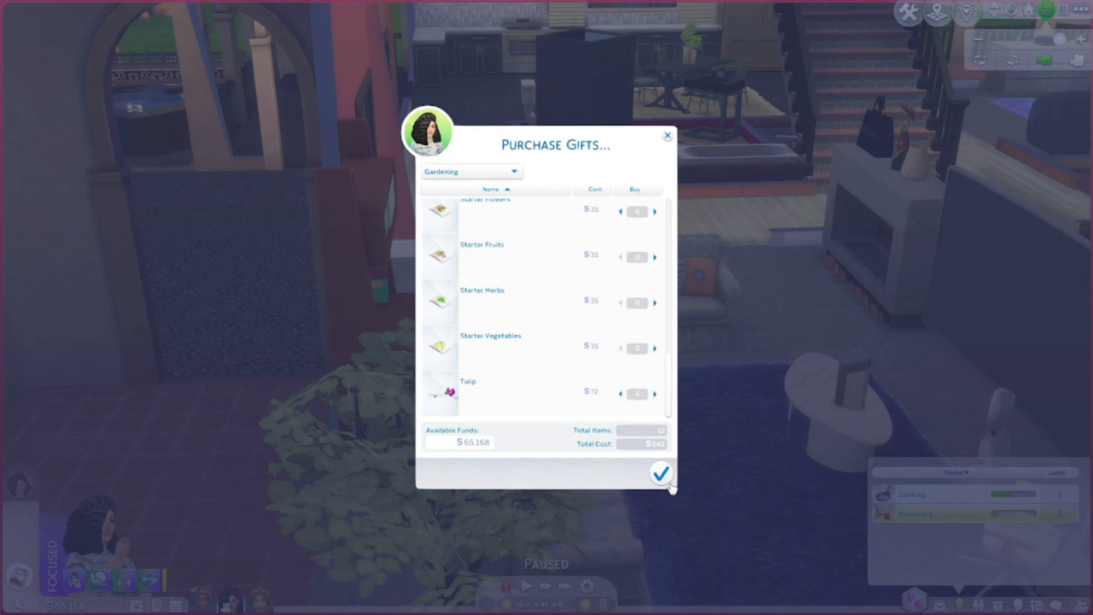
left_click(662, 474)
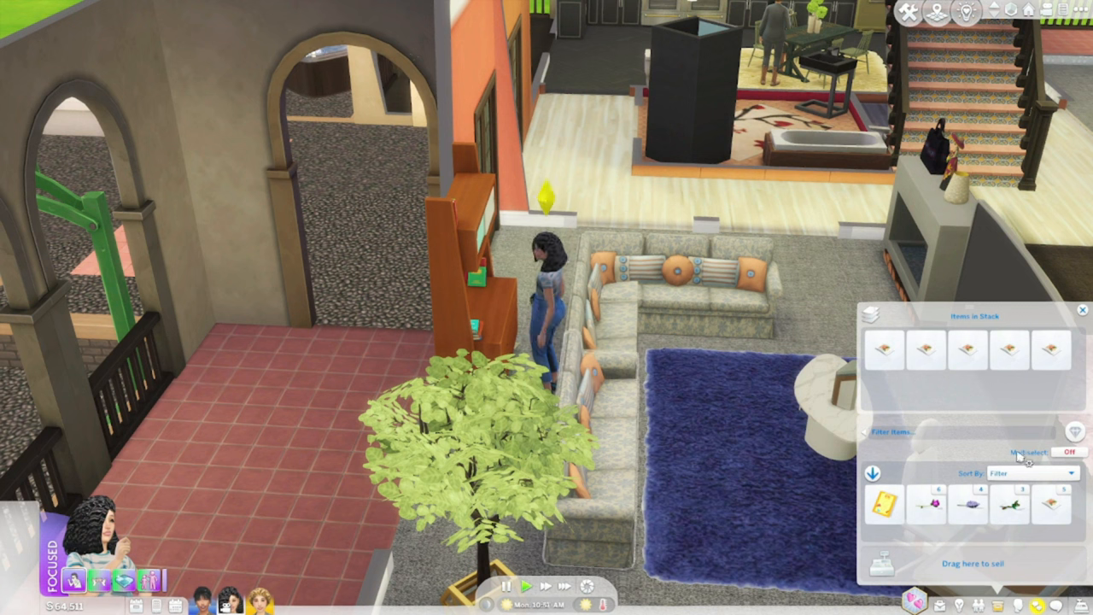
- Use the Starter Flowers packets from the inventory to collect flowers
left_click(884, 350)
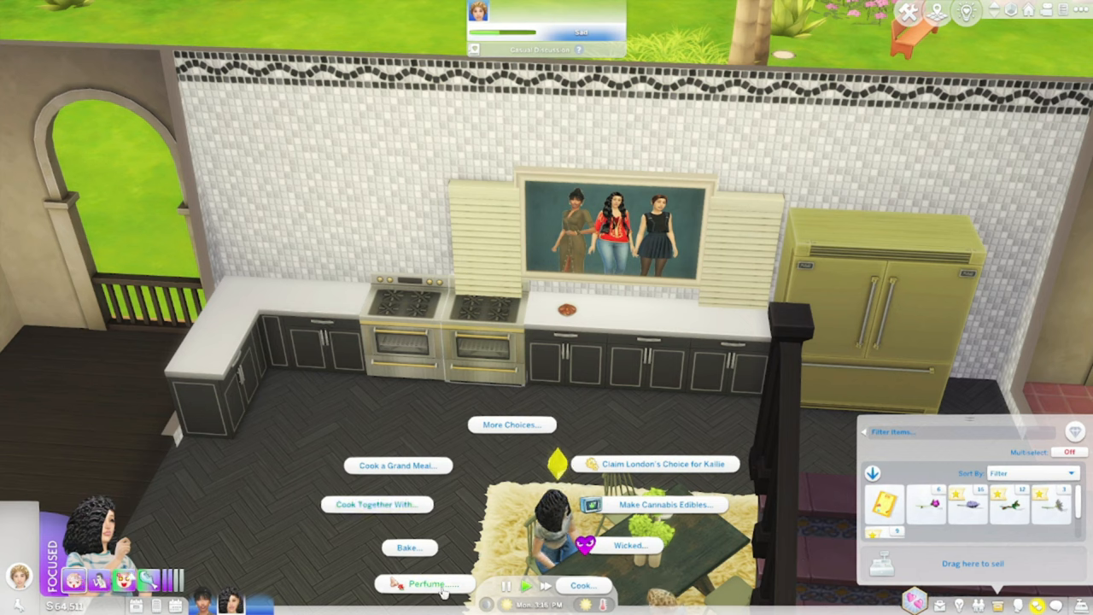
- Start crafting Focused Scent (Bluebell 6/6) from the stove's Perfume menu
left_click(427, 584)
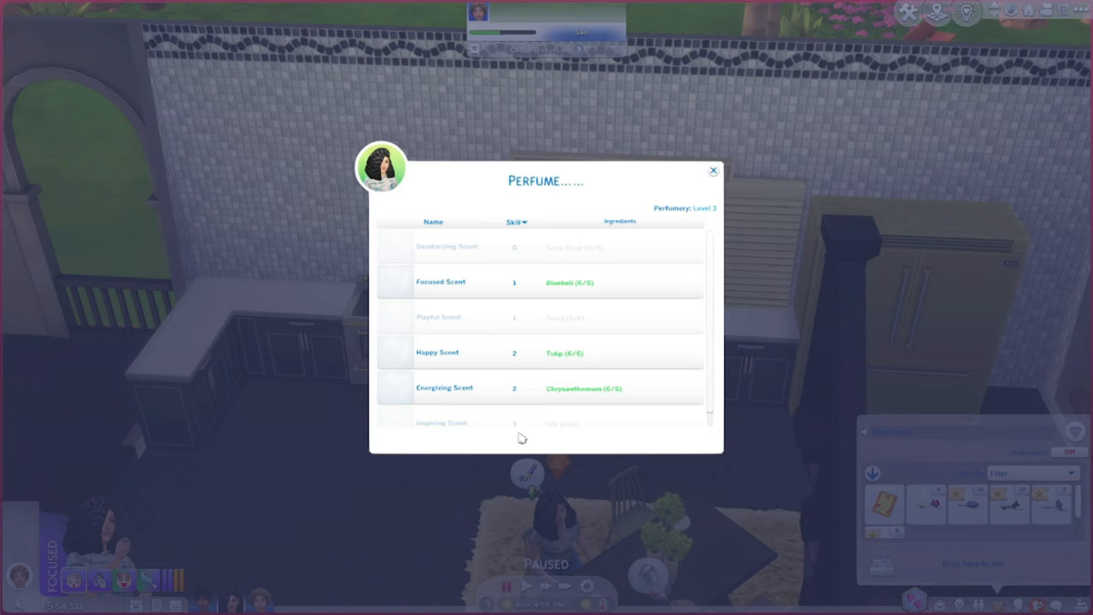
mouse_move(476, 156)
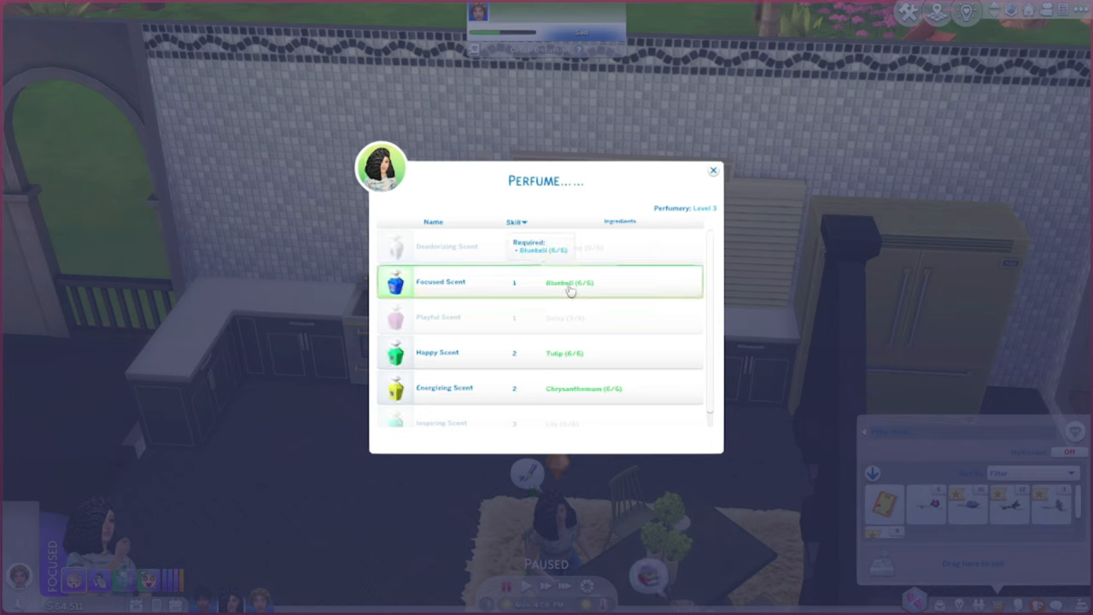
left_click(713, 170)
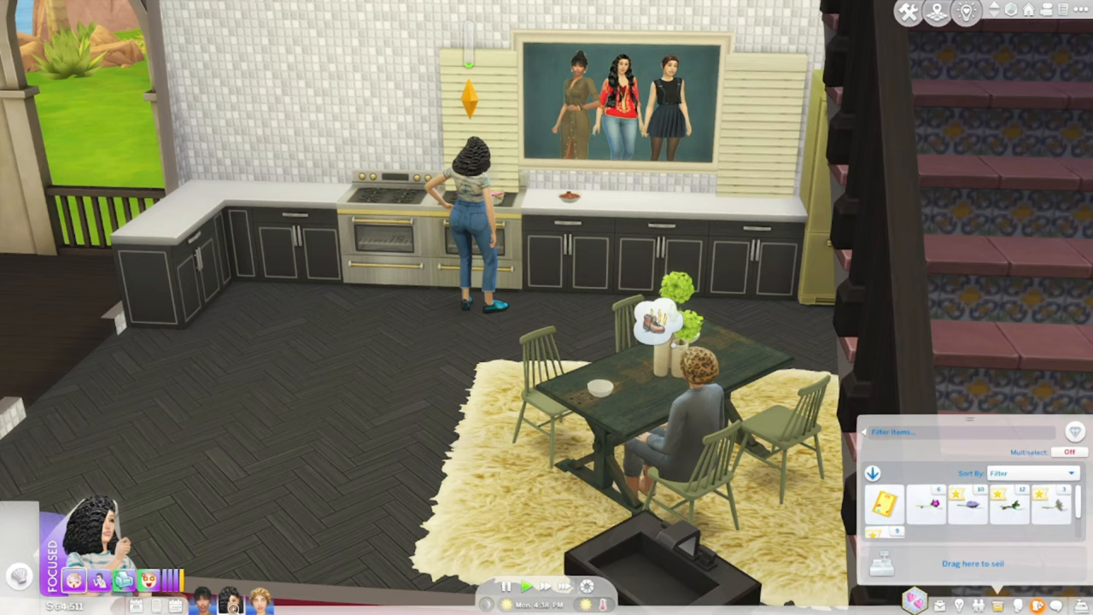
mouse_move(482, 484)
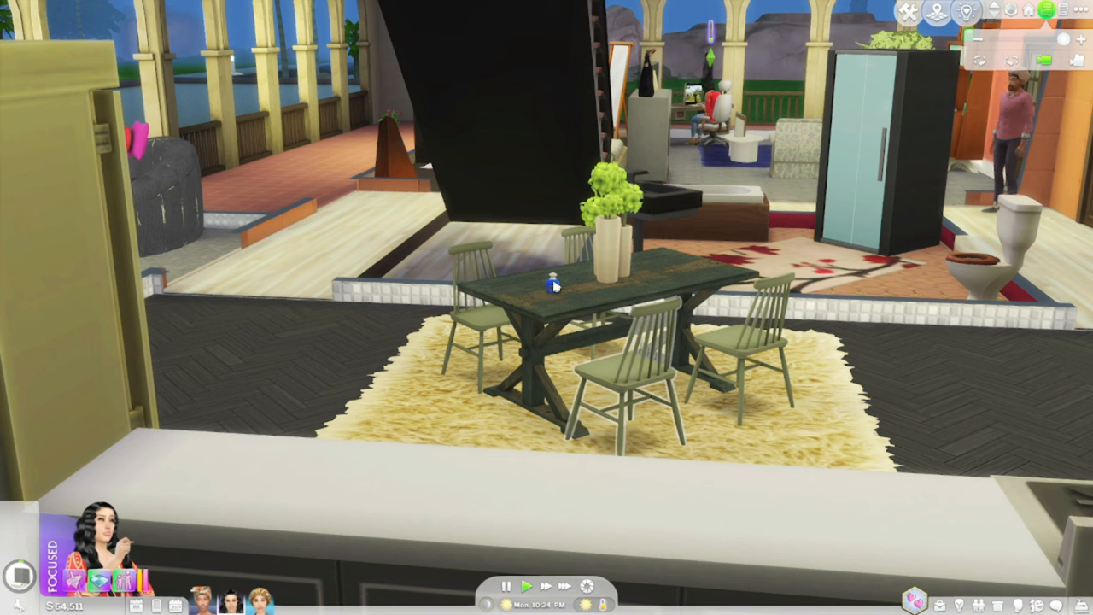
mouse_move(553, 284)
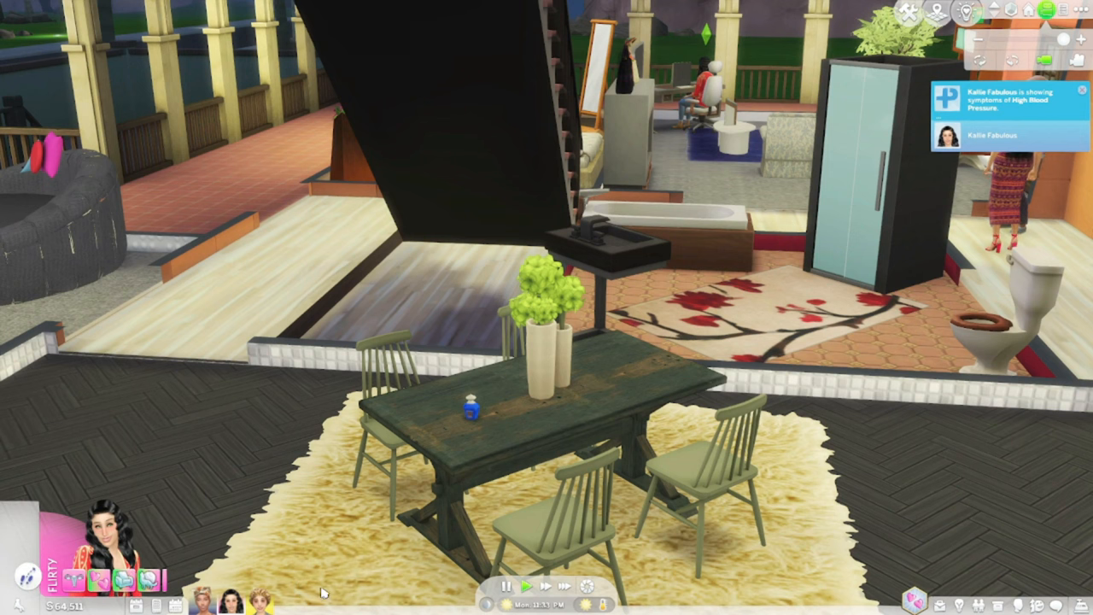
mouse_move(316, 528)
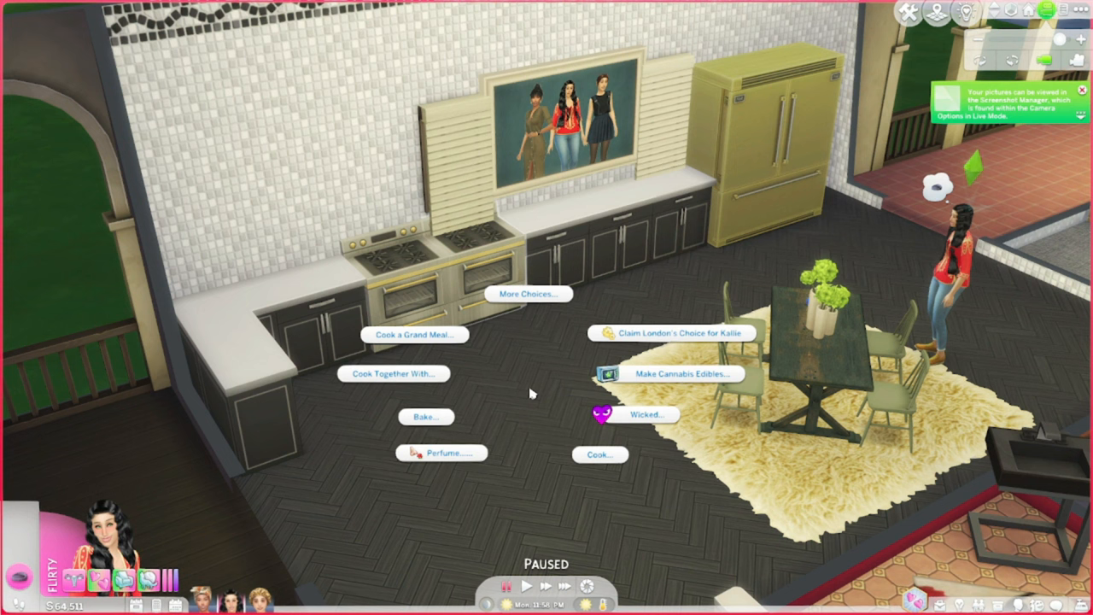
- Craft Happy Scent (Tulip 6/6) at the stove's Perfume menu
left_click(1080, 90)
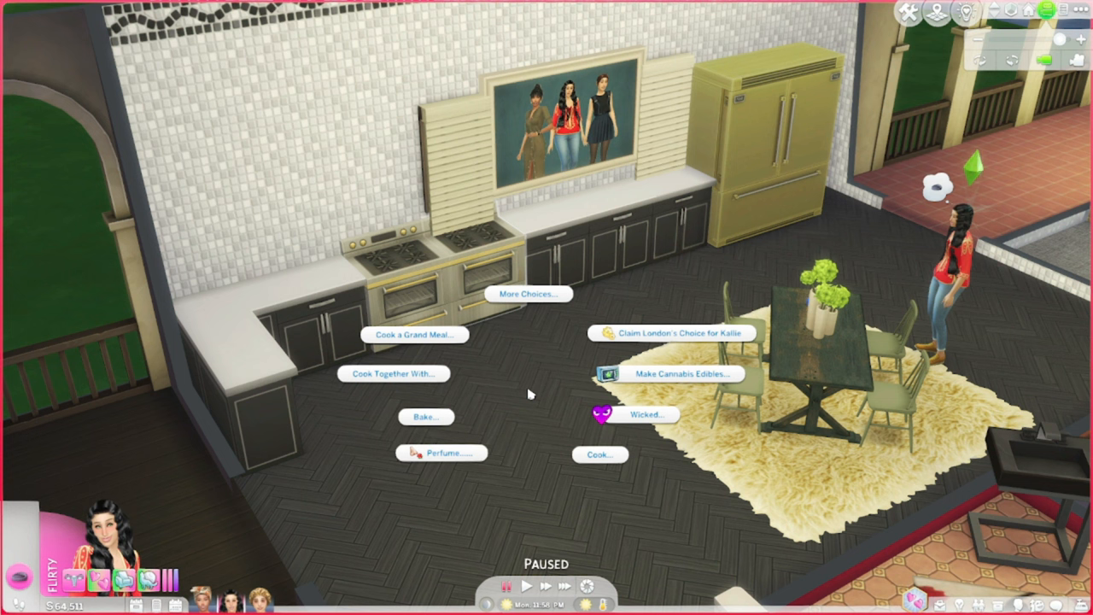
mouse_move(442, 453)
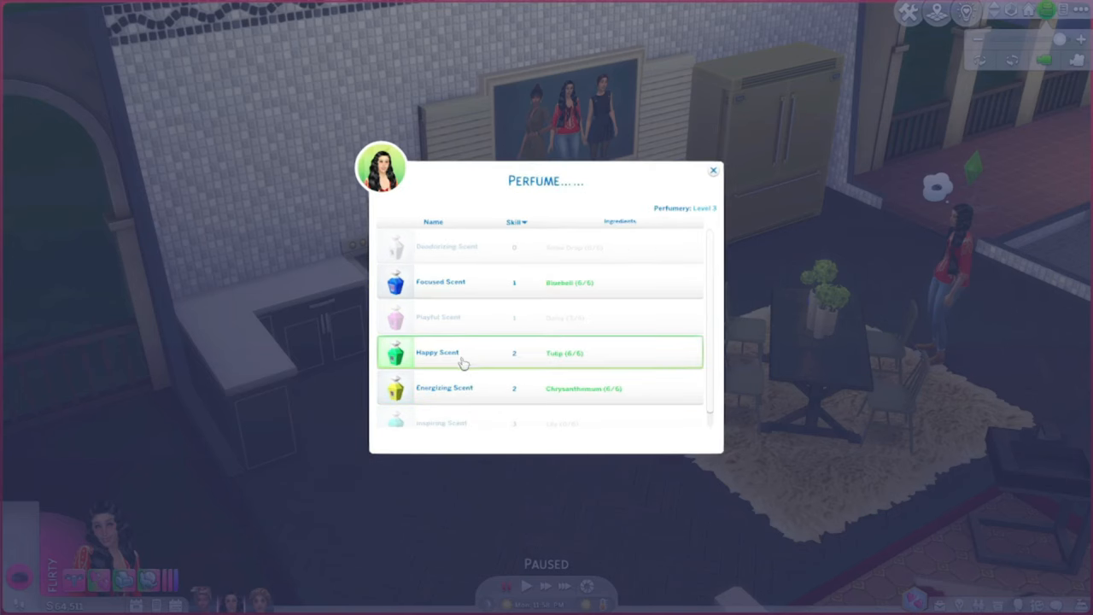
mouse_move(463, 361)
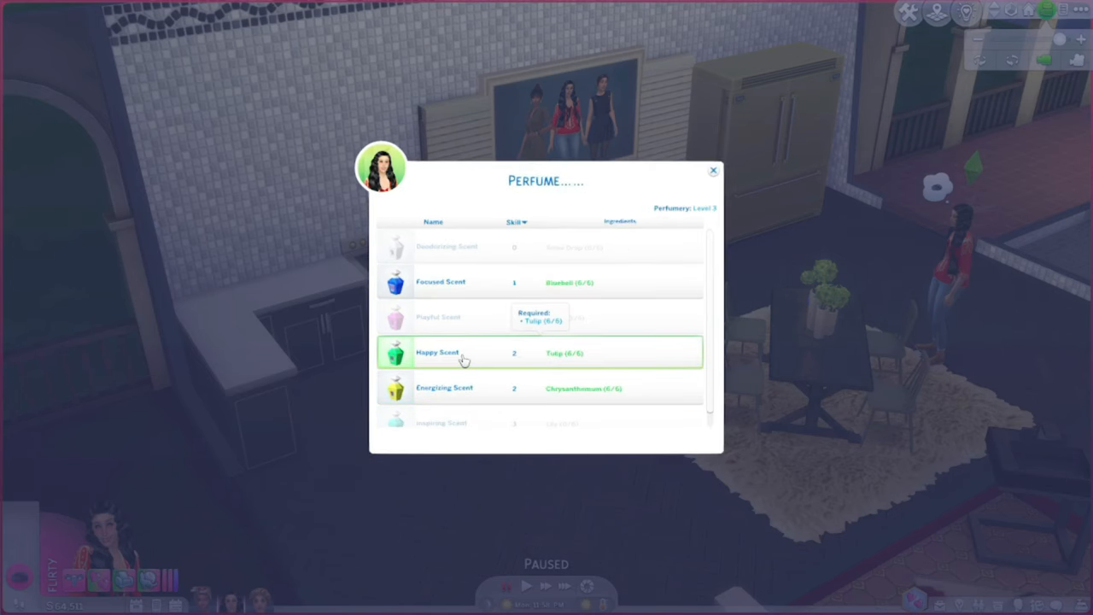
left_click(714, 170)
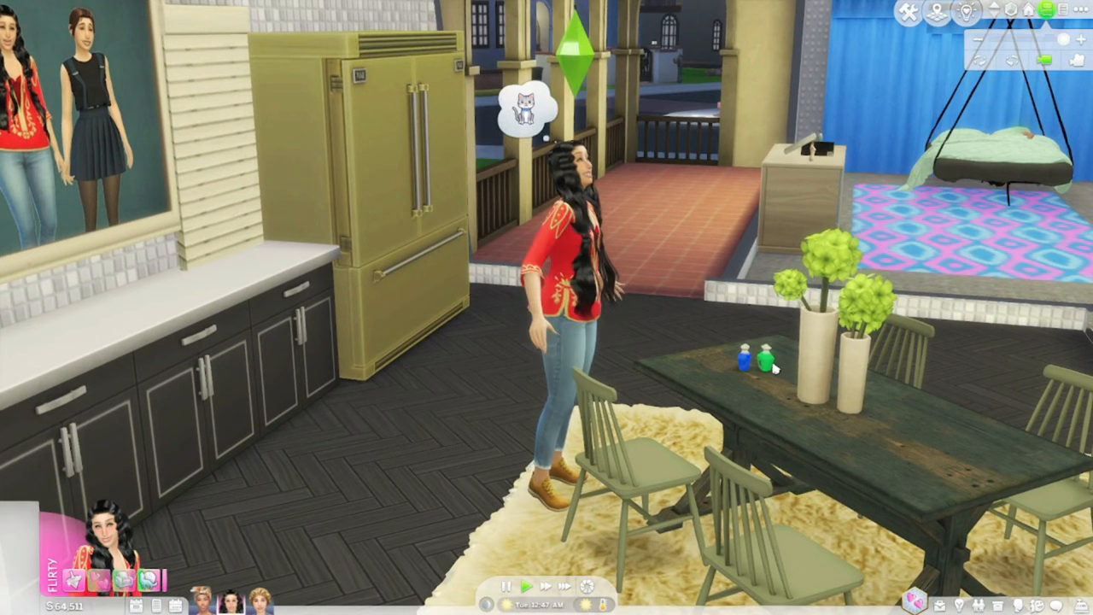
mouse_move(761, 363)
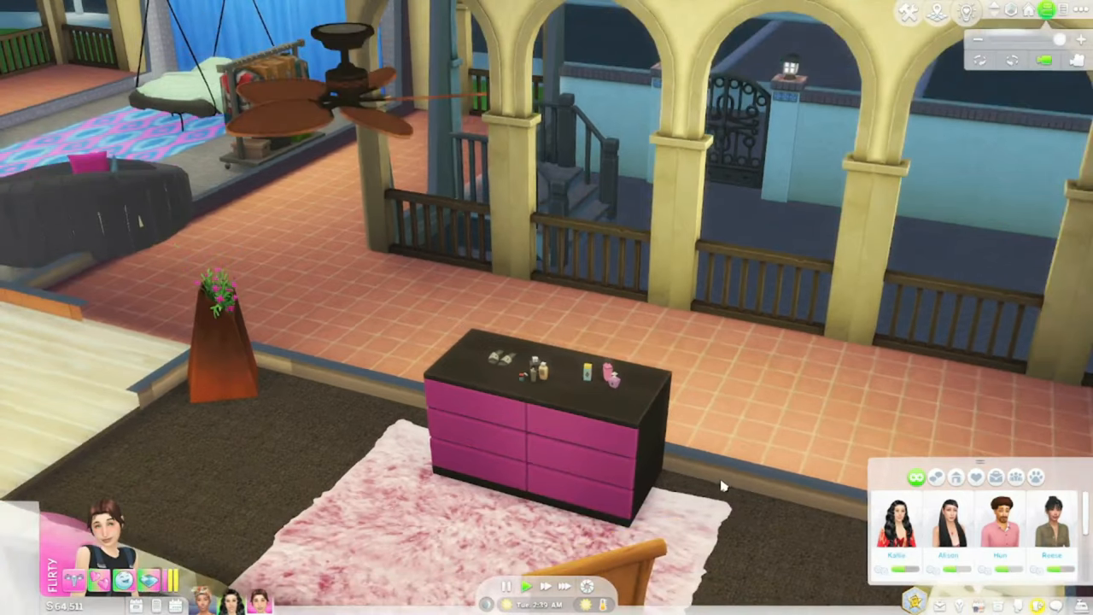
mouse_move(619, 389)
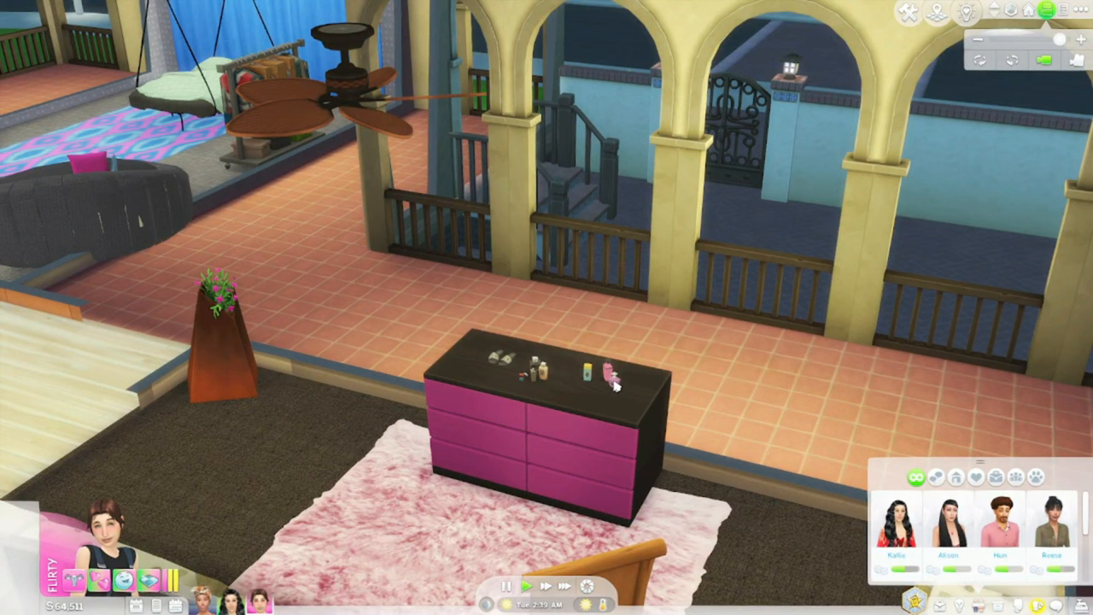
mouse_move(618, 459)
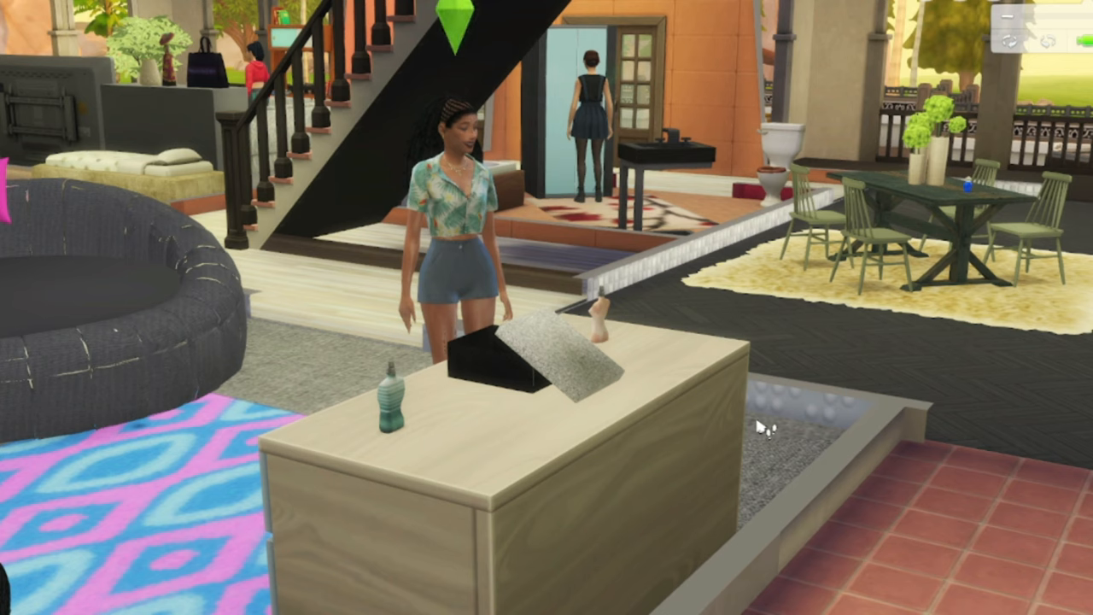
mouse_move(773, 438)
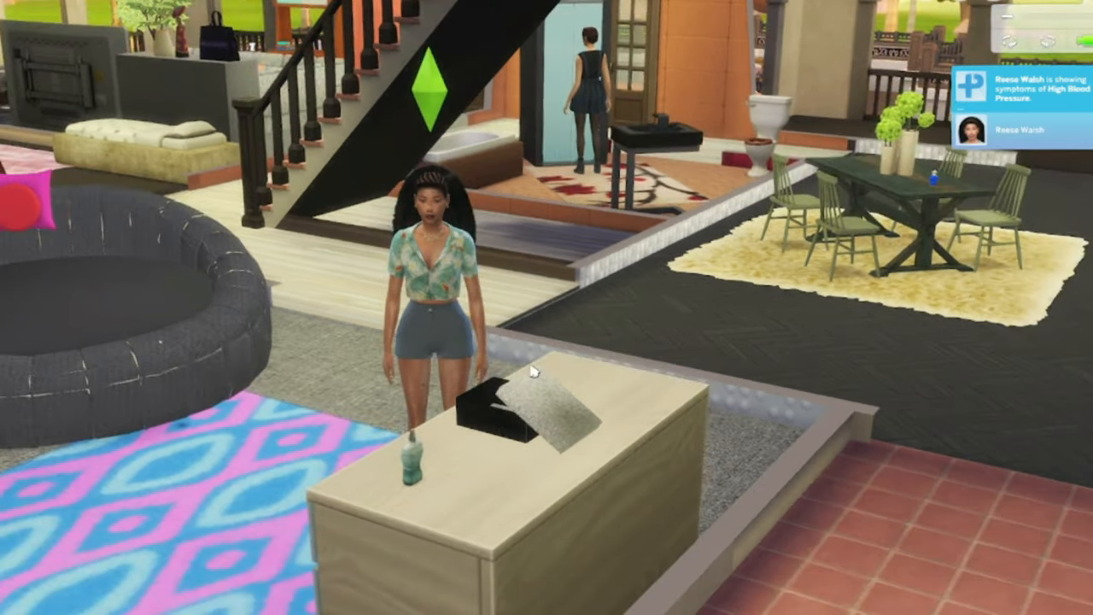
mouse_move(546, 448)
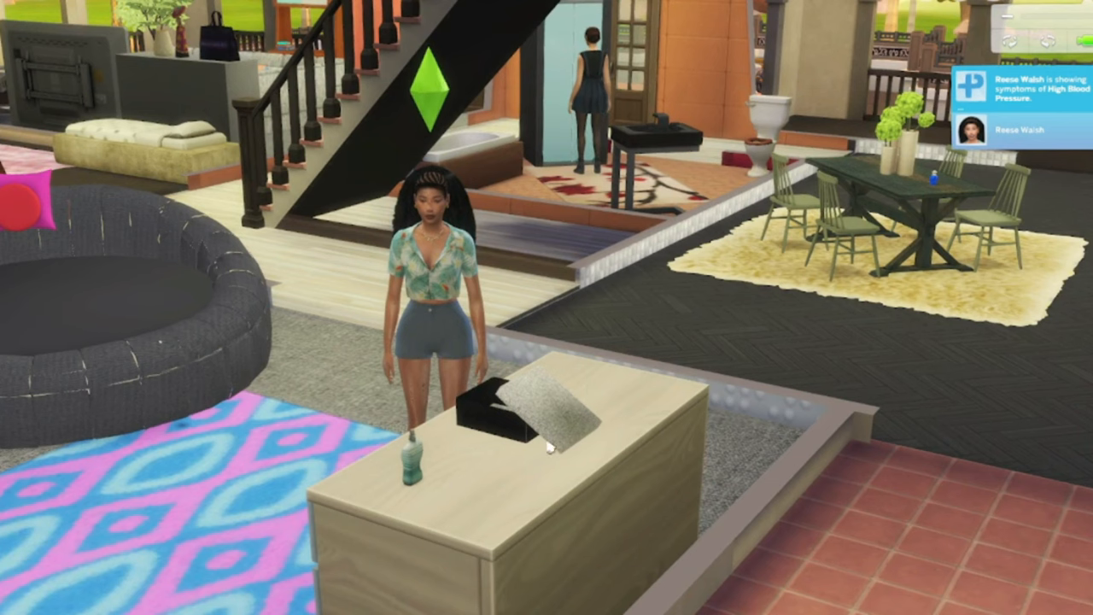